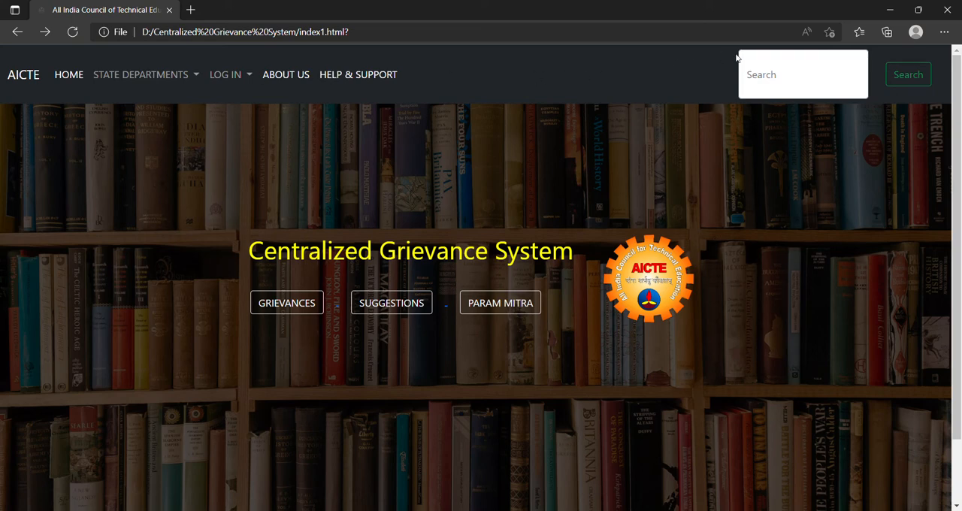
{"action": "mouse_move", "coordinate": [706, 29]}
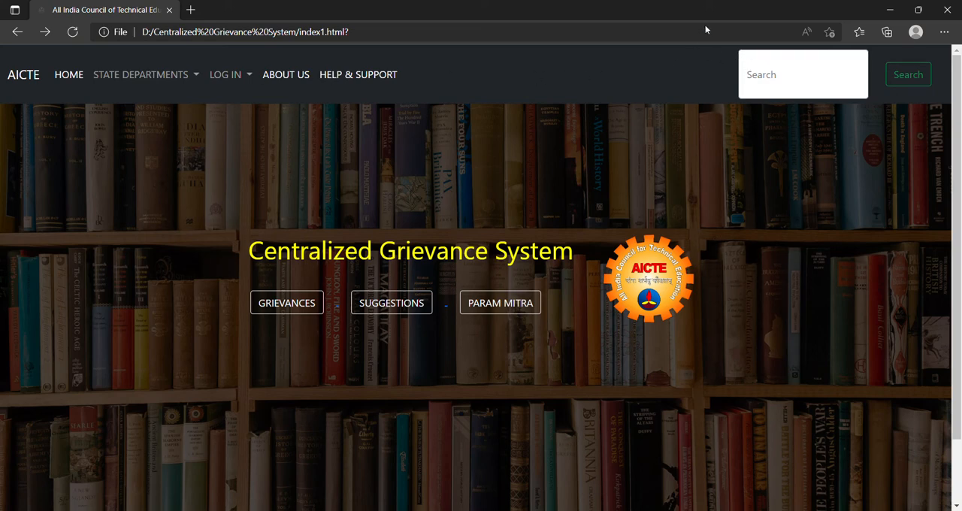
{"action": "mouse_move", "coordinate": [516, 137]}
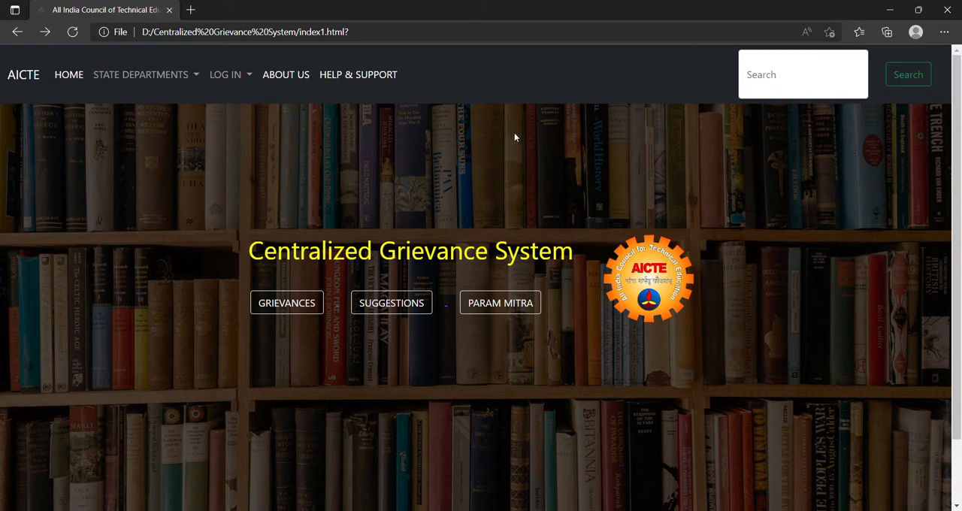
{"action": "mouse_move", "coordinate": [519, 137]}
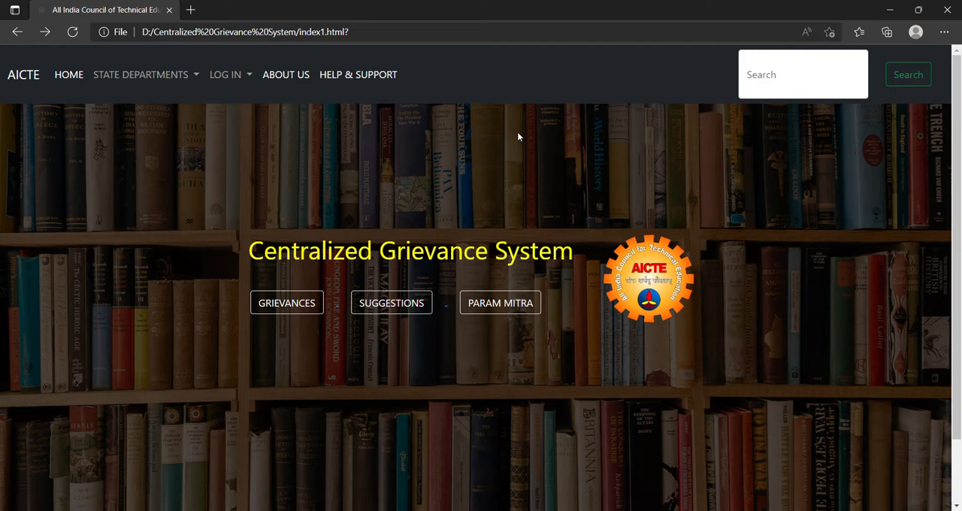
{"action": "mouse_move", "coordinate": [548, 166]}
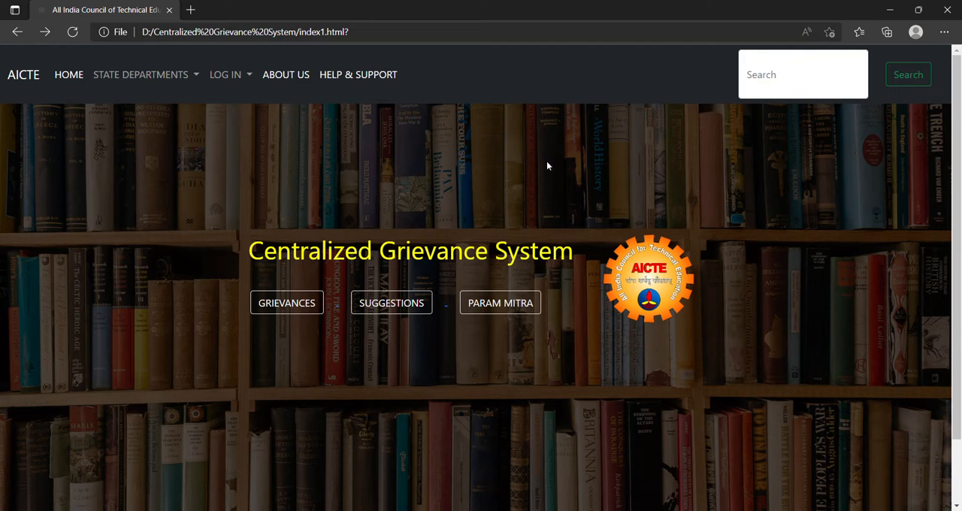
{"action": "mouse_move", "coordinate": [611, 215]}
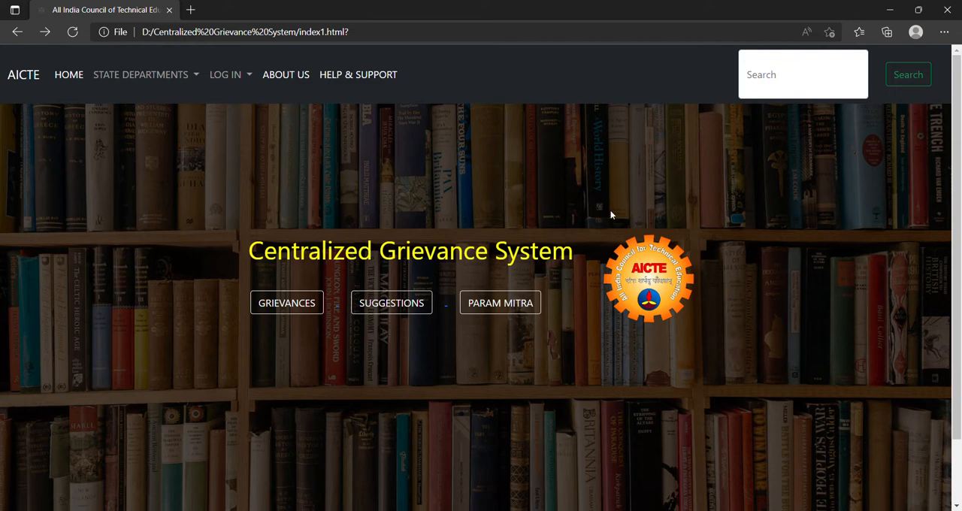
{"action": "mouse_move", "coordinate": [541, 208]}
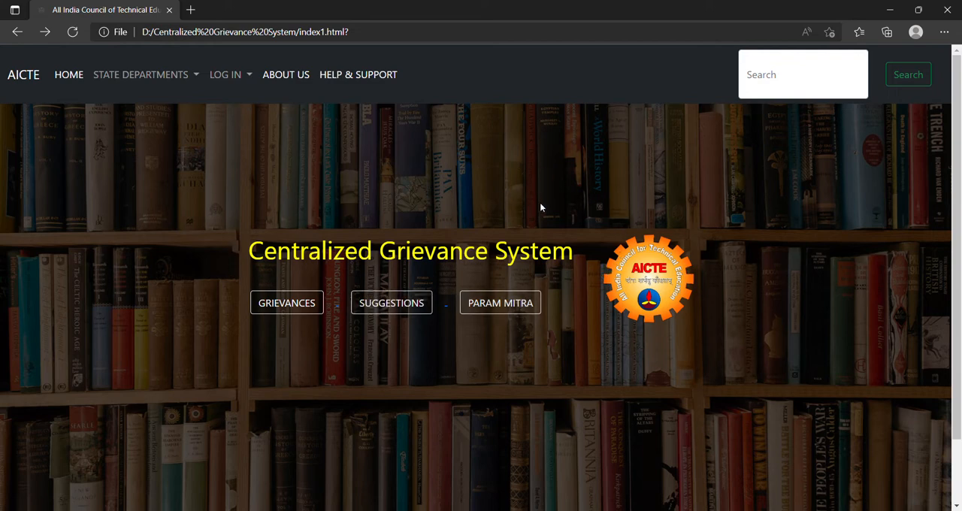
{"action": "mouse_move", "coordinate": [541, 200]}
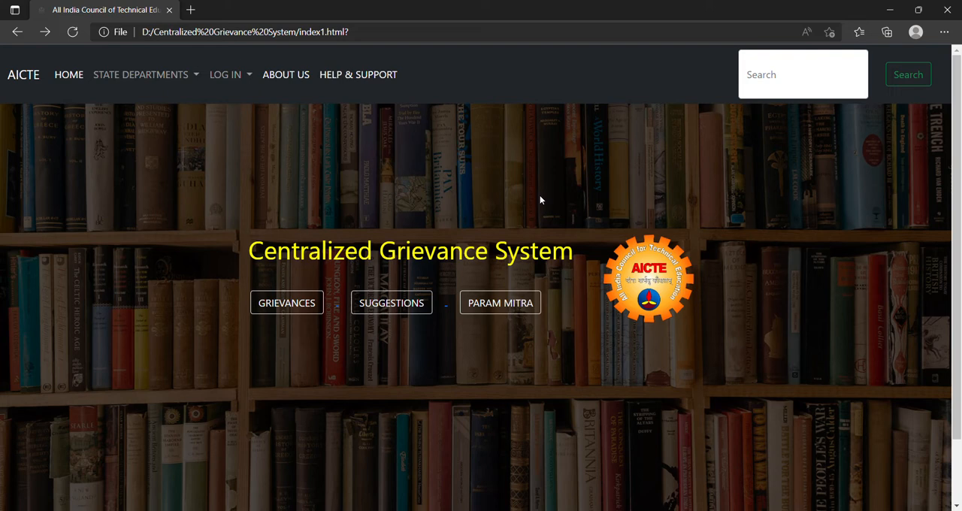
{"action": "mouse_move", "coordinate": [595, 214]}
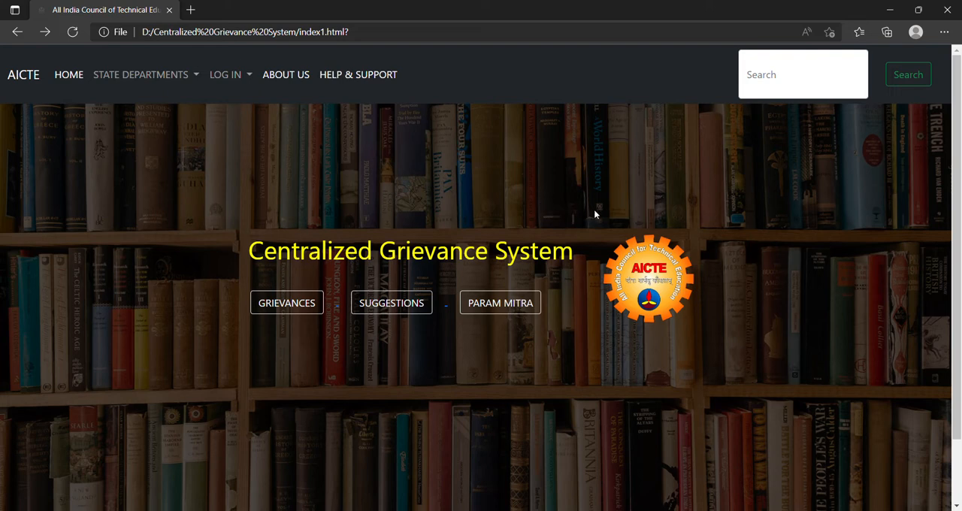
{"action": "mouse_move", "coordinate": [311, 348]}
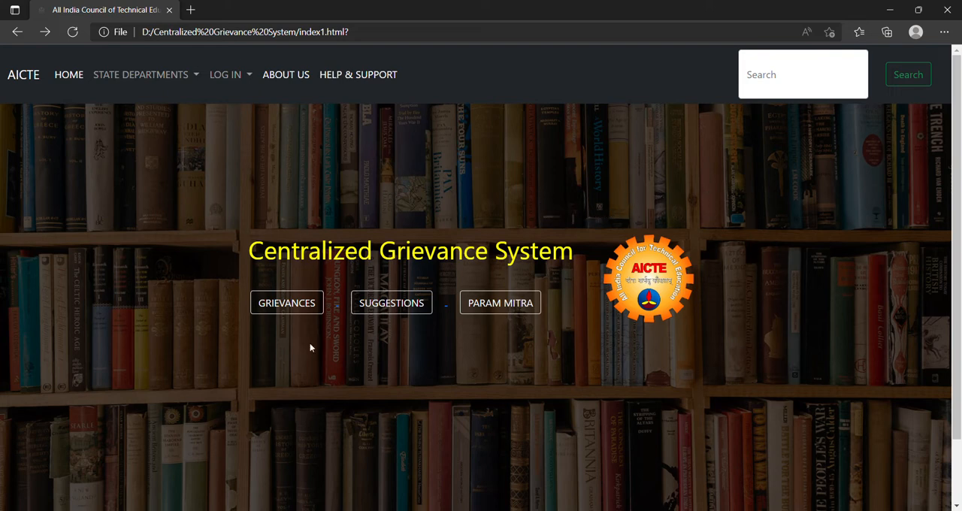
{"action": "mouse_move", "coordinate": [169, 288]}
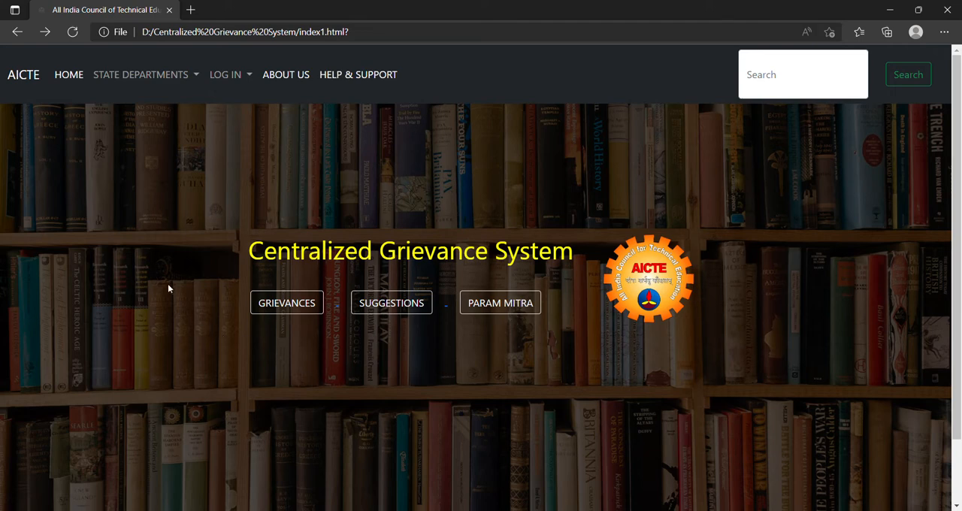
{"action": "mouse_move", "coordinate": [179, 329]}
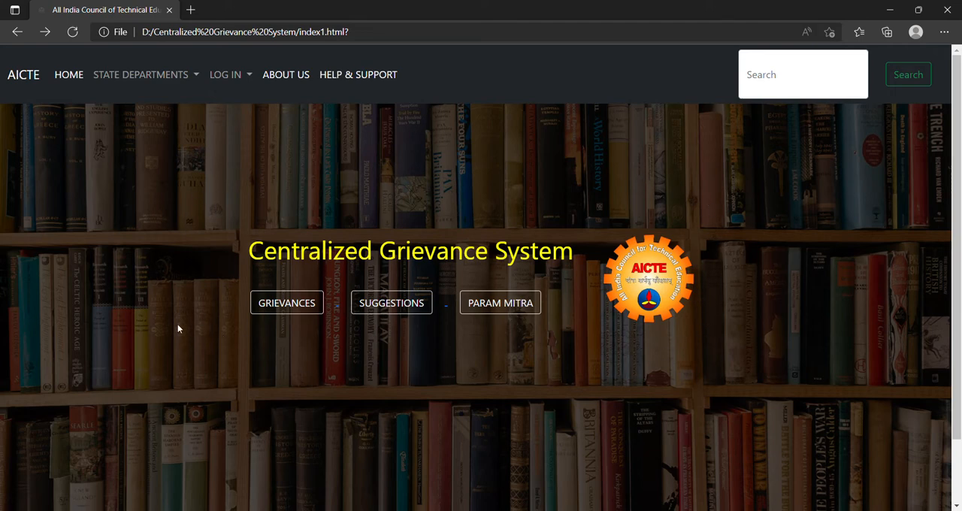
{"action": "mouse_move", "coordinate": [722, 334]}
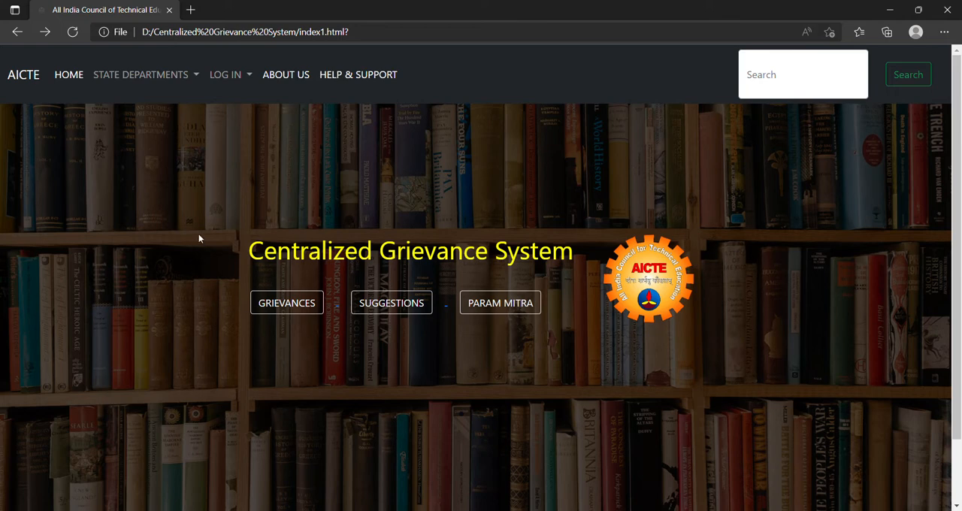
{"action": "mouse_move", "coordinate": [32, 134]}
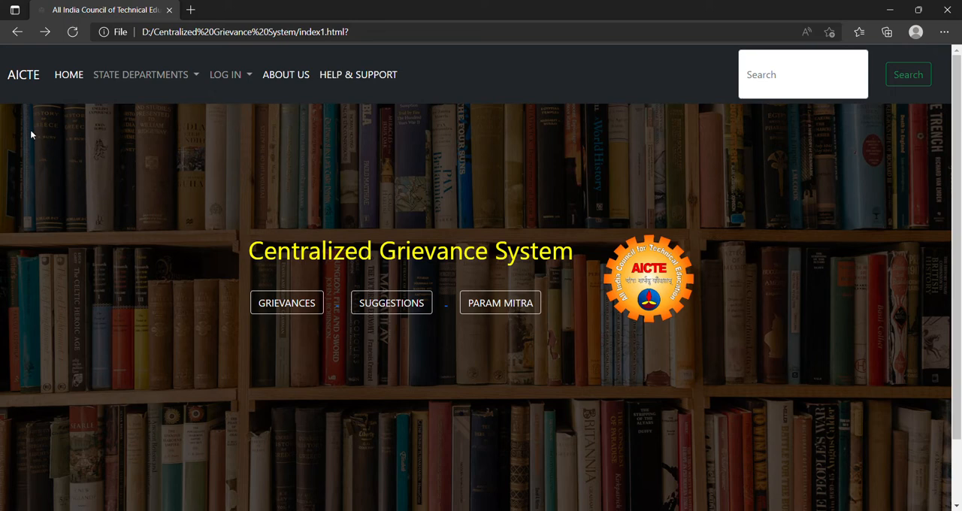
{"action": "mouse_move", "coordinate": [23, 99]}
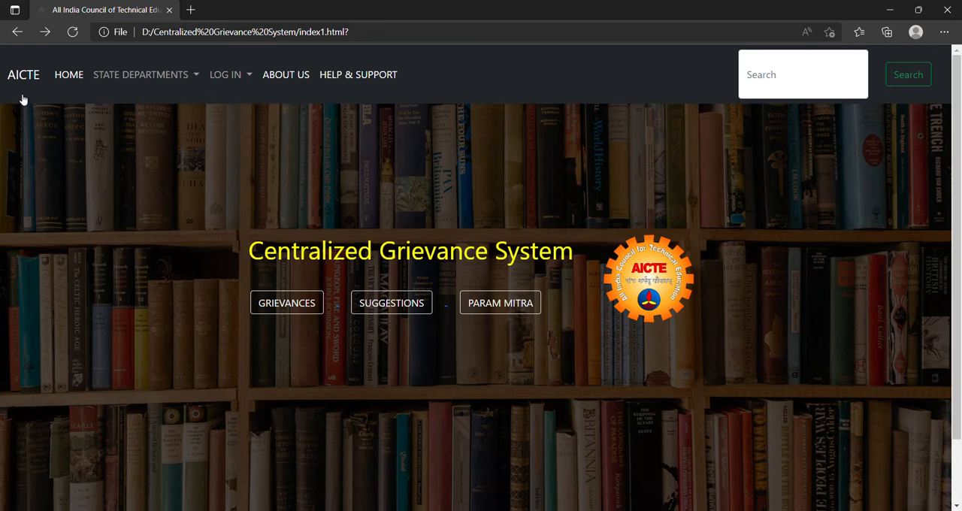
{"action": "mouse_move", "coordinate": [26, 92]}
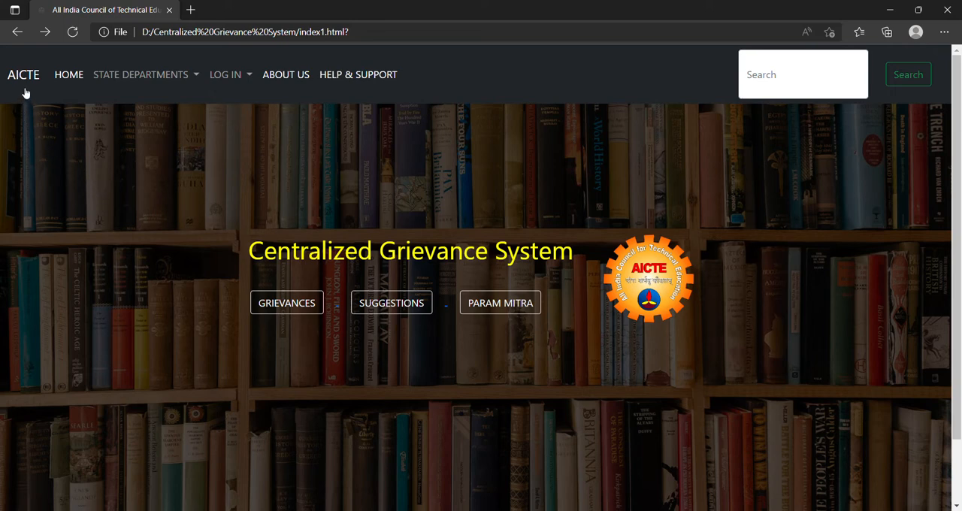
{"action": "mouse_move", "coordinate": [77, 88]}
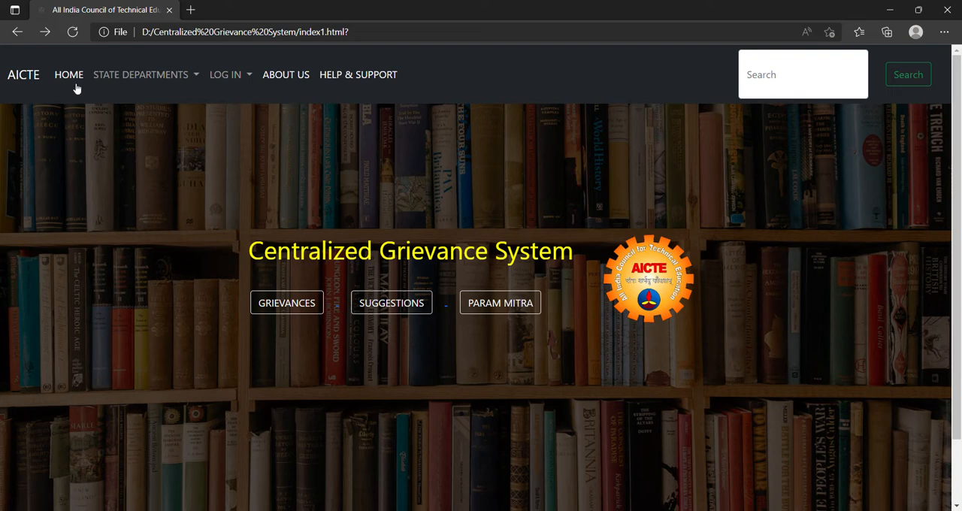
{"action": "mouse_move", "coordinate": [158, 88]}
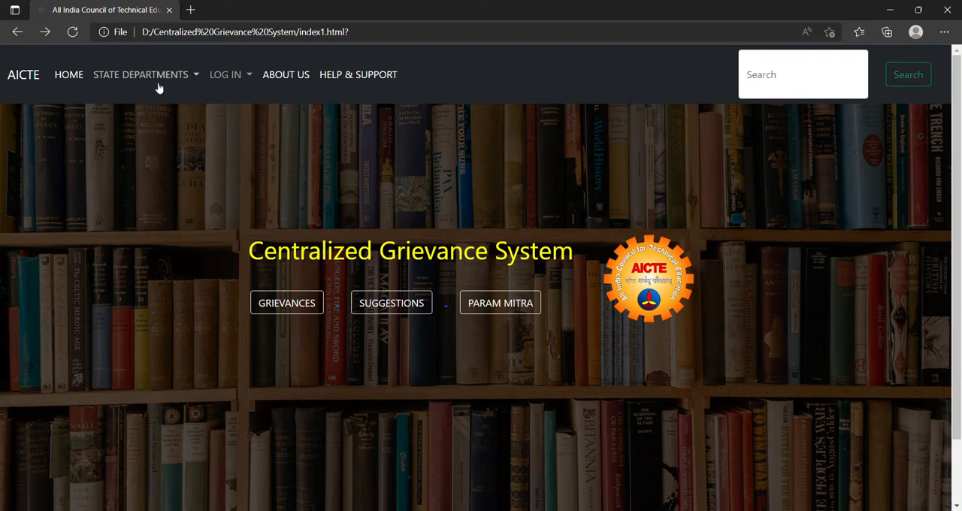
{"action": "mouse_move", "coordinate": [235, 85]}
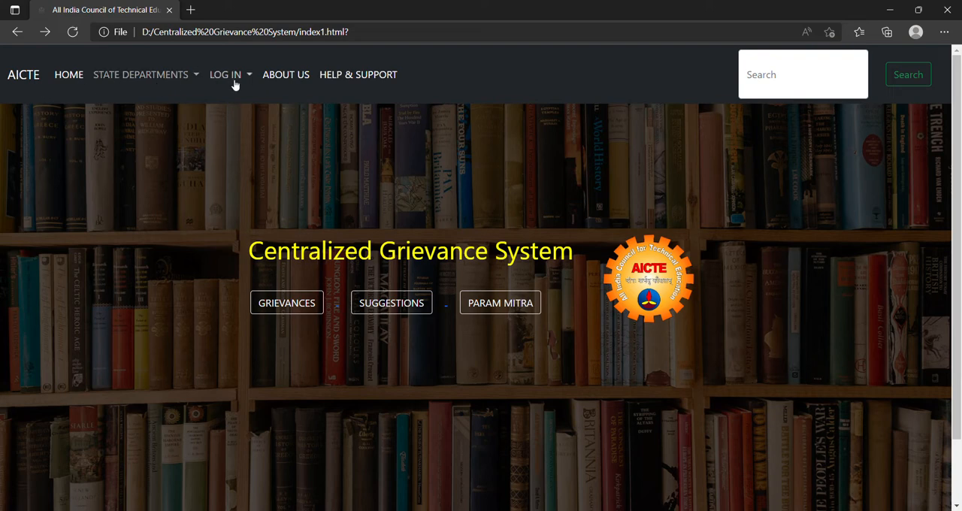
{"action": "mouse_move", "coordinate": [297, 85]}
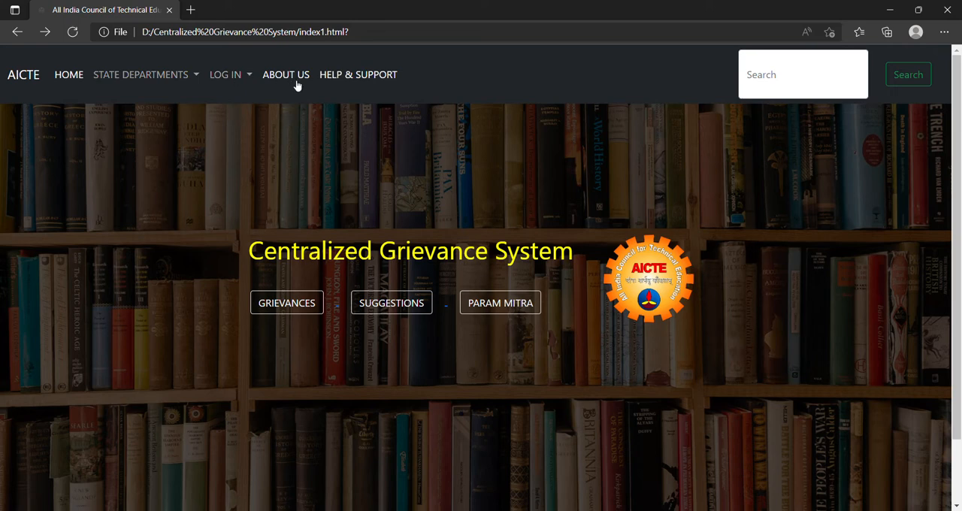
{"action": "mouse_move", "coordinate": [367, 85]}
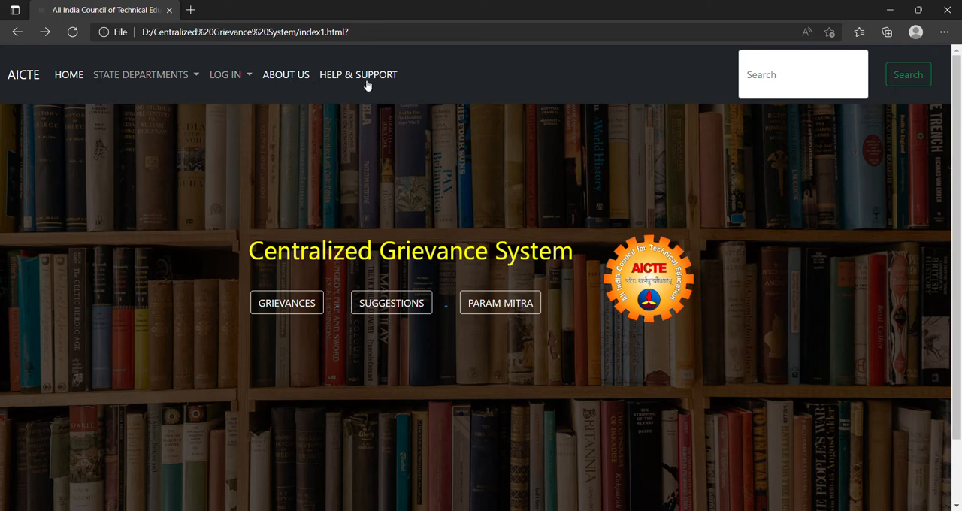
{"action": "mouse_move", "coordinate": [35, 88]}
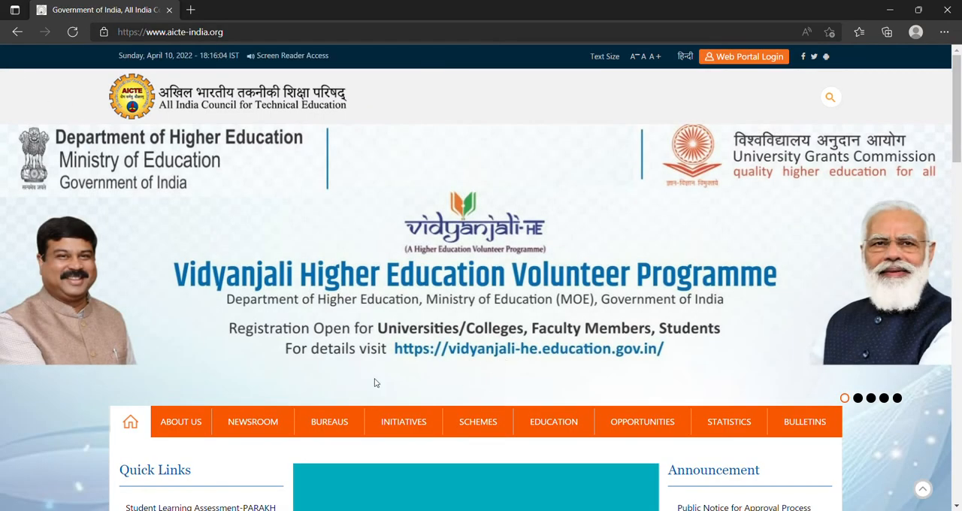
{"action": "mouse_move", "coordinate": [748, 247]}
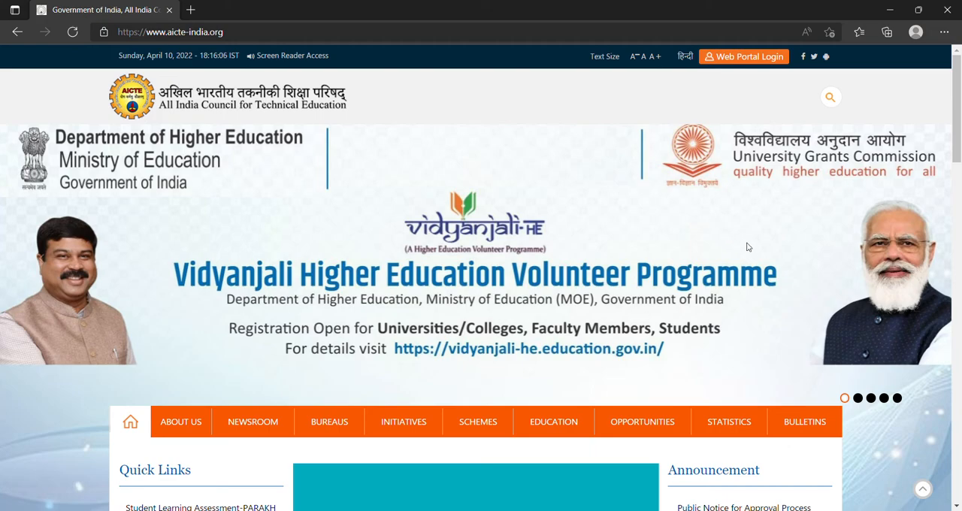
Scroll down the AICTE homepage through Quick Links and Bureaus, then back to the top
{"action": "scroll", "scroll_direction": "down", "scroll_amount": 3}
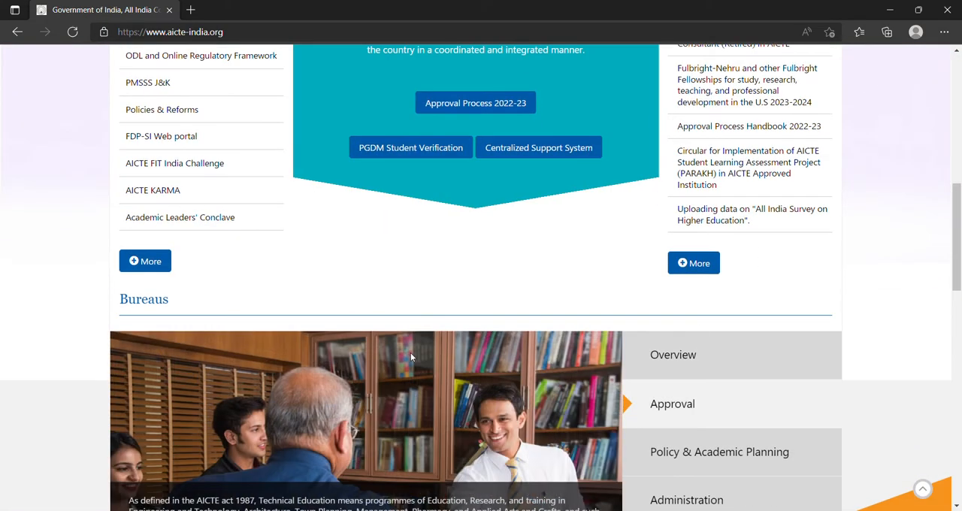
{"action": "scroll", "scroll_direction": "up", "scroll_amount": 3}
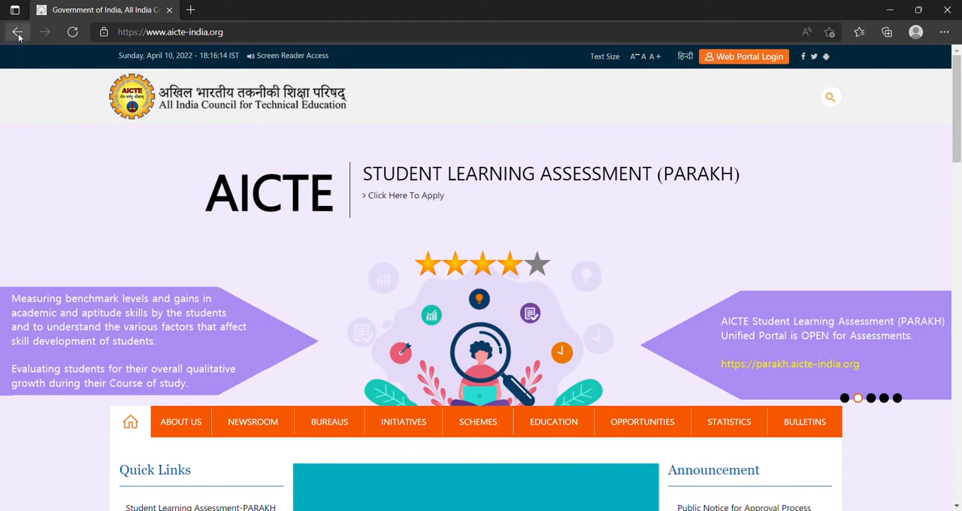
Return to the local index1.html homepage with its three entry buttons
{"action": "left_click", "coordinate": [17, 31]}
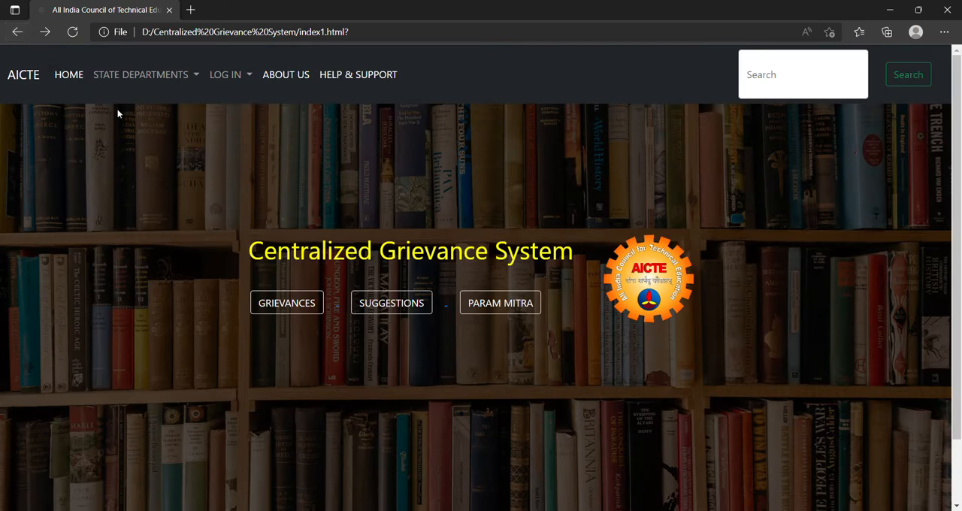
{"action": "left_click", "coordinate": [67, 74]}
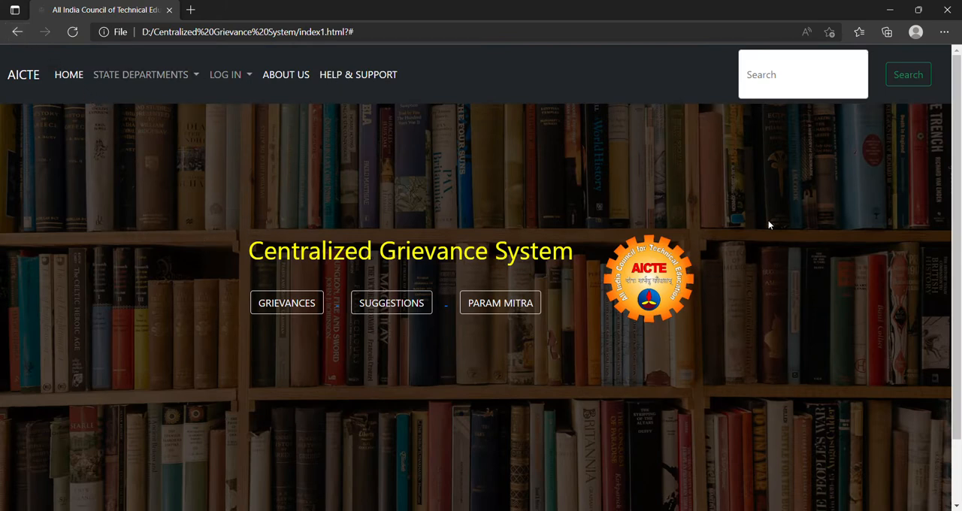
{"action": "mouse_move", "coordinate": [755, 232]}
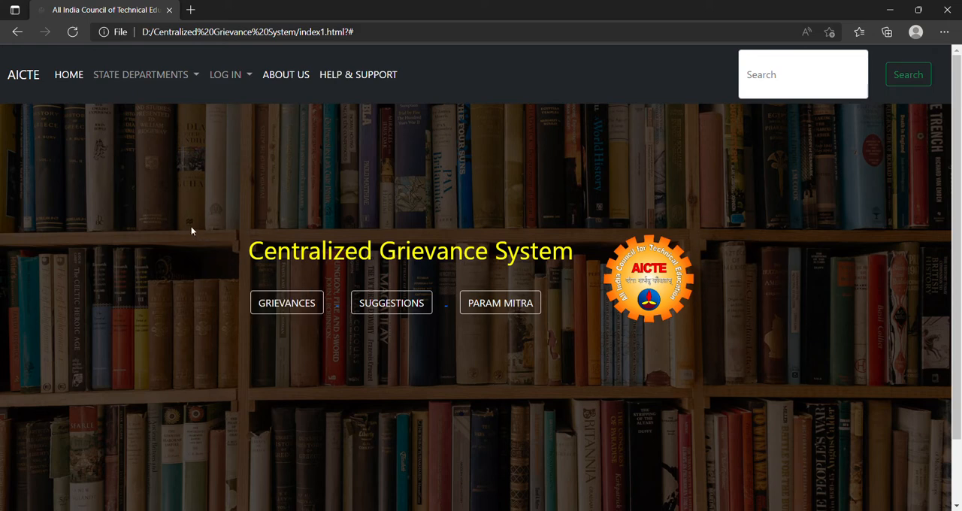
{"action": "mouse_move", "coordinate": [174, 81]}
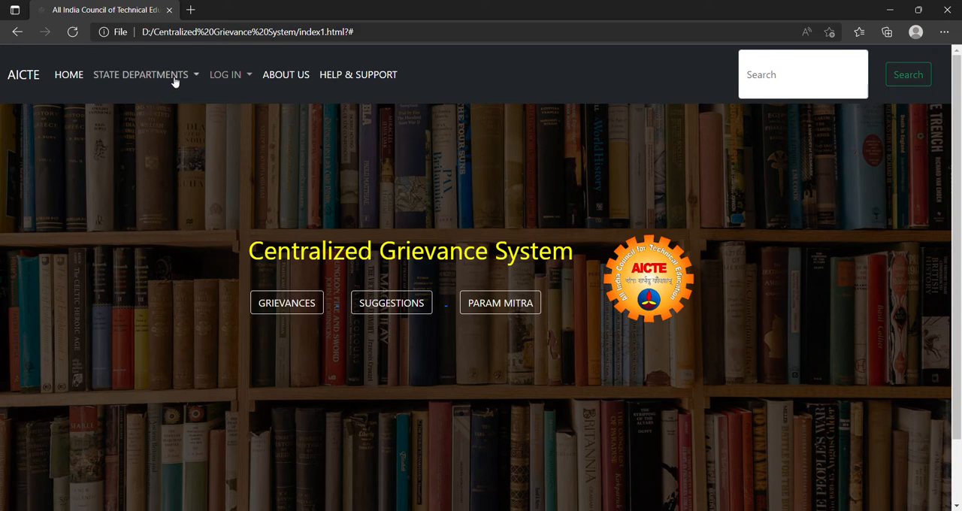
{"action": "left_click", "coordinate": [148, 74]}
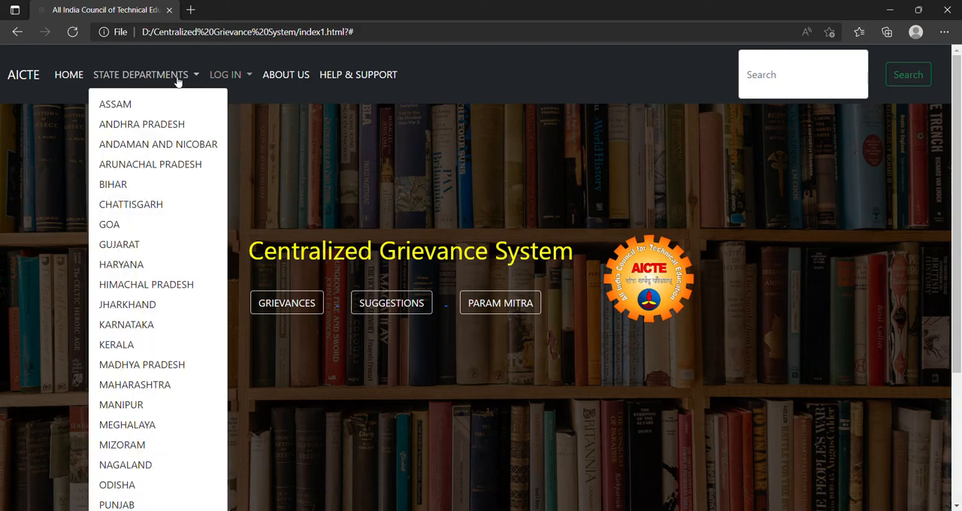
{"action": "scroll", "scroll_direction": "down", "scroll_amount": 3}
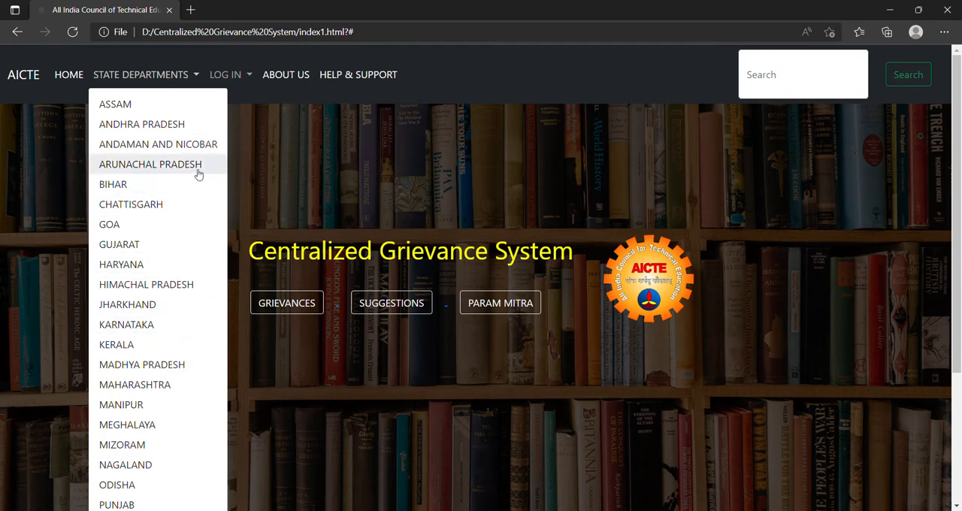
{"action": "mouse_move", "coordinate": [203, 194]}
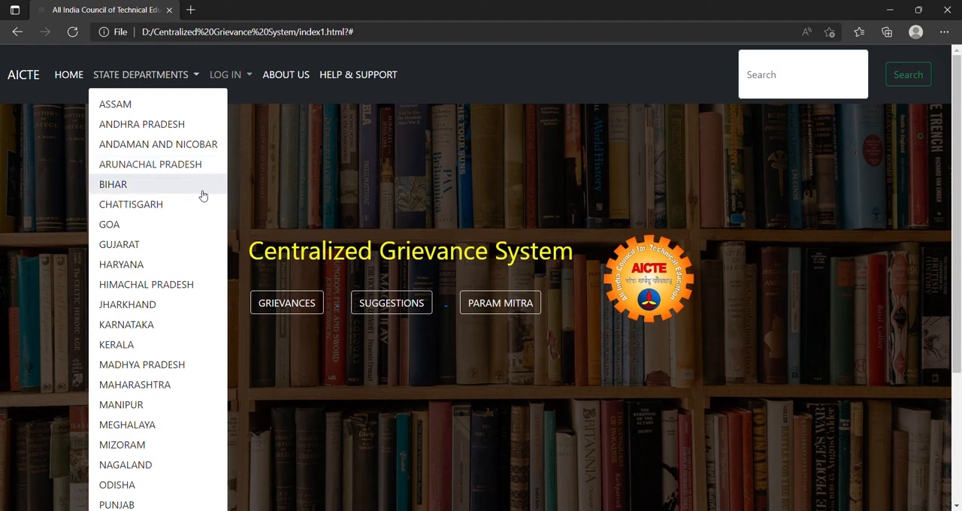
{"action": "scroll", "scroll_direction": "down", "scroll_amount": 3}
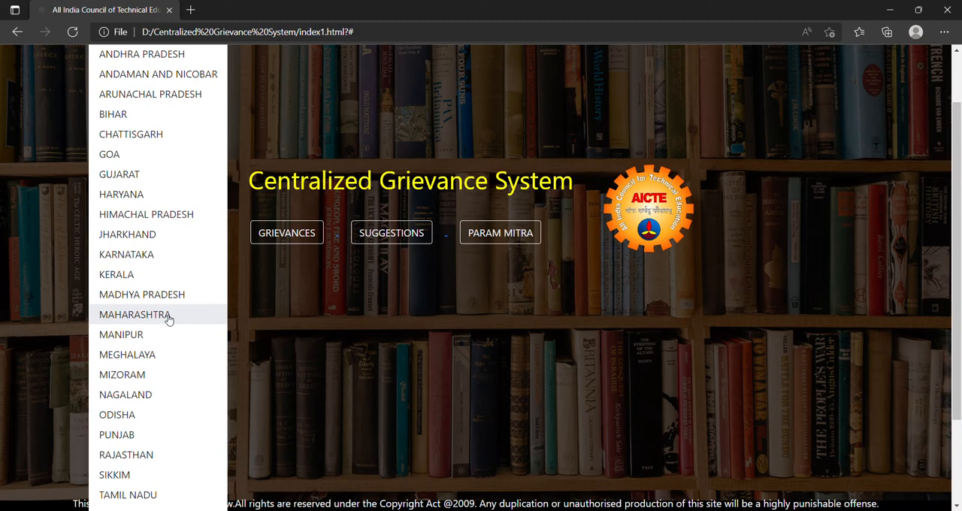
{"action": "left_click", "coordinate": [135, 315]}
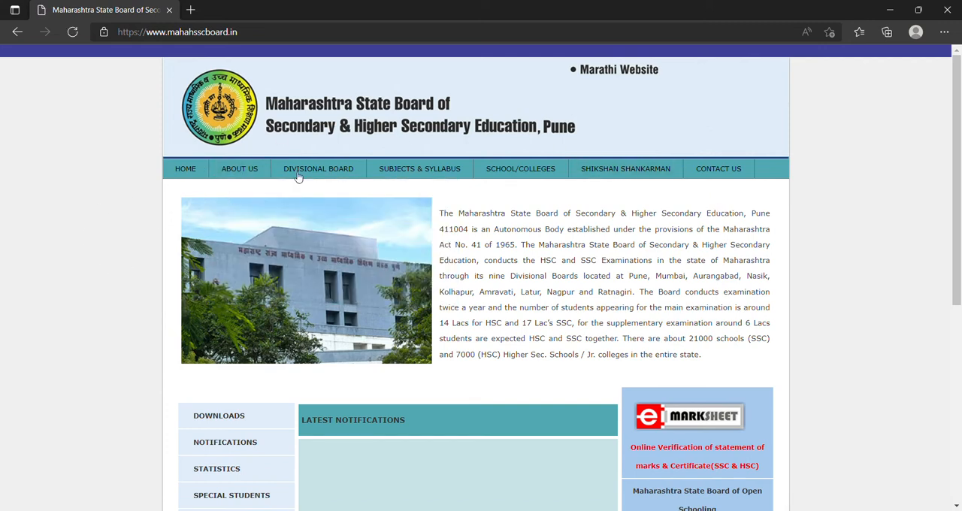
{"action": "scroll", "scroll_direction": "down", "scroll_amount": 3}
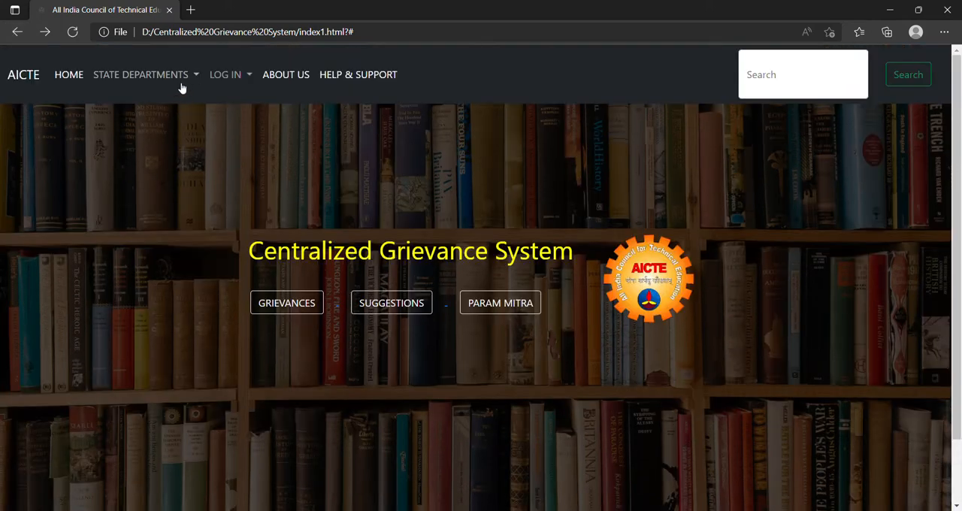
{"action": "left_click", "coordinate": [141, 75]}
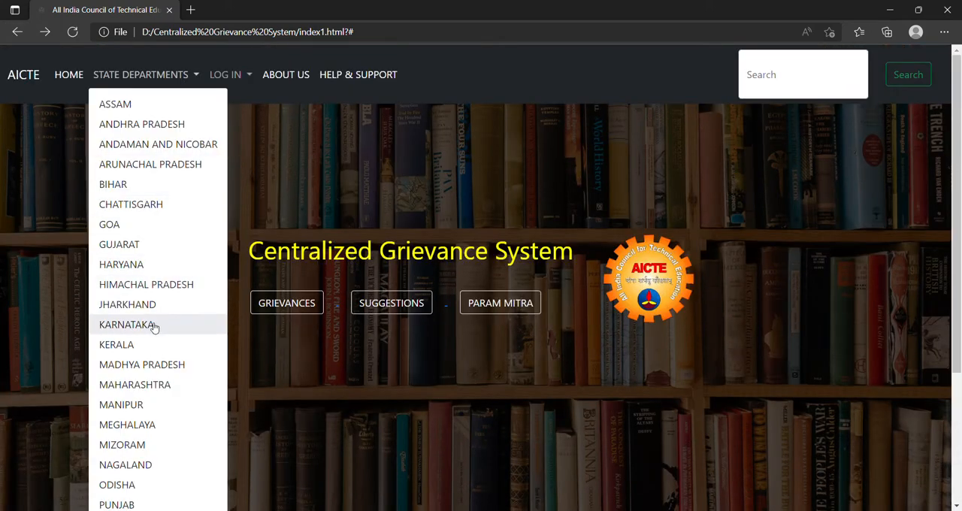
{"action": "left_click", "coordinate": [126, 324]}
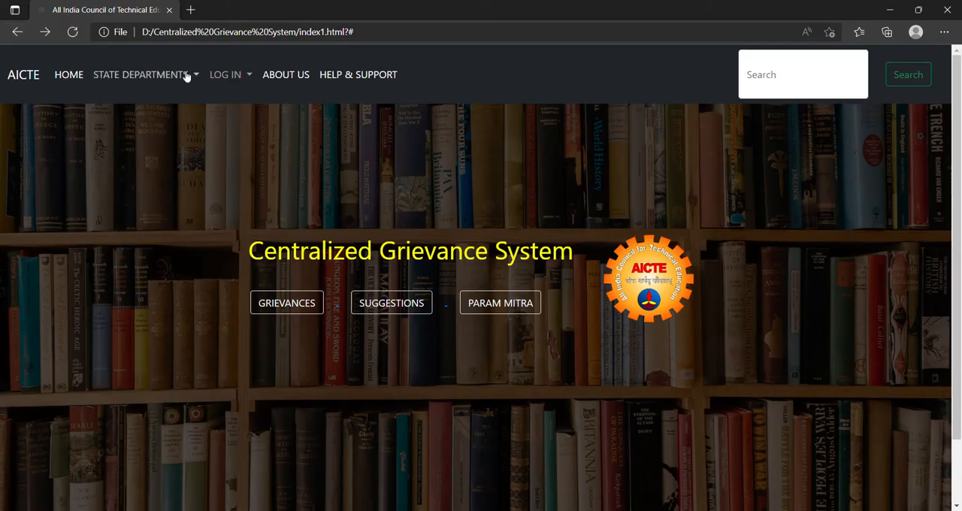
{"action": "left_click", "coordinate": [147, 74]}
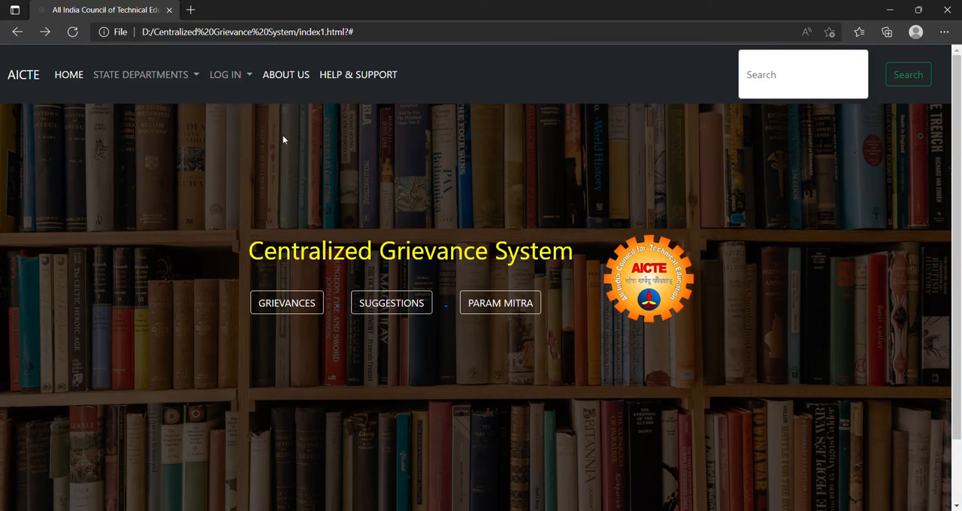
{"action": "mouse_move", "coordinate": [229, 81]}
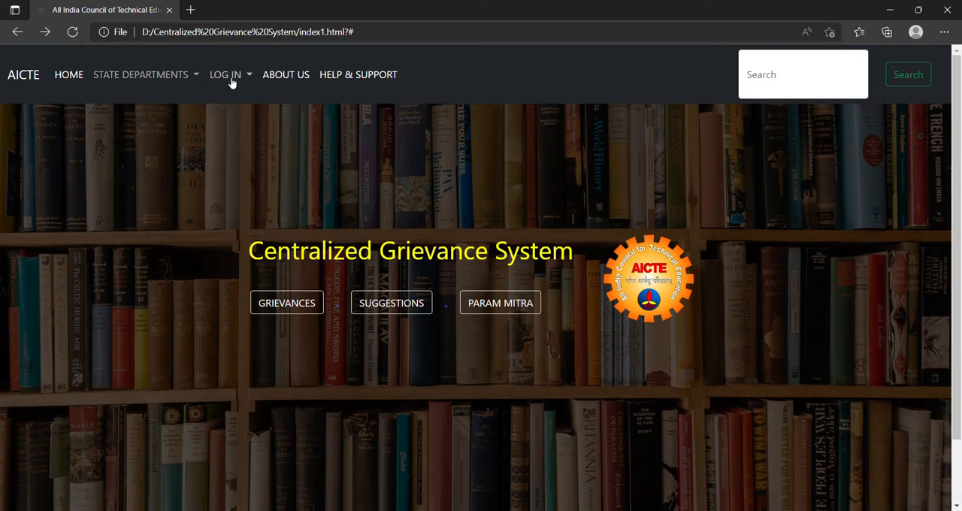
{"action": "mouse_move", "coordinate": [286, 81]}
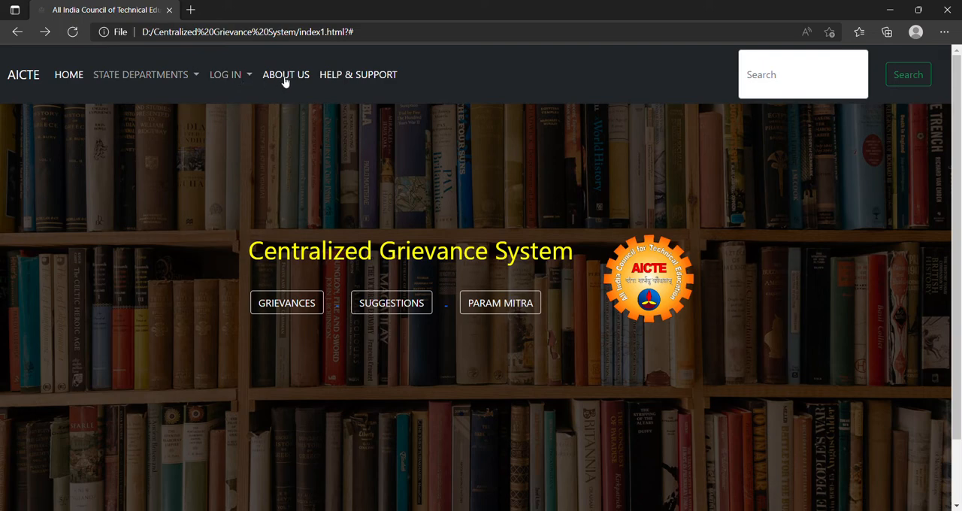
Open About Us to see the portal's purpose and user categories
{"action": "left_click", "coordinate": [286, 75]}
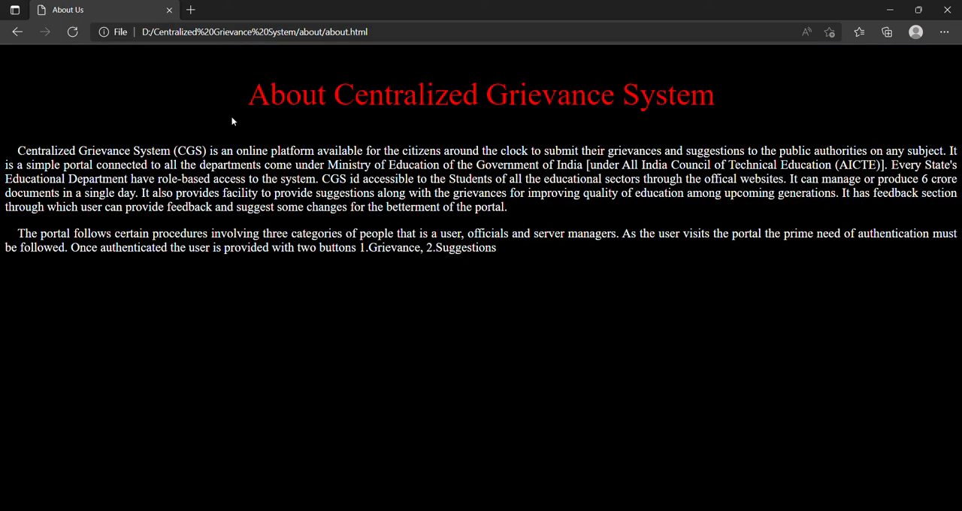
{"action": "mouse_move", "coordinate": [670, 137]}
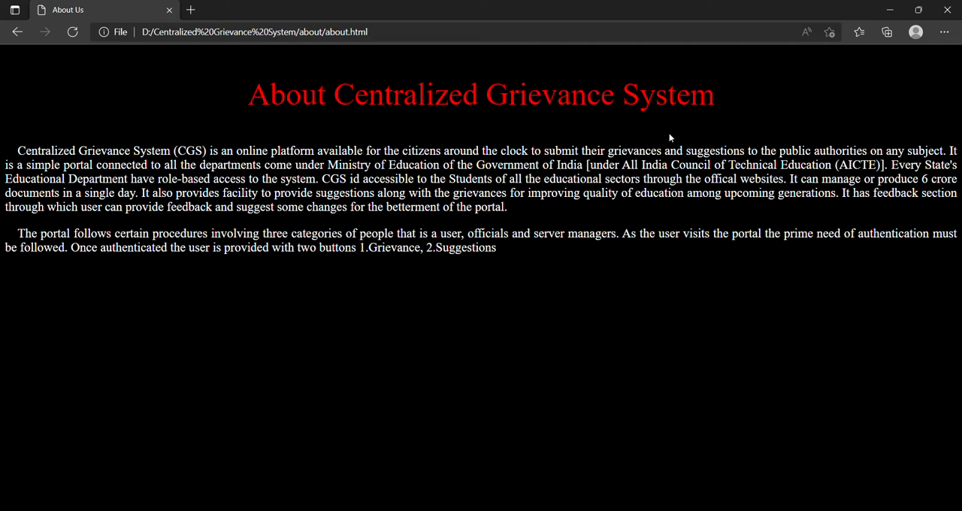
{"action": "mouse_move", "coordinate": [677, 138]}
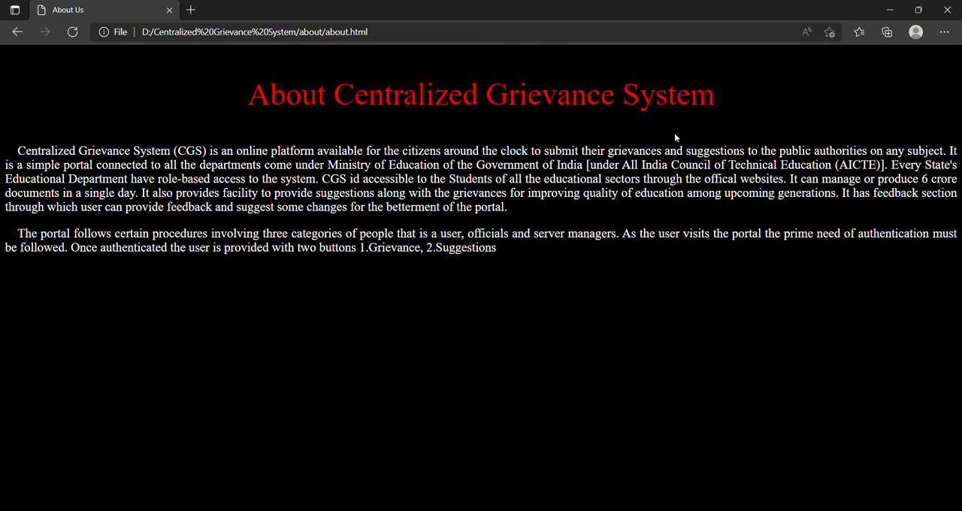
{"action": "mouse_move", "coordinate": [571, 146]}
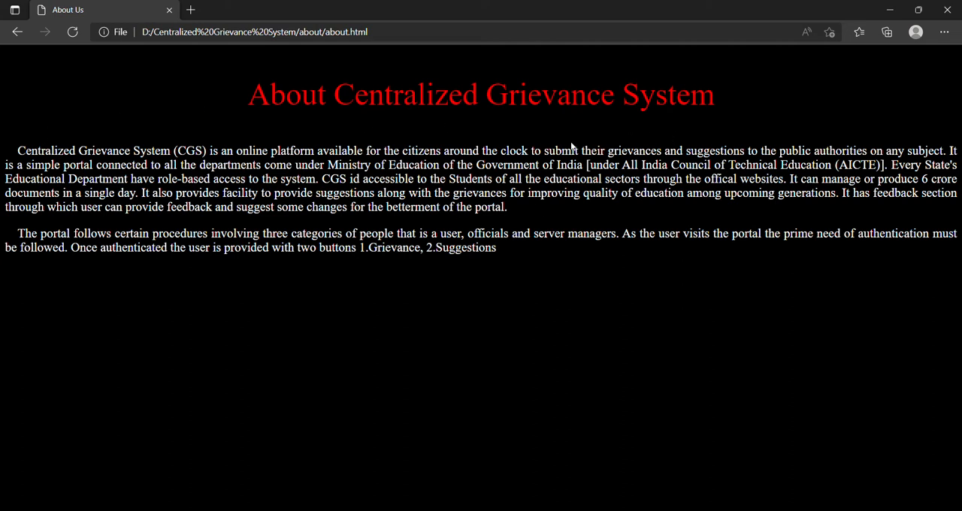
{"action": "mouse_move", "coordinate": [423, 278]}
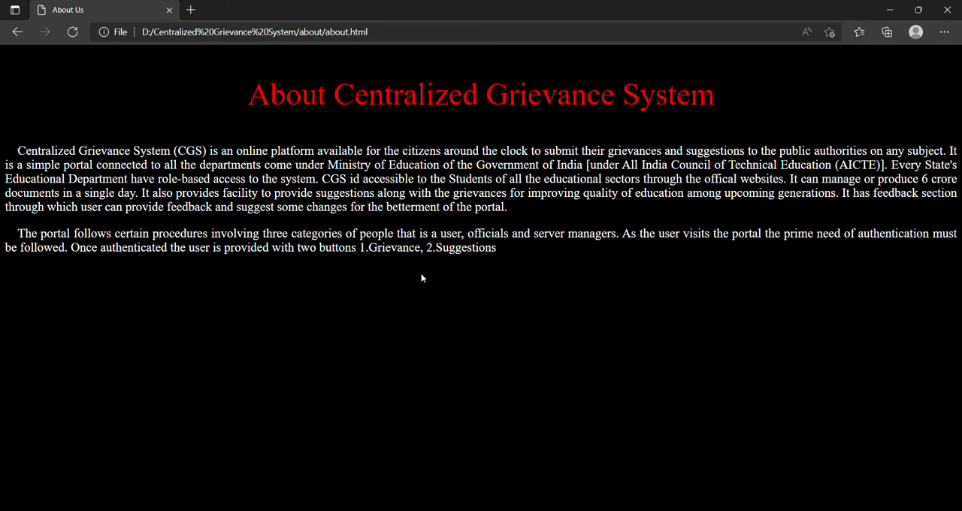
{"action": "mouse_move", "coordinate": [637, 288]}
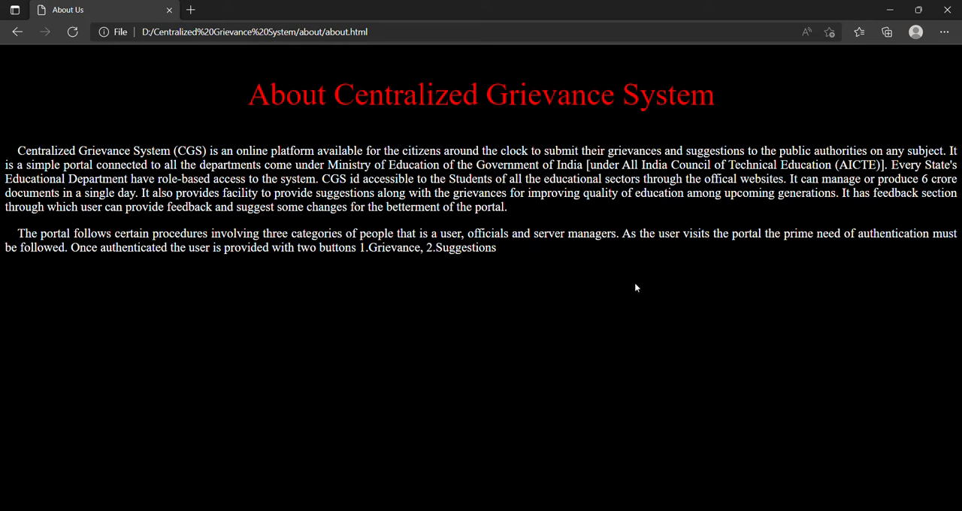
Go back to the homepage and open the Log In menu showing user, official and server options
{"action": "left_click", "coordinate": [16, 32]}
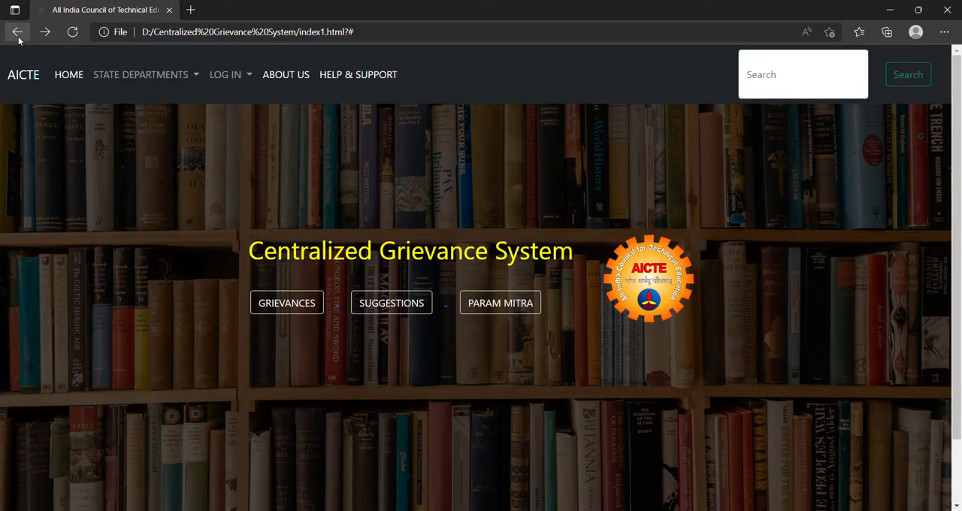
{"action": "mouse_move", "coordinate": [243, 81]}
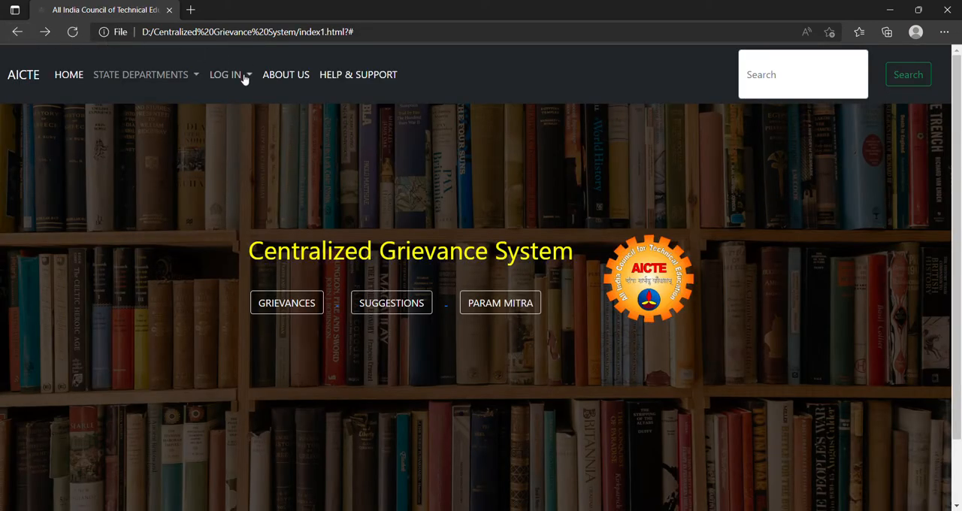
{"action": "left_click", "coordinate": [228, 74]}
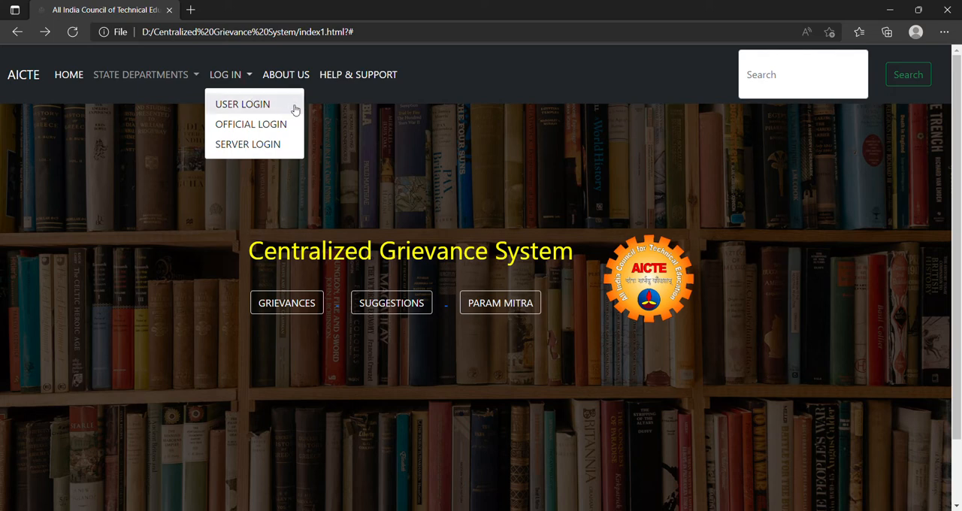
{"action": "mouse_move", "coordinate": [246, 108]}
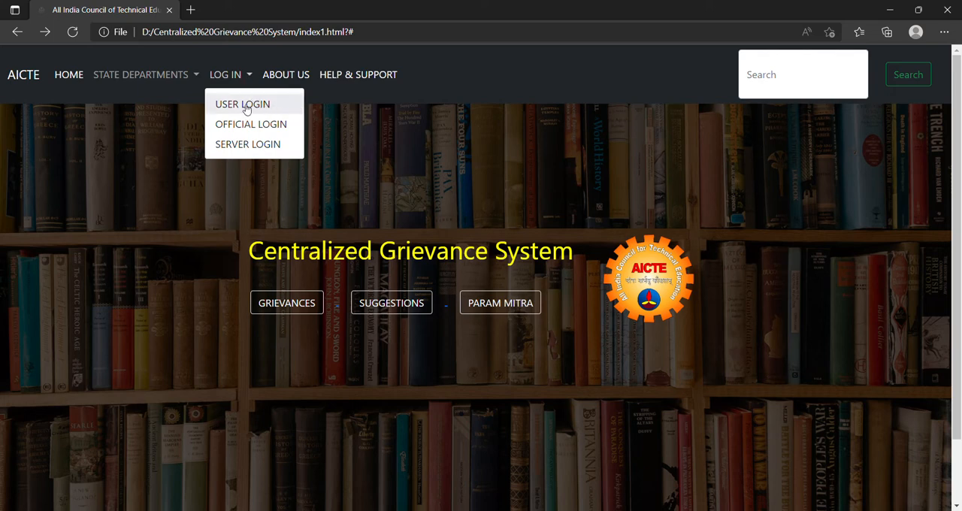
{"action": "mouse_move", "coordinate": [223, 124]}
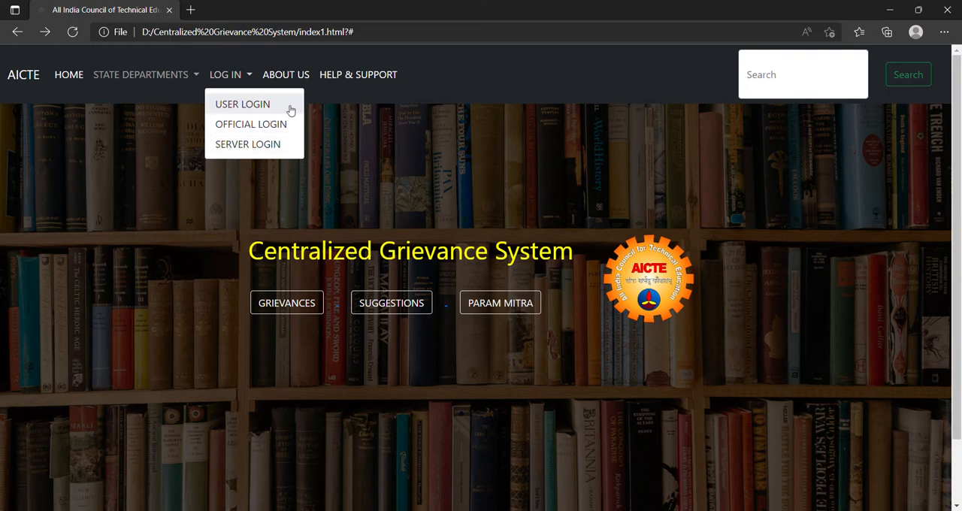
{"action": "left_click", "coordinate": [242, 104]}
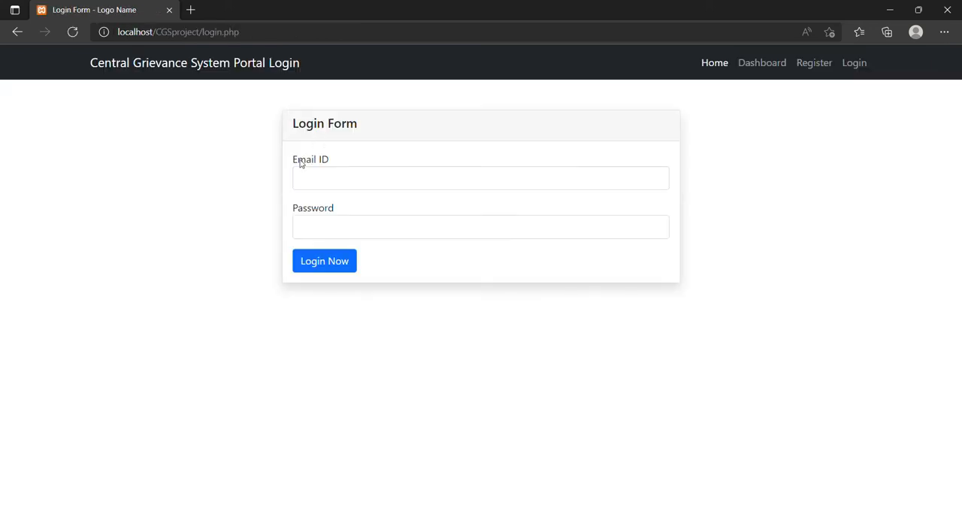
{"action": "mouse_move", "coordinate": [336, 205]}
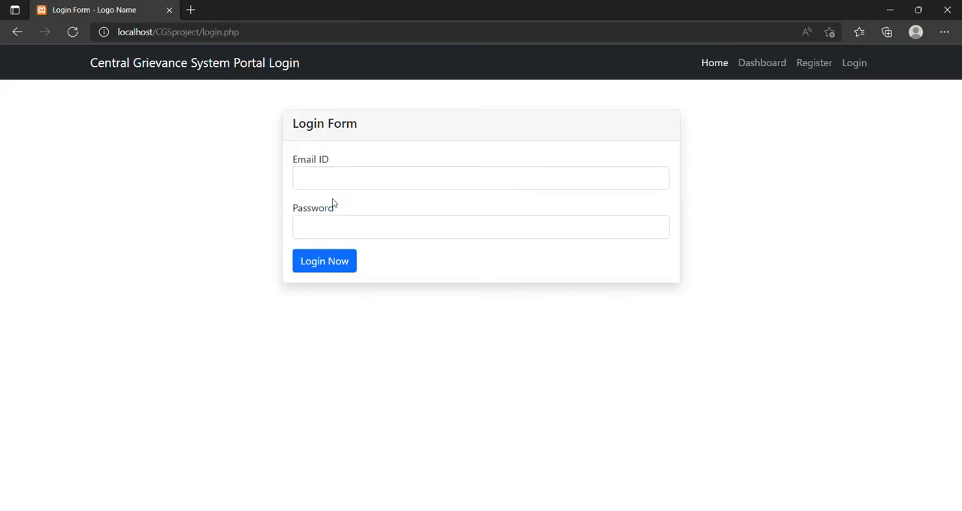
{"action": "mouse_move", "coordinate": [455, 148]}
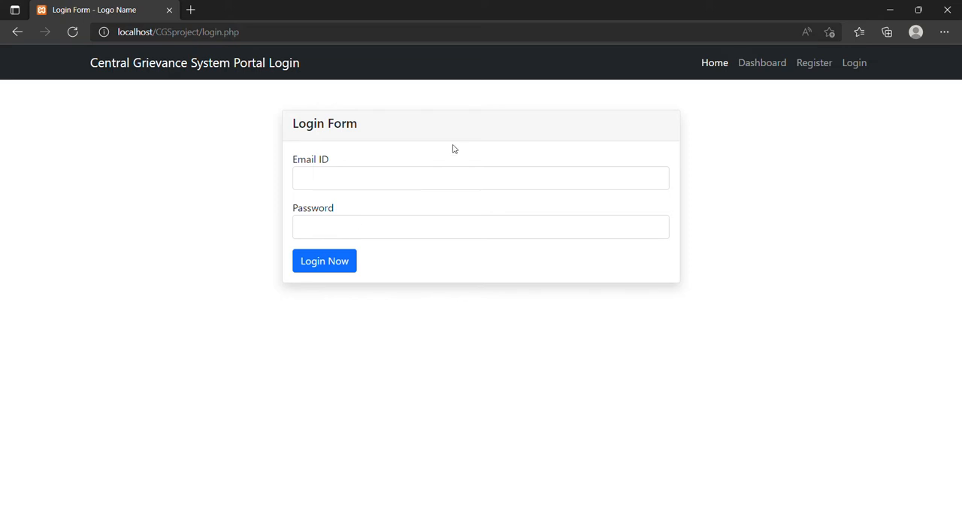
{"action": "mouse_move", "coordinate": [814, 62]}
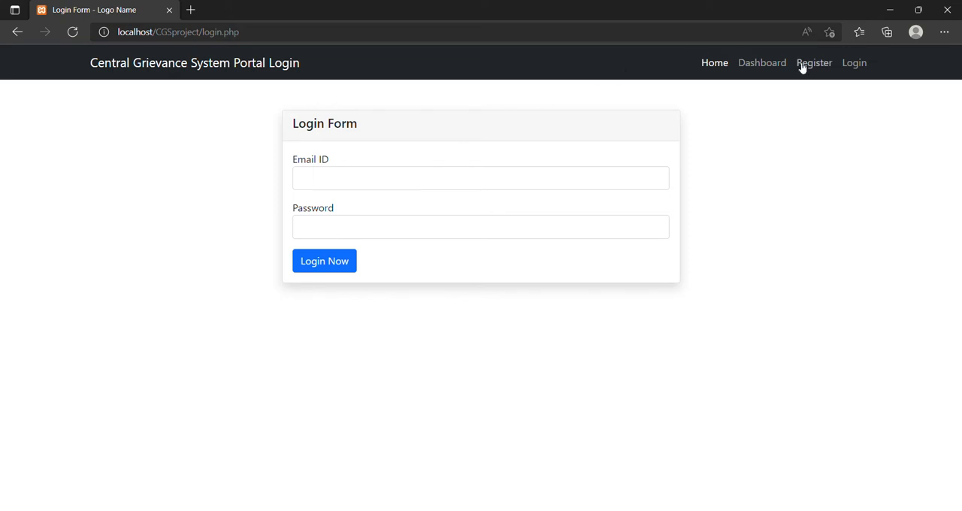
{"action": "left_click", "coordinate": [814, 63]}
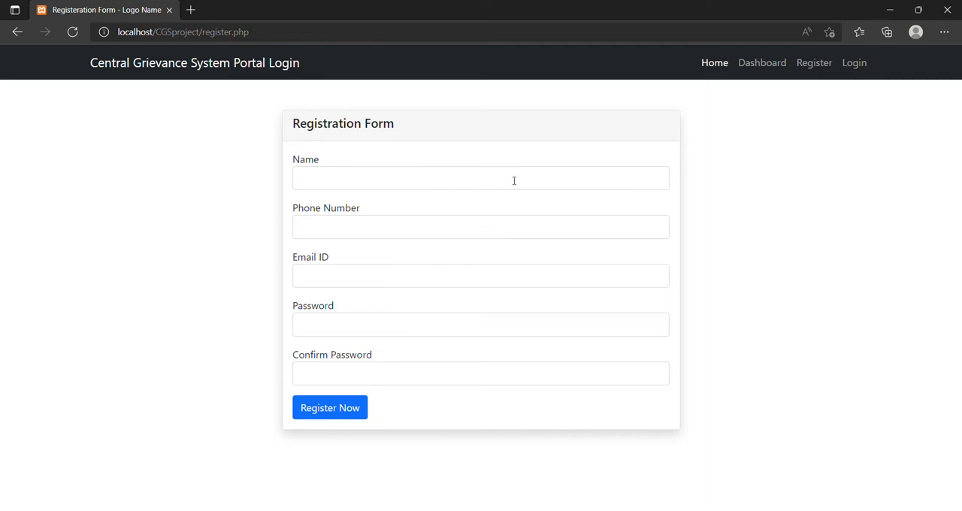
{"action": "mouse_move", "coordinate": [510, 390]}
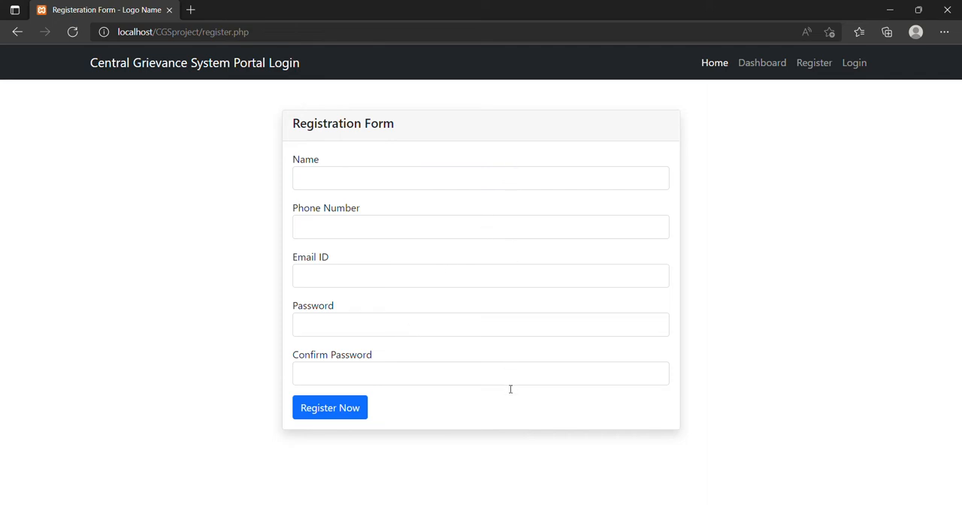
{"action": "mouse_move", "coordinate": [749, 249]}
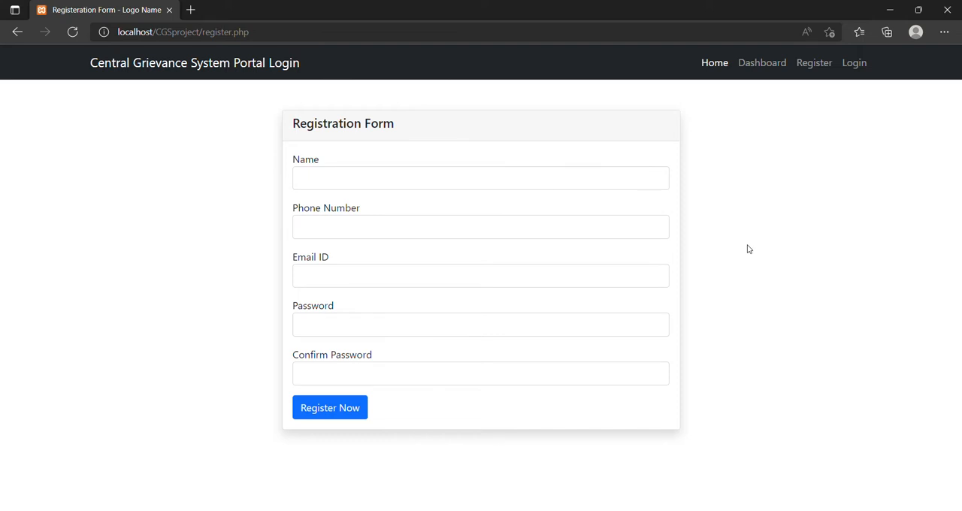
{"action": "mouse_move", "coordinate": [4, 35]}
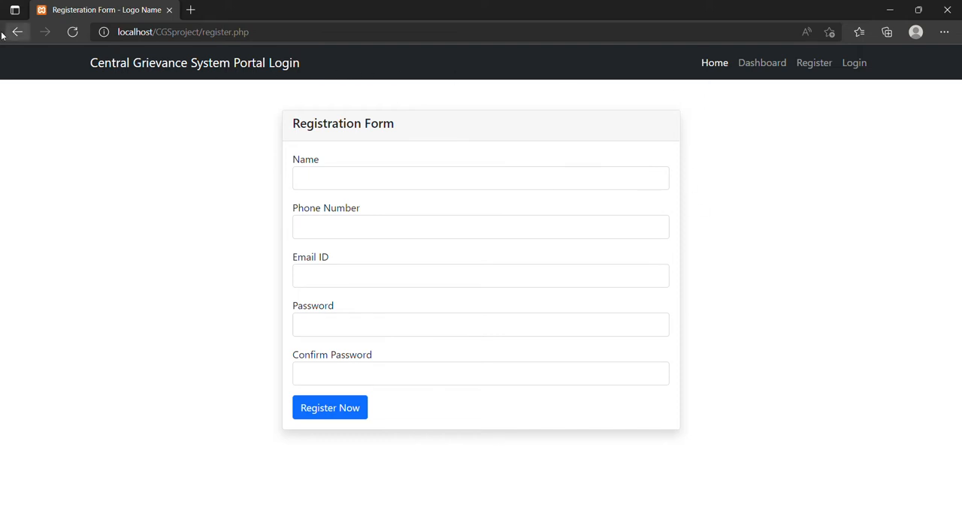
{"action": "left_click", "coordinate": [854, 62]}
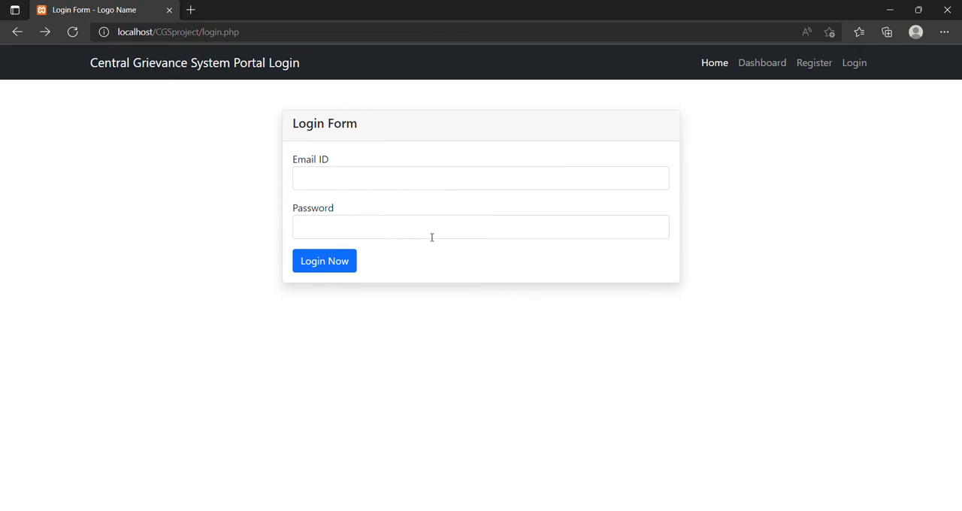
{"action": "mouse_move", "coordinate": [465, 237]}
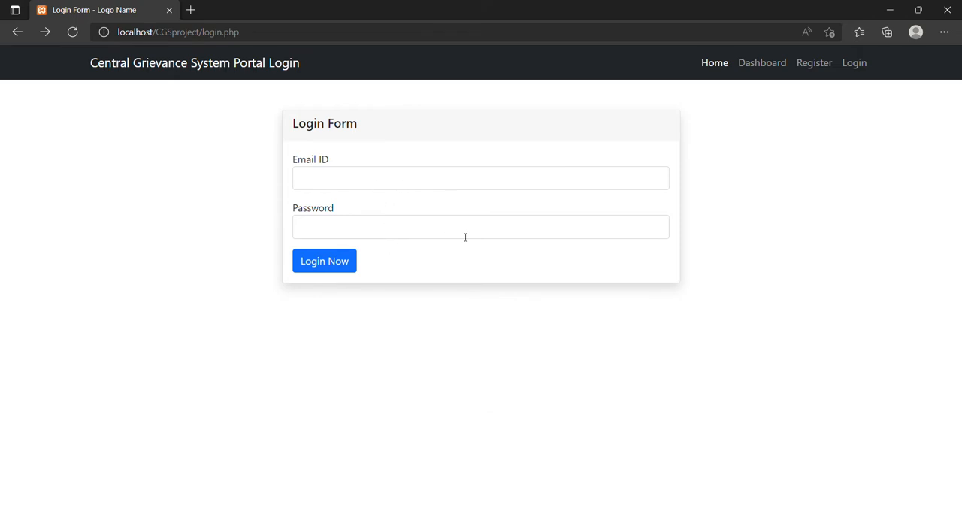
{"action": "mouse_move", "coordinate": [415, 197]}
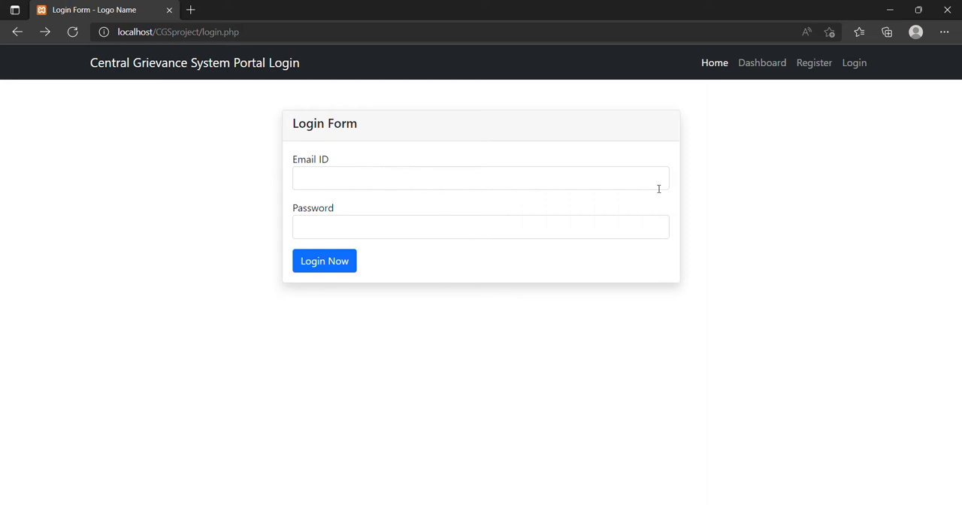
{"action": "mouse_move", "coordinate": [783, 190]}
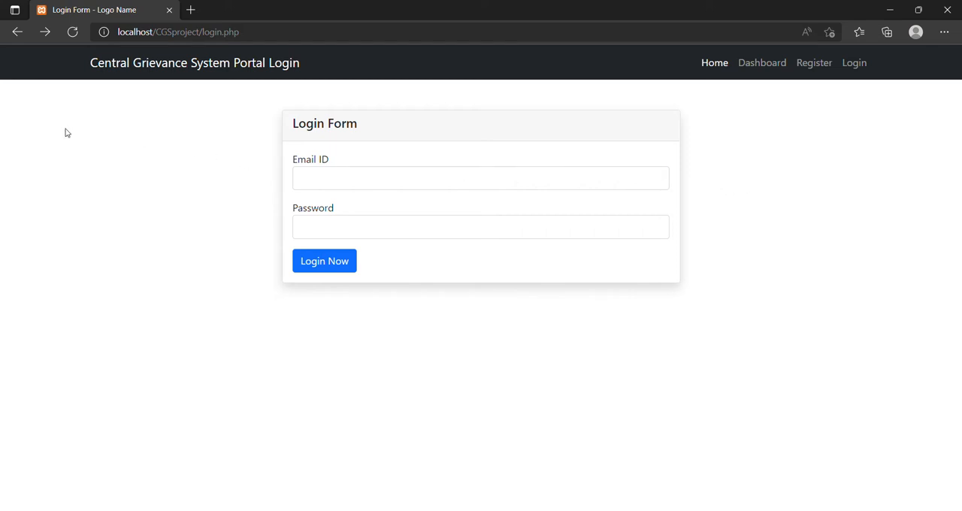
{"action": "mouse_move", "coordinate": [8, 32]}
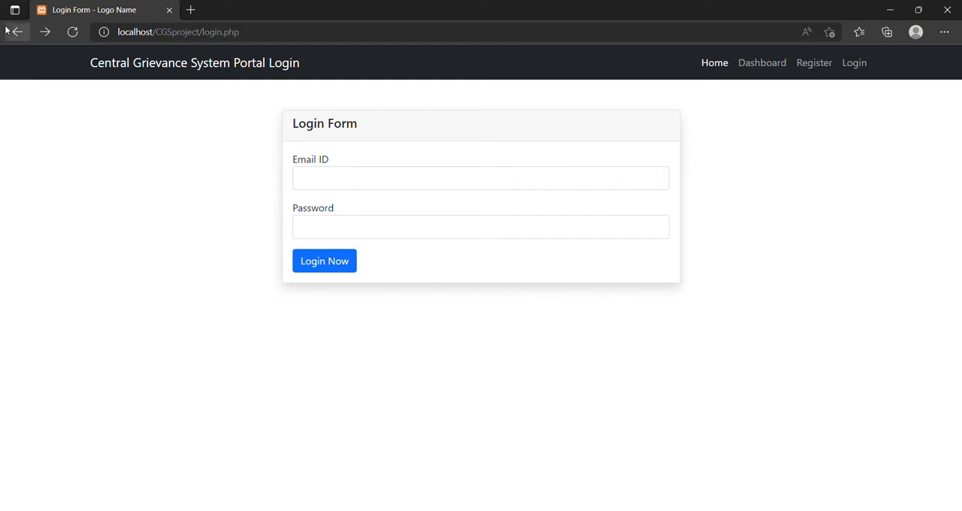
Go back from the portal login form to the index1.html homepage
{"action": "left_click", "coordinate": [12, 31]}
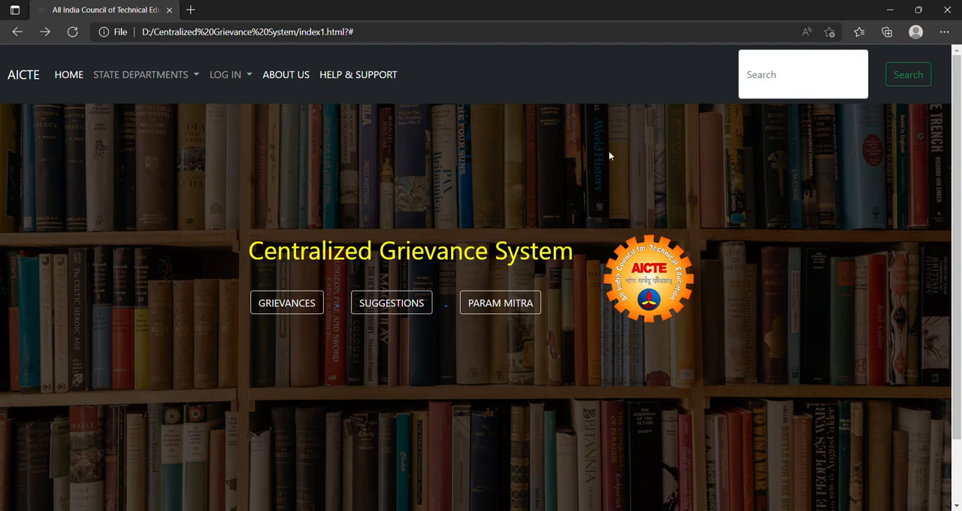
{"action": "mouse_move", "coordinate": [578, 172]}
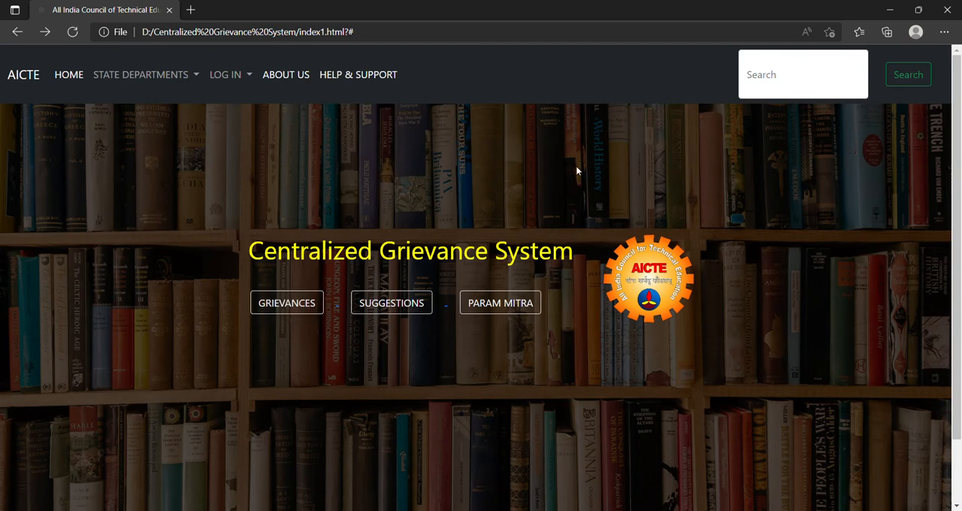
{"action": "mouse_move", "coordinate": [245, 173]}
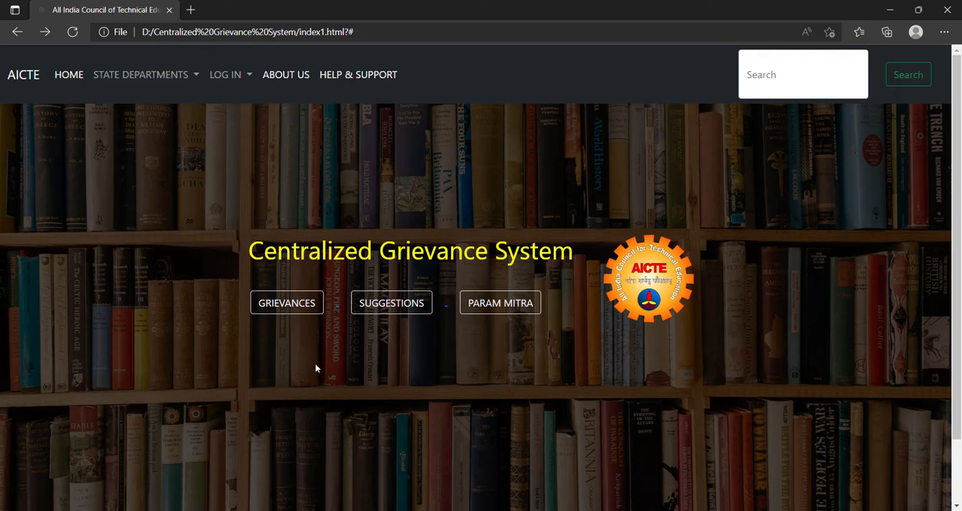
{"action": "mouse_move", "coordinate": [180, 216]}
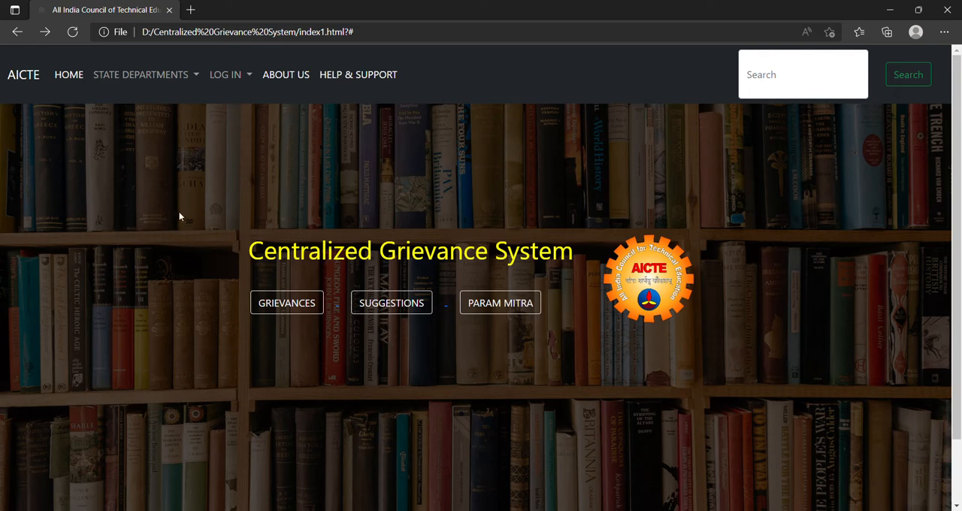
{"action": "mouse_move", "coordinate": [345, 127]}
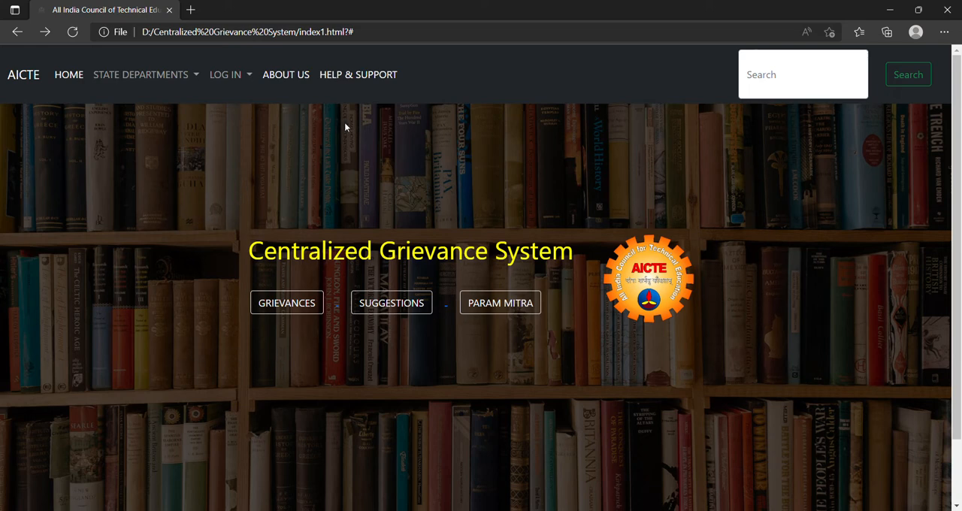
{"action": "mouse_move", "coordinate": [439, 134]}
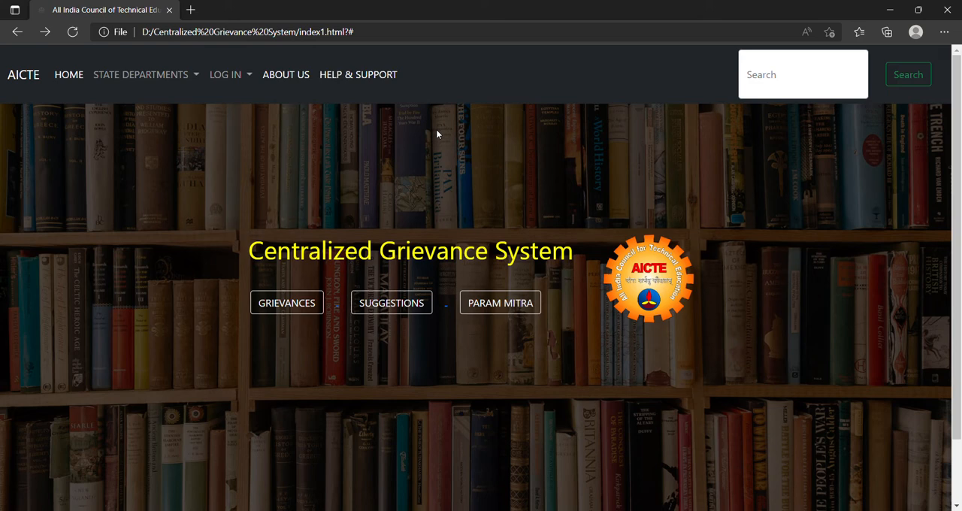
{"action": "mouse_move", "coordinate": [297, 304]}
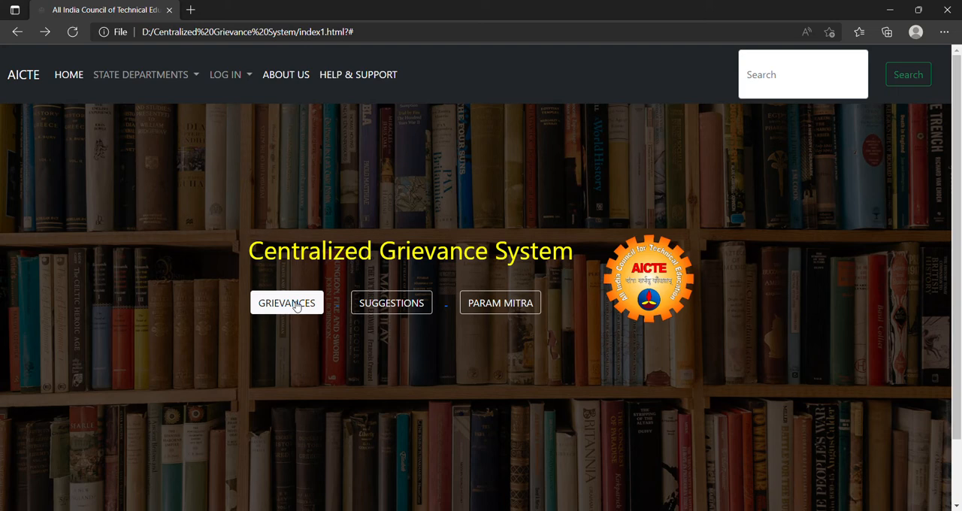
{"action": "left_click", "coordinate": [287, 302]}
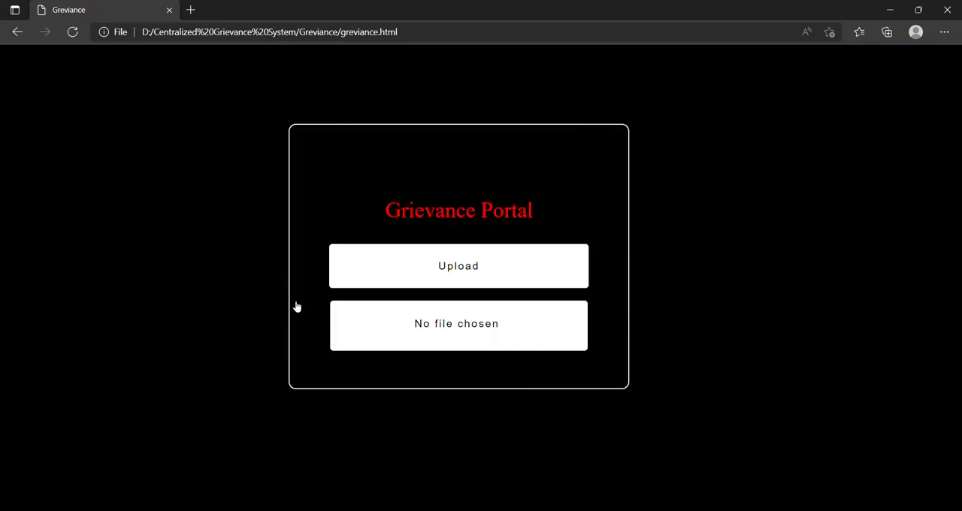
{"action": "mouse_move", "coordinate": [440, 410]}
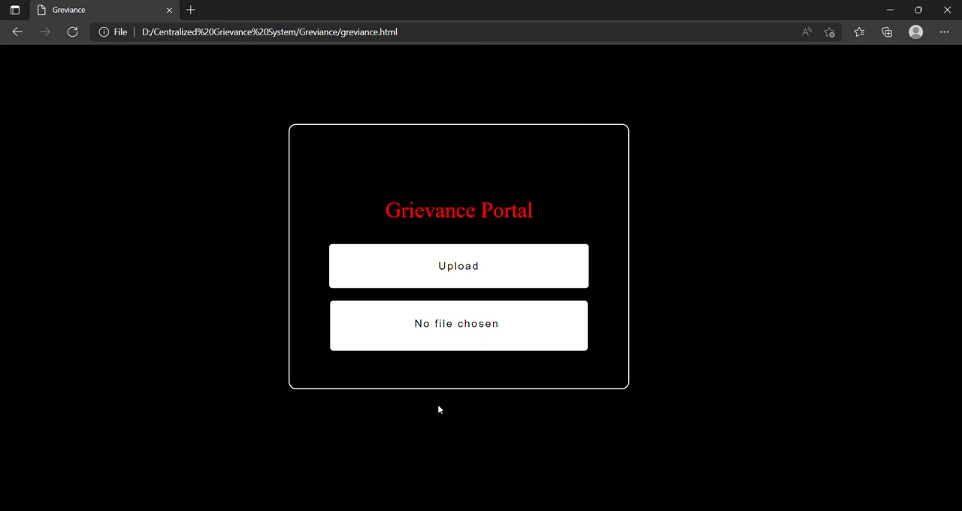
{"action": "mouse_move", "coordinate": [305, 246]}
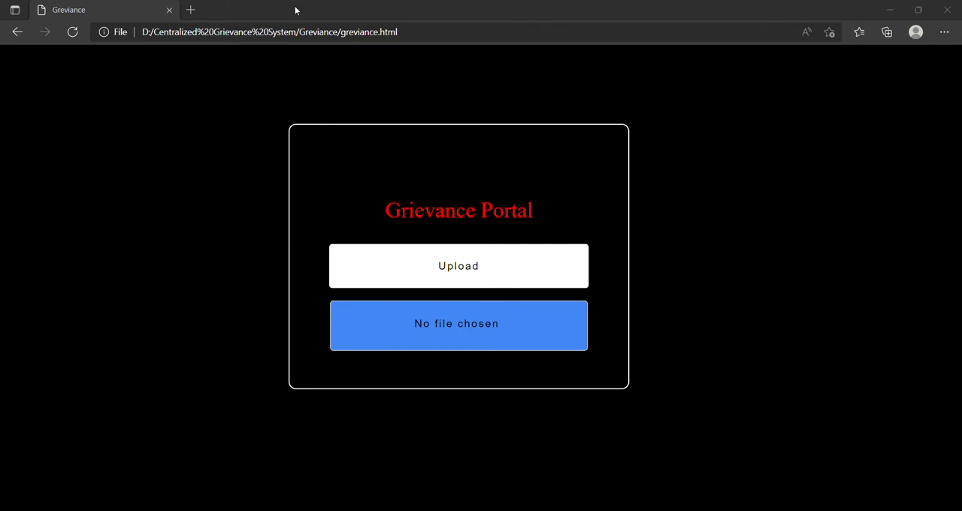
{"action": "mouse_move", "coordinate": [348, 206]}
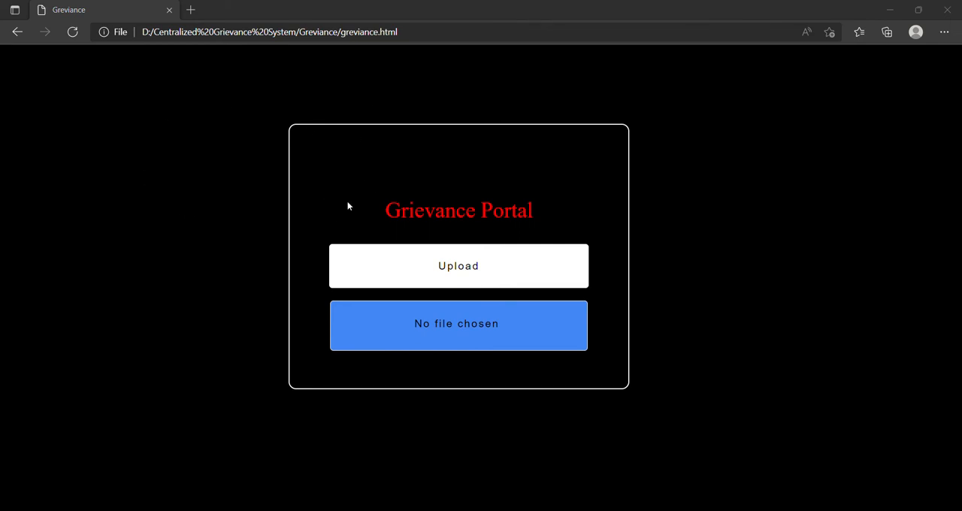
{"action": "mouse_move", "coordinate": [199, 210]}
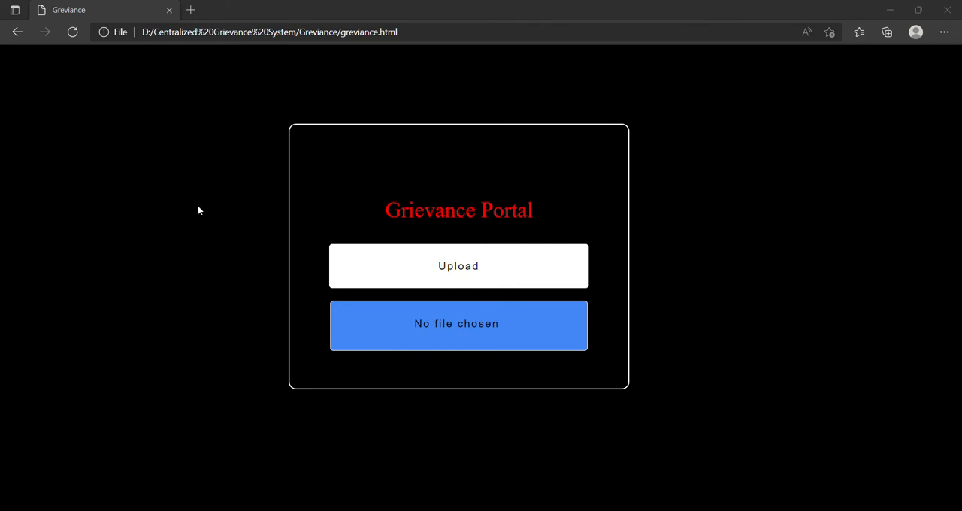
{"action": "mouse_move", "coordinate": [469, 17]}
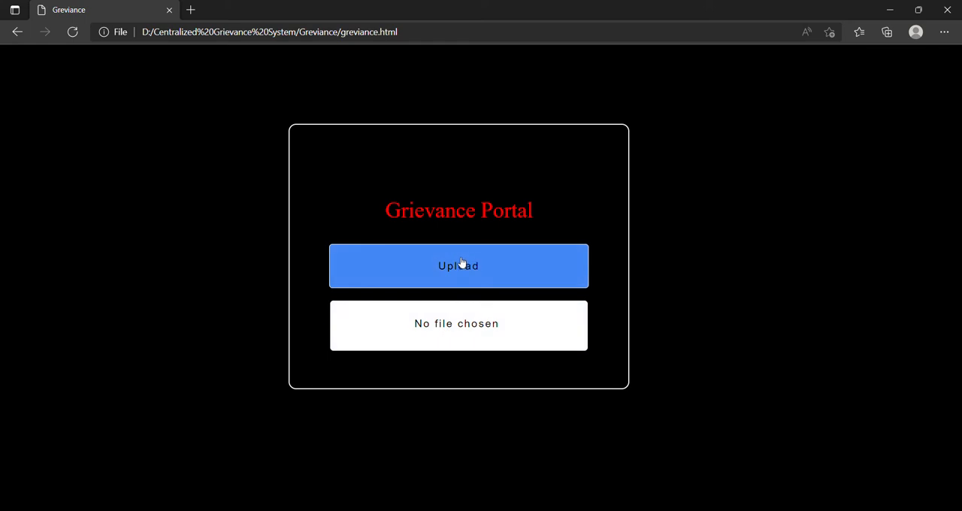
{"action": "mouse_move", "coordinate": [435, 274]}
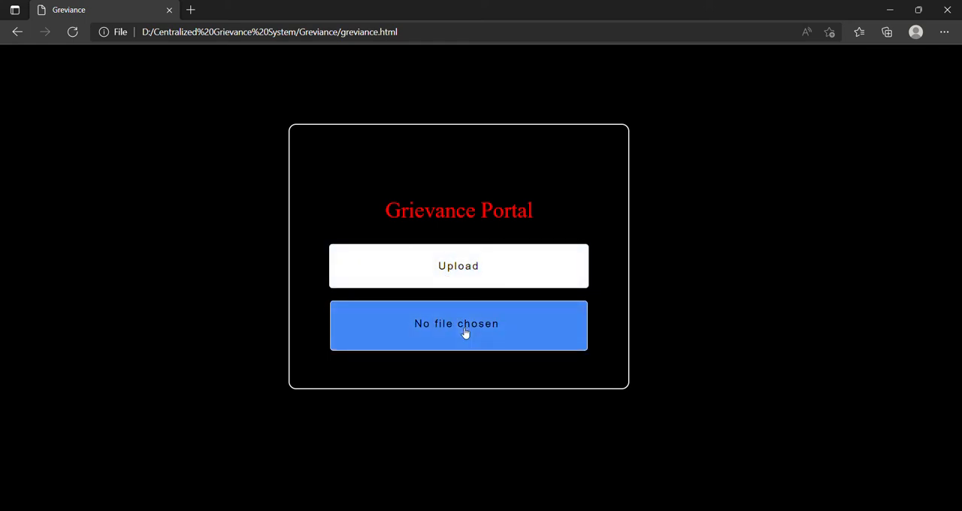
{"action": "mouse_move", "coordinate": [460, 280]}
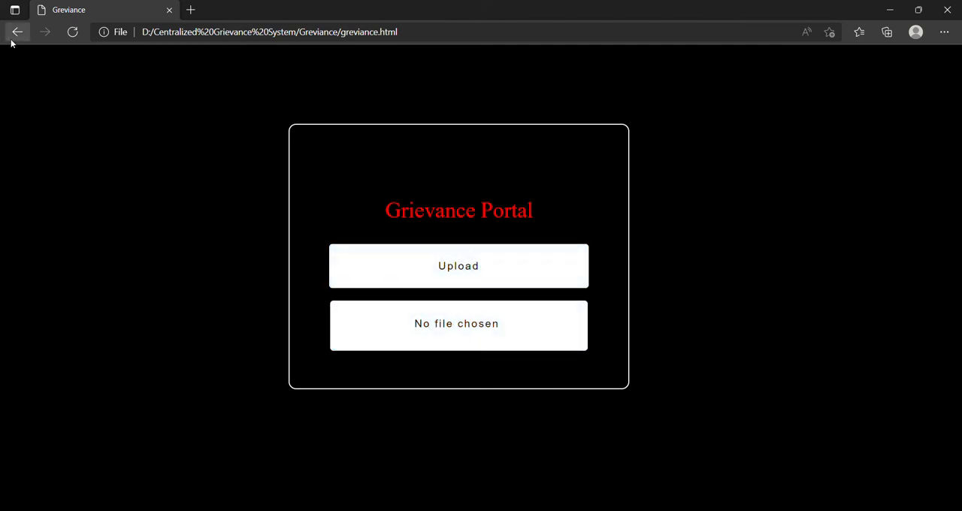
{"action": "left_click", "coordinate": [20, 33]}
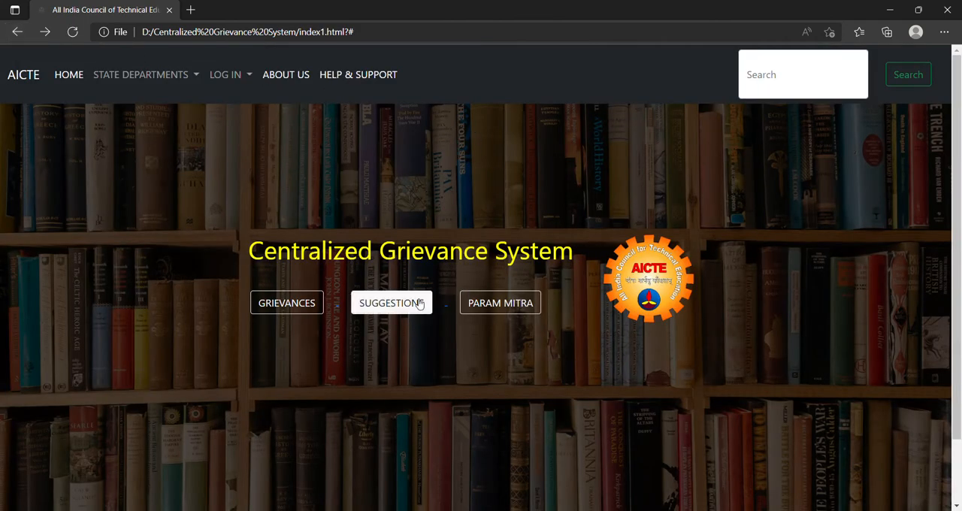
Look over the Suggestions Portal upload page, then go back to index1.html
{"action": "left_click", "coordinate": [391, 302]}
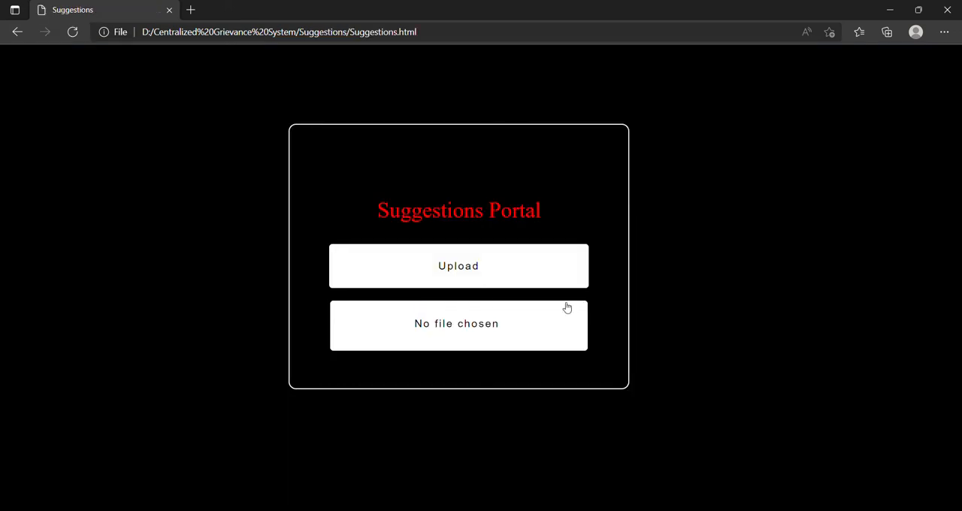
{"action": "mouse_move", "coordinate": [623, 323]}
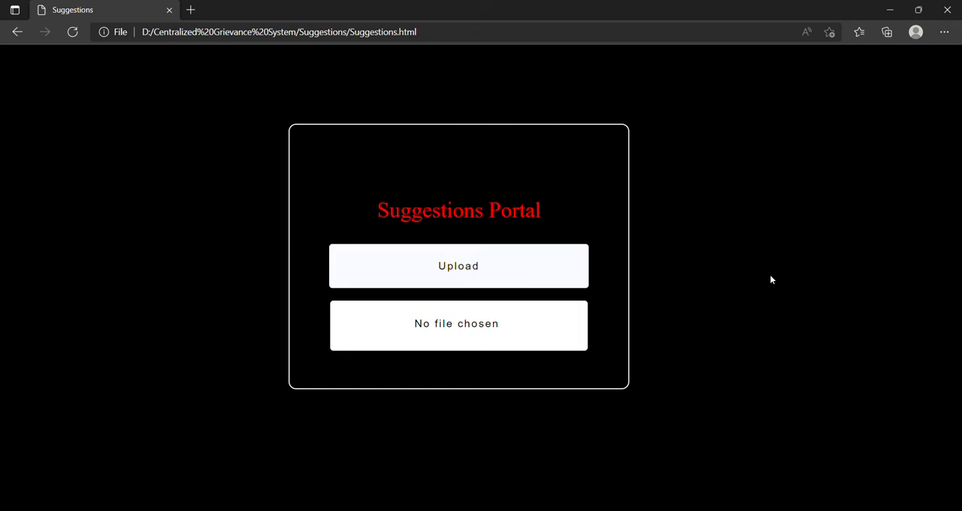
{"action": "mouse_move", "coordinate": [790, 221]}
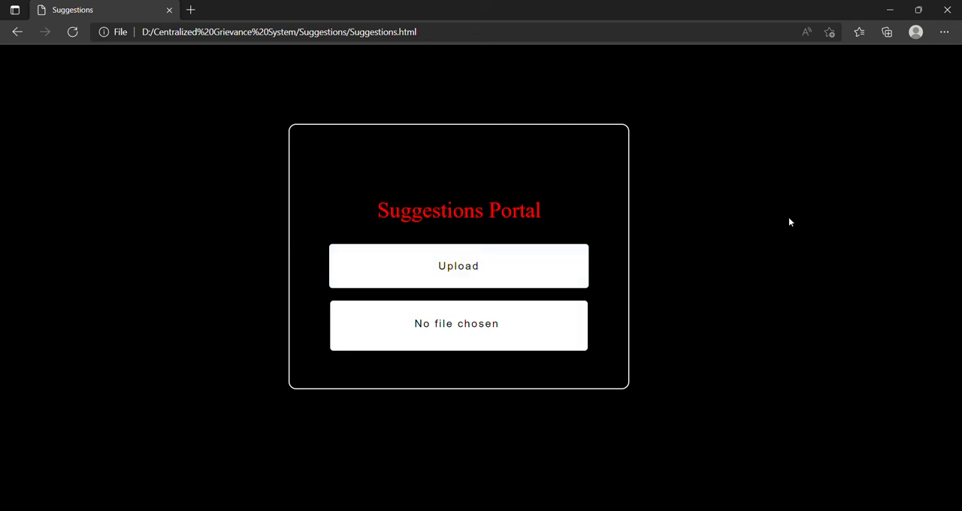
{"action": "left_click", "coordinate": [17, 31]}
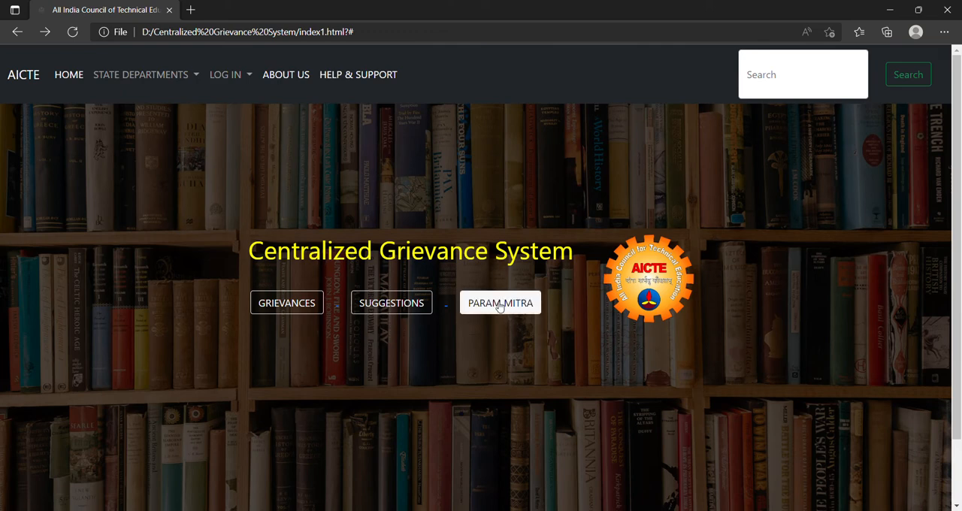
{"action": "mouse_move", "coordinate": [506, 309]}
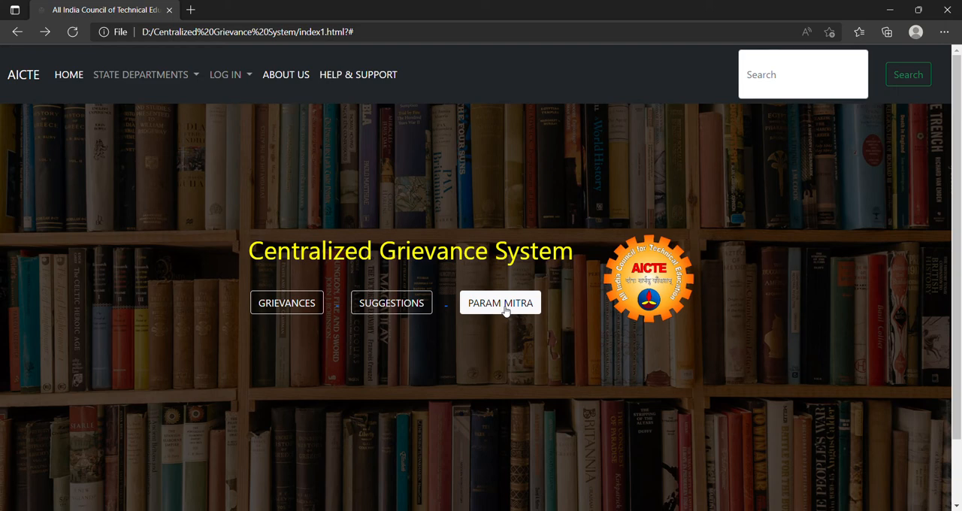
{"action": "mouse_move", "coordinate": [505, 311]}
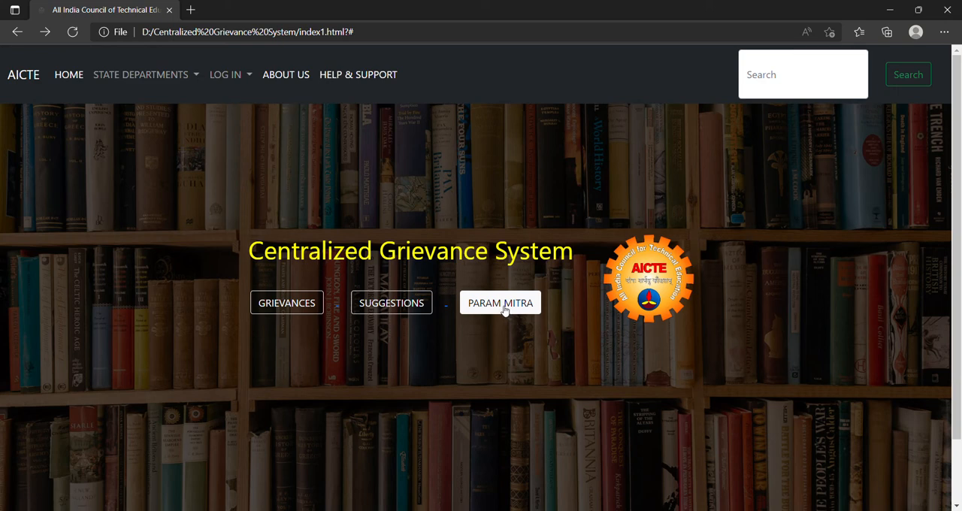
Open the Param Mitra chat bot and send it 'Hello'
{"action": "left_click", "coordinate": [500, 302]}
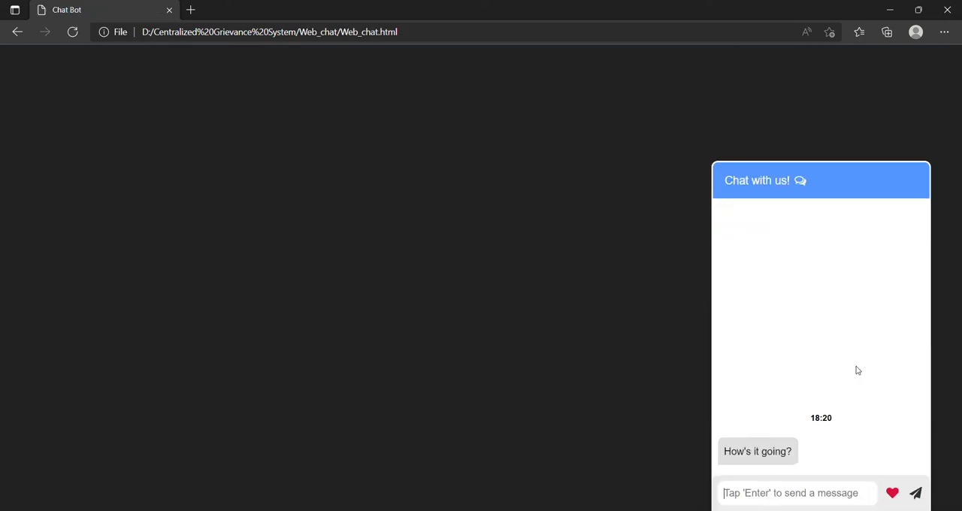
{"action": "type", "text": "H"}
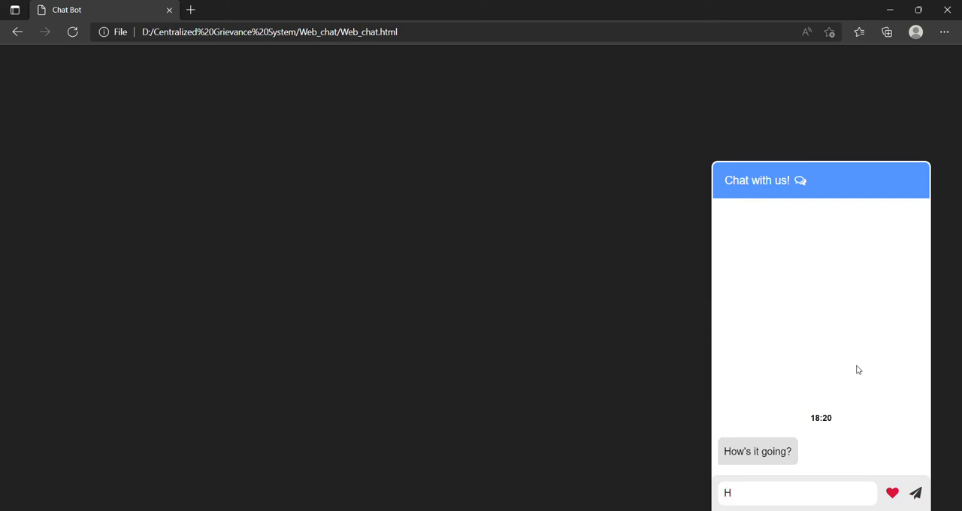
{"action": "key", "text": "Enter"}
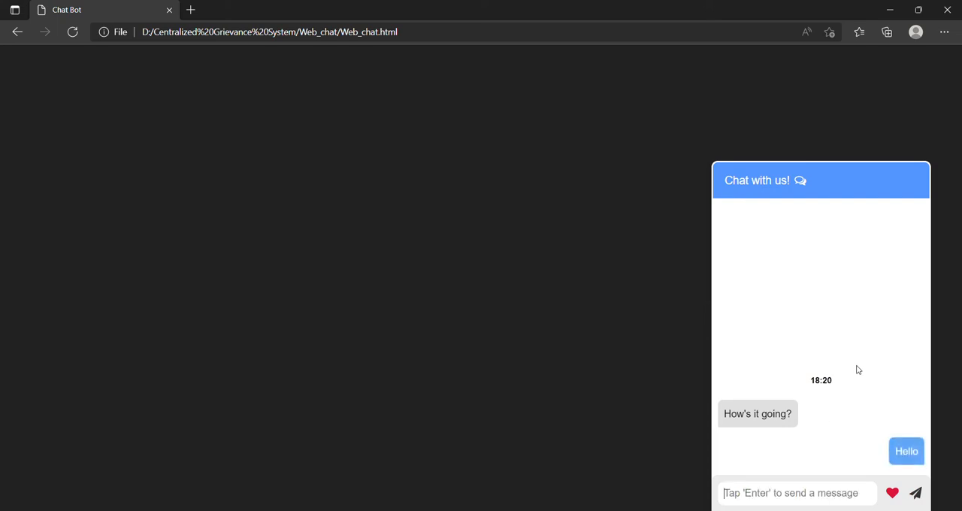
Send a message reporting a problem with the Central Grievance System
{"action": "left_click", "coordinate": [917, 492]}
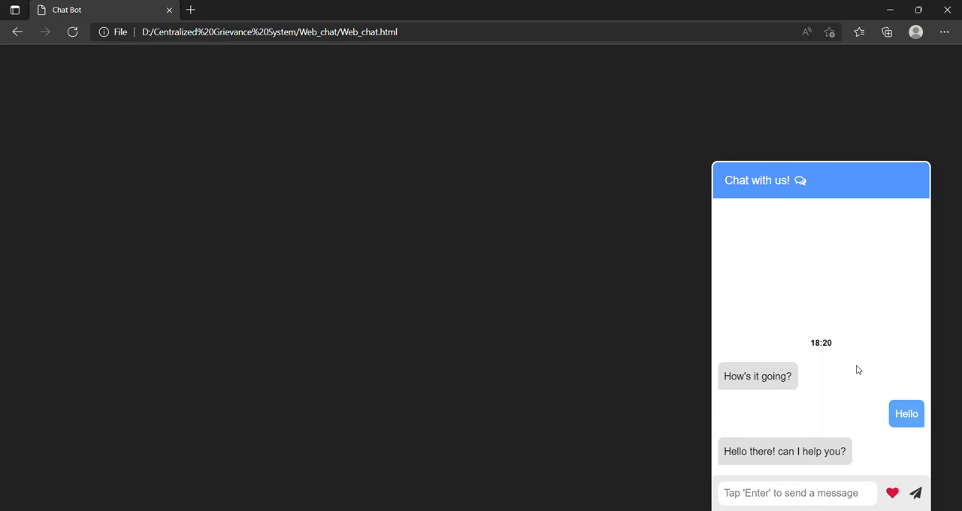
{"action": "type", "text": "I have a problem regarding"}
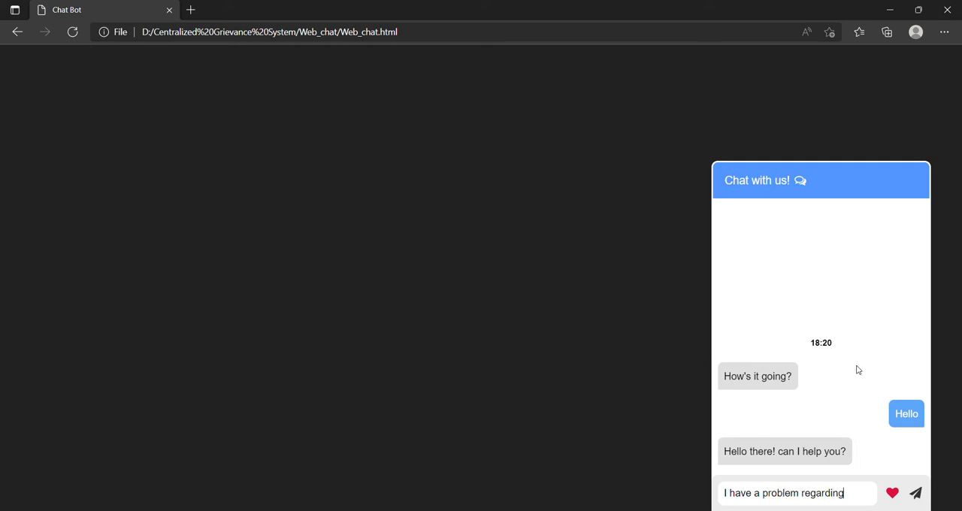
{"action": "type", "text": "Cent"}
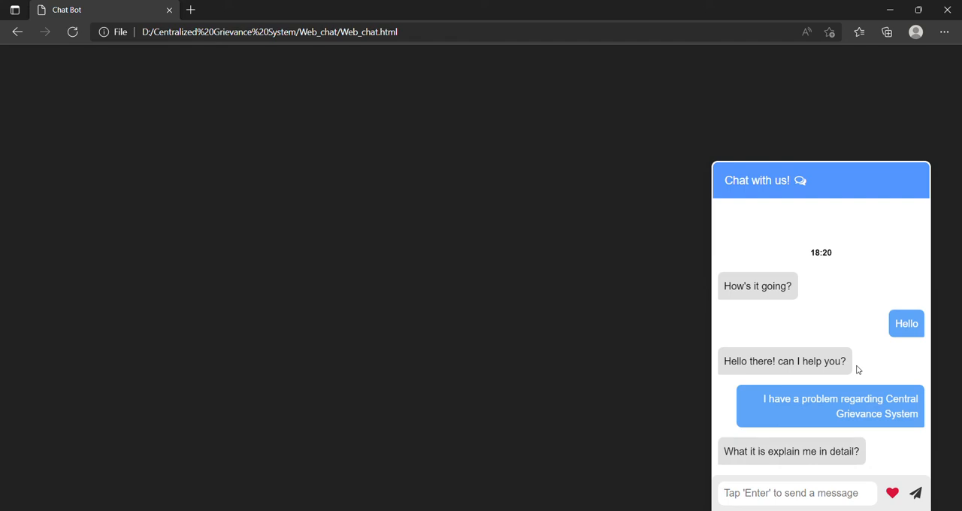
{"action": "left_click", "coordinate": [796, 493]}
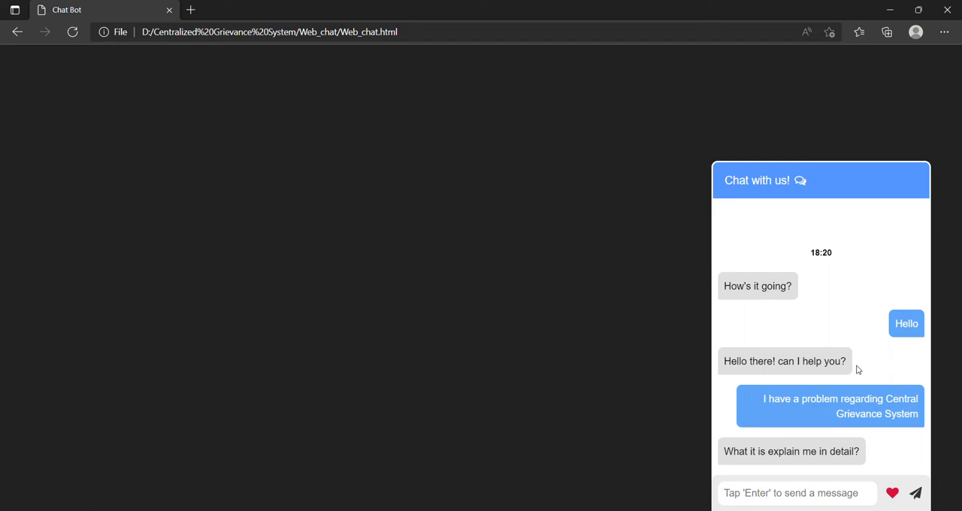
Send 'Ok thanks param mitra' to the chat bot
{"action": "type", "text": "Ok thanks param m"}
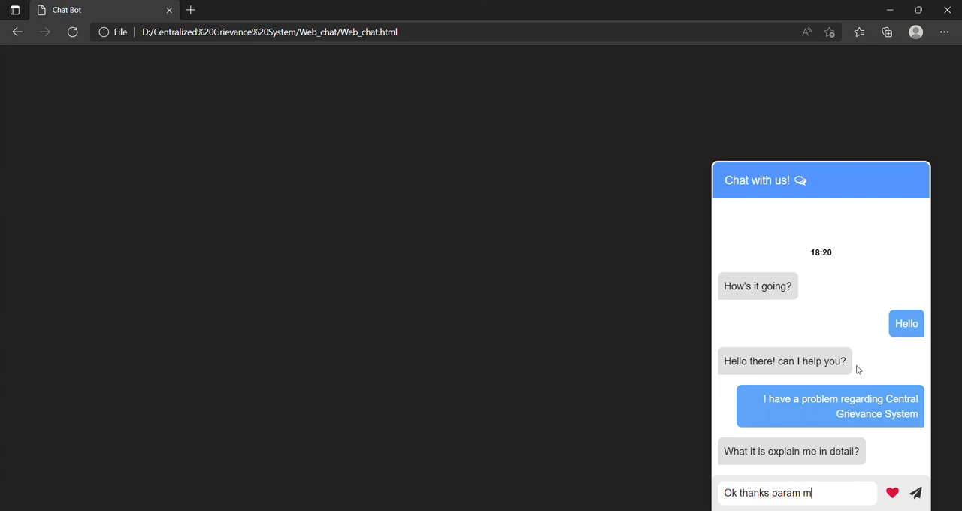
{"action": "type", "text": "itra"}
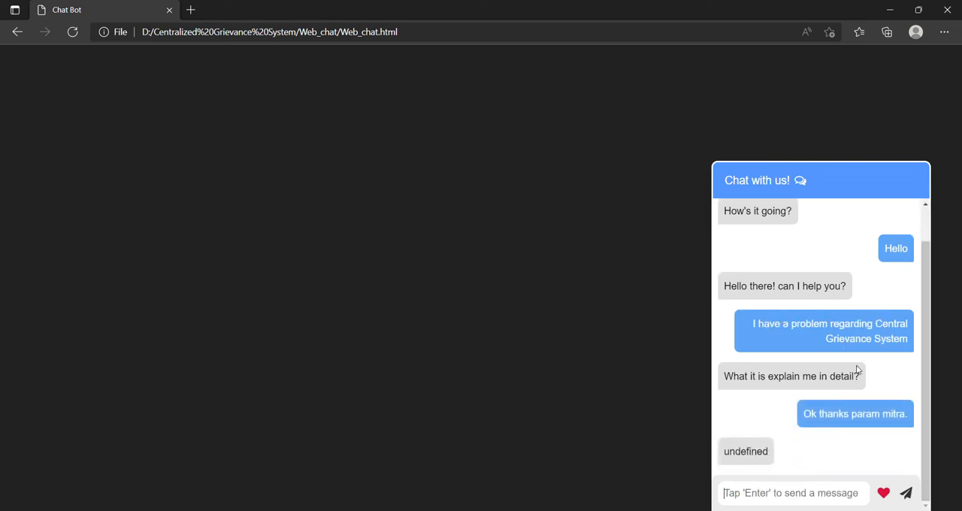
{"action": "type", "text": "Ok"}
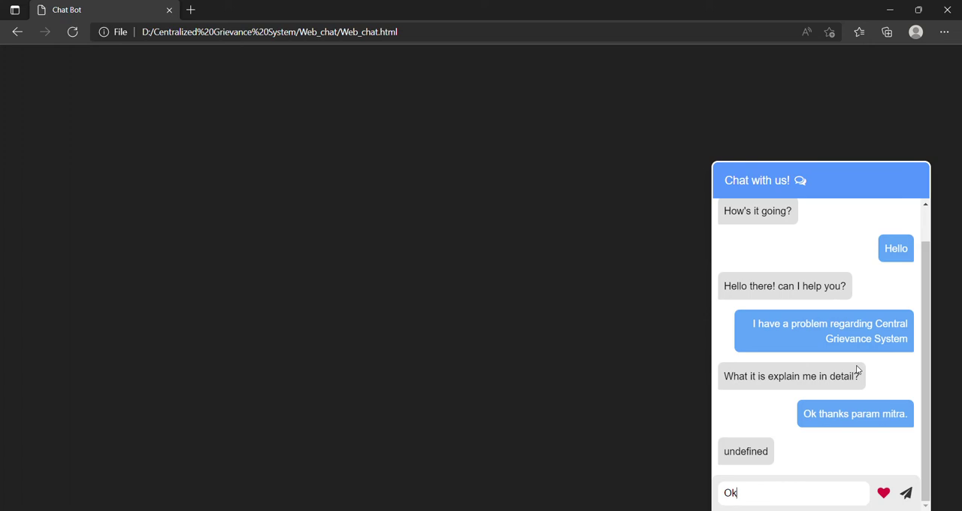
{"action": "type", "text": "thanks"}
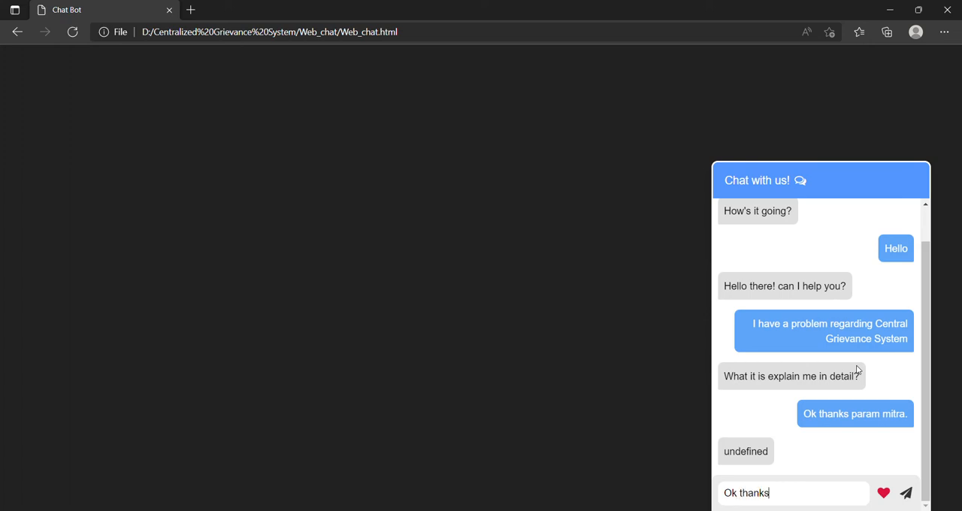
{"action": "type", "text": "param"}
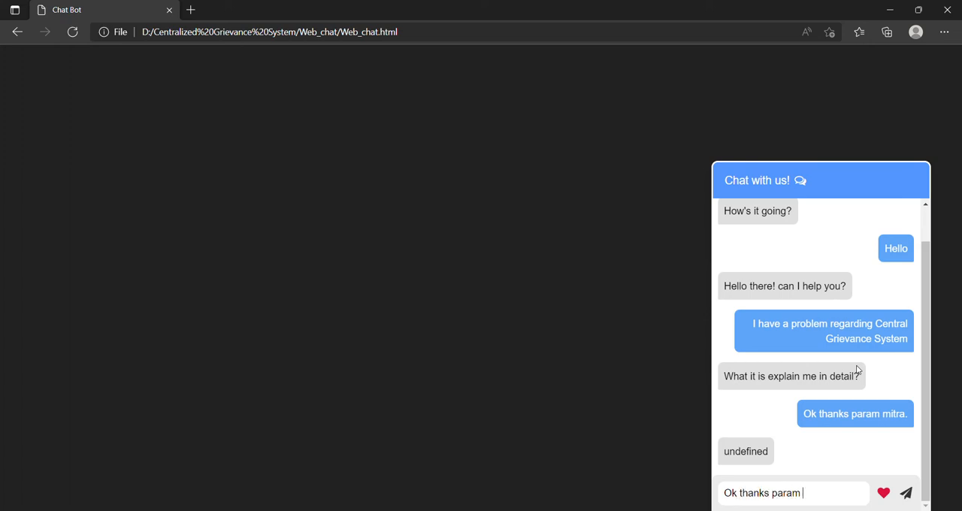
{"action": "key", "text": "enter"}
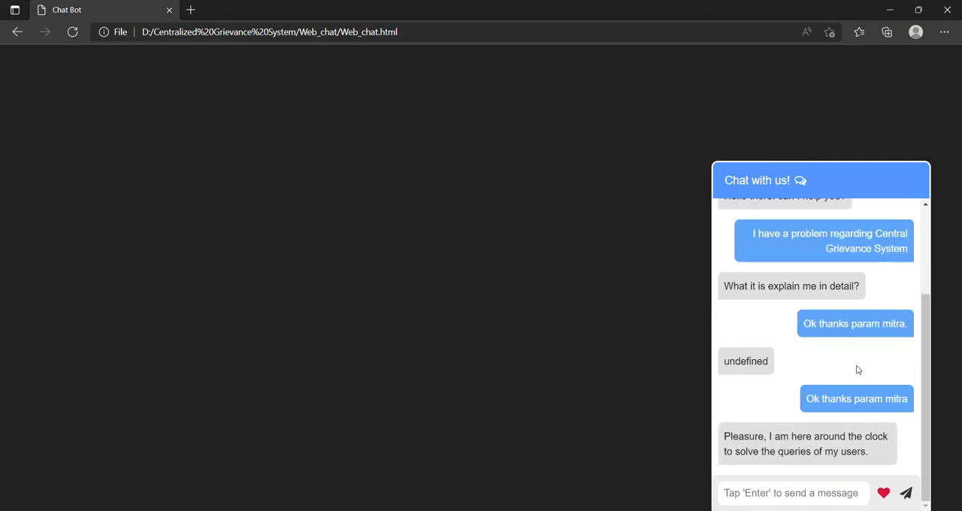
Resend the thanks after the undefined reply until the bot answers
{"action": "left_click", "coordinate": [792, 492]}
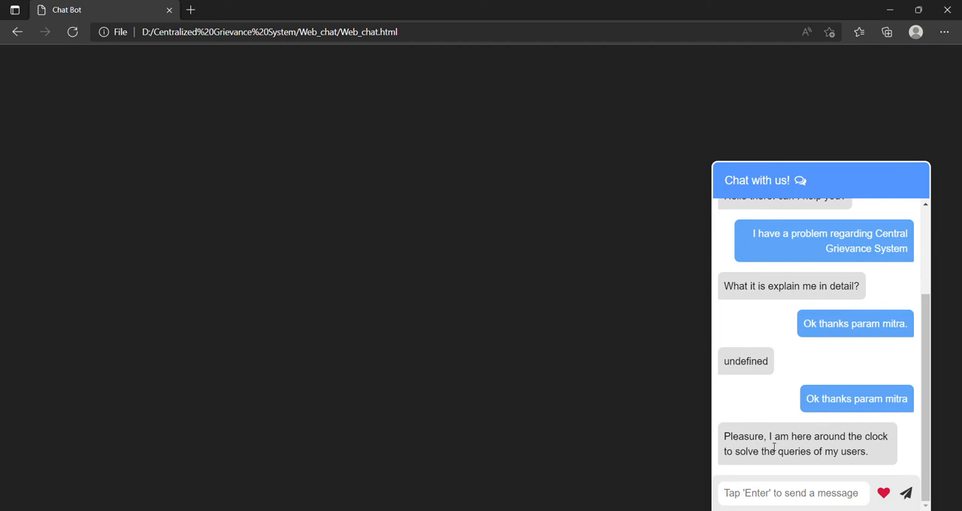
{"action": "mouse_move", "coordinate": [897, 451]}
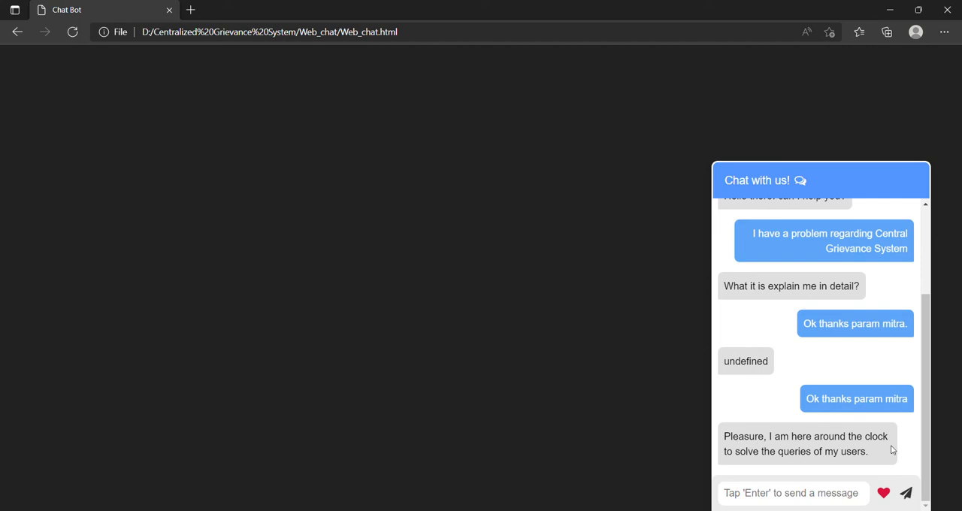
{"action": "left_click", "coordinate": [789, 492]}
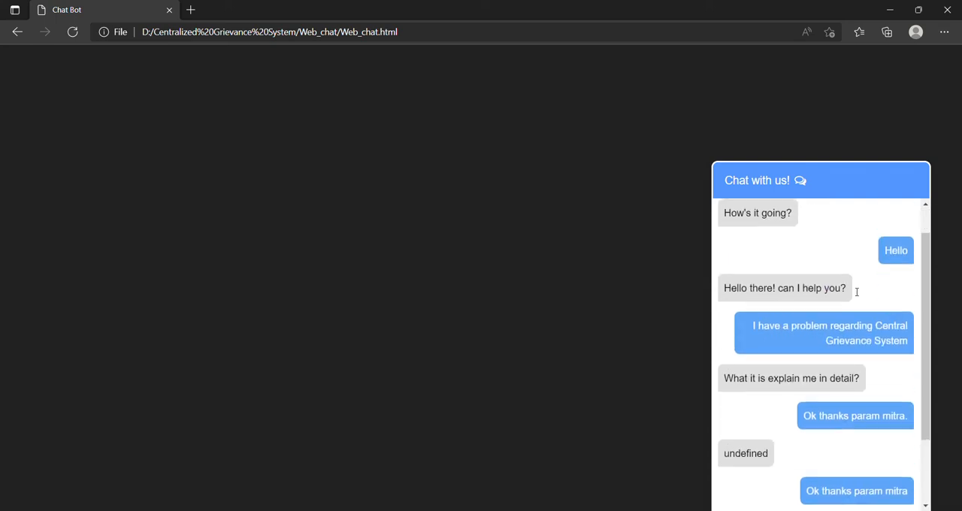
{"action": "scroll", "scroll_direction": "down", "scroll_amount": 3}
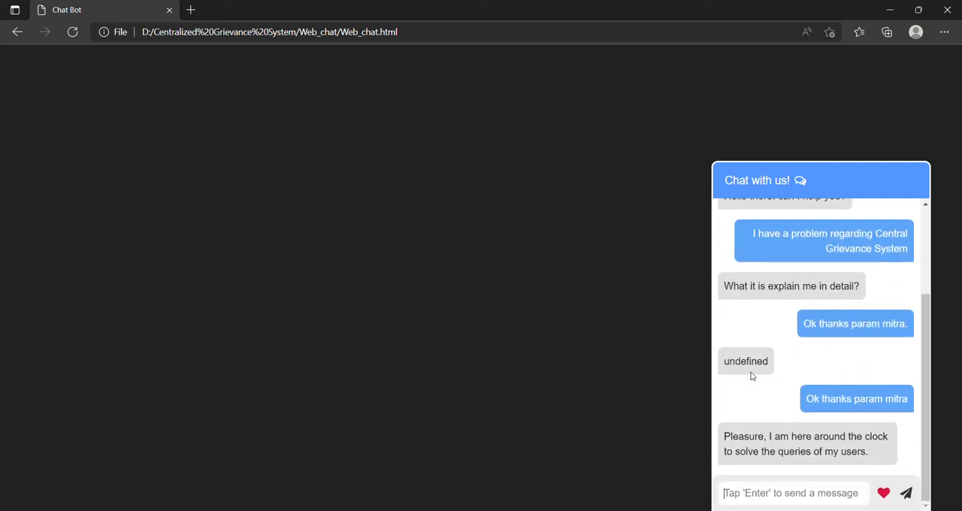
{"action": "mouse_move", "coordinate": [782, 376]}
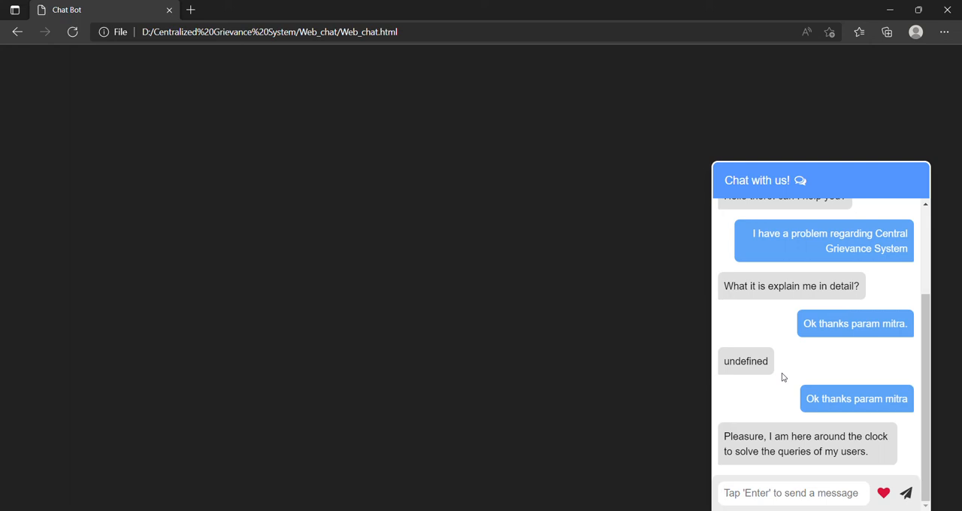
{"action": "left_click", "coordinate": [798, 491]}
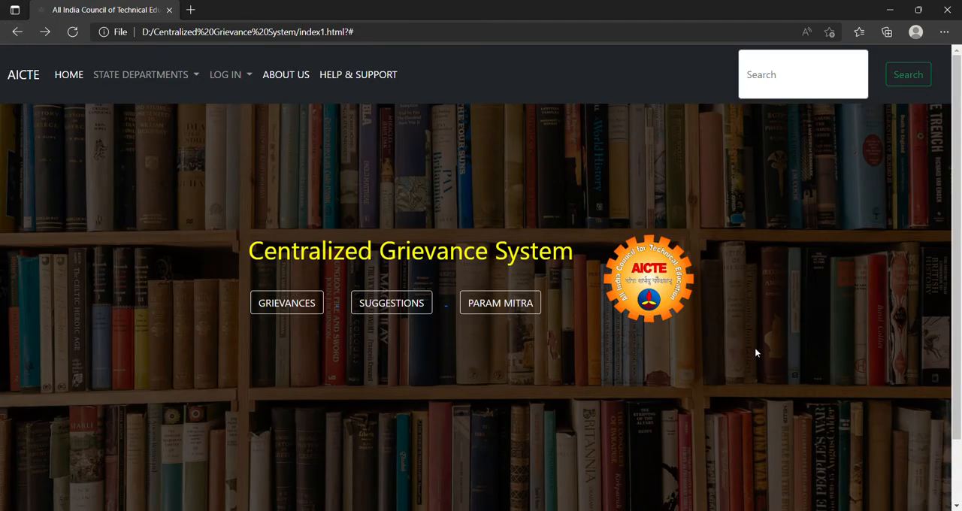
{"action": "mouse_move", "coordinate": [257, 82]}
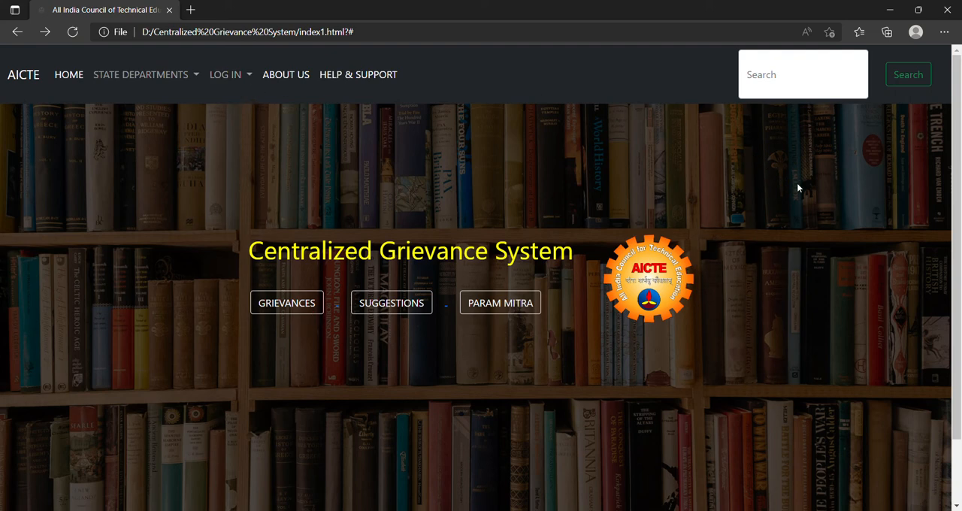
{"action": "mouse_move", "coordinate": [620, 169]}
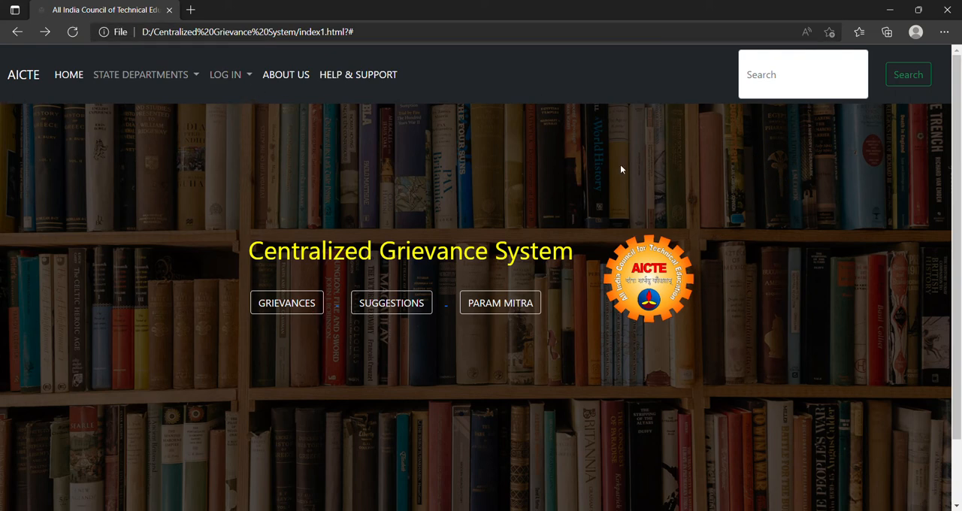
{"action": "mouse_move", "coordinate": [596, 365]}
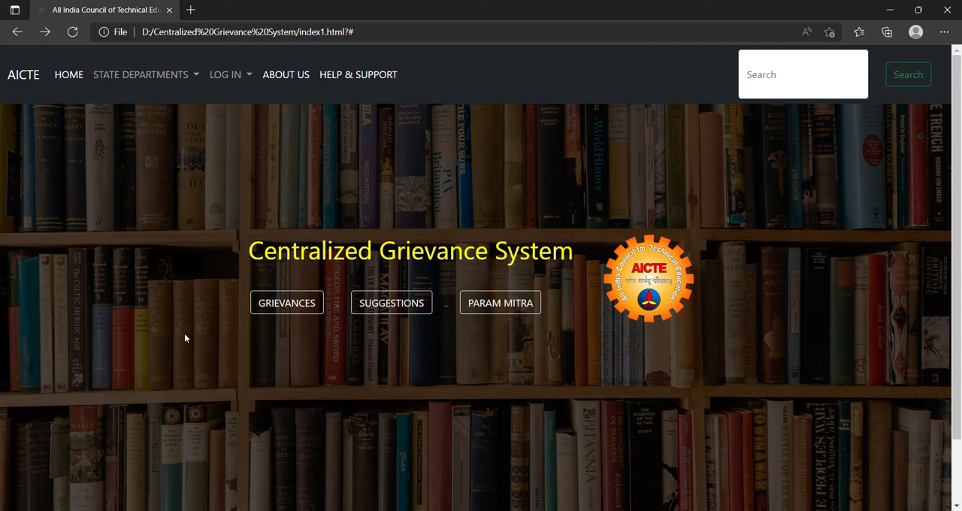
{"action": "mouse_move", "coordinate": [200, 276]}
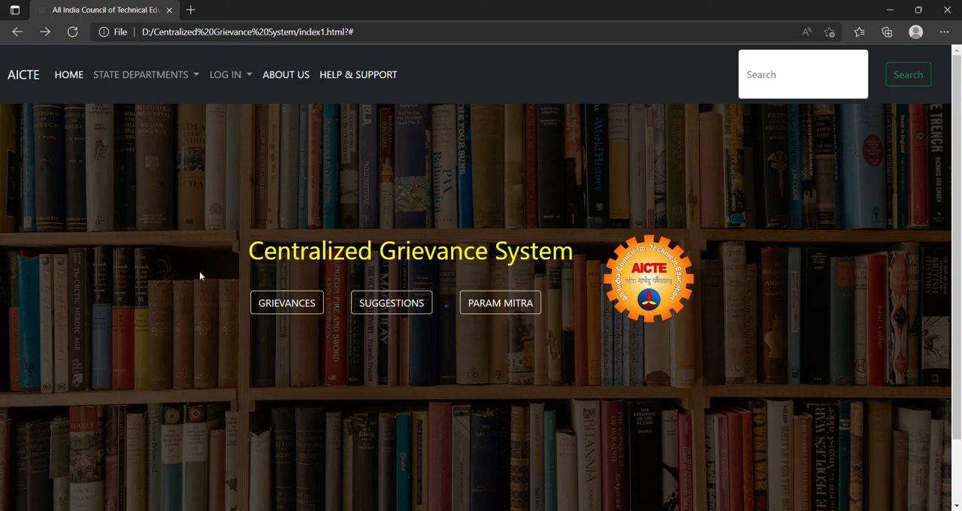
{"action": "mouse_move", "coordinate": [214, 279]}
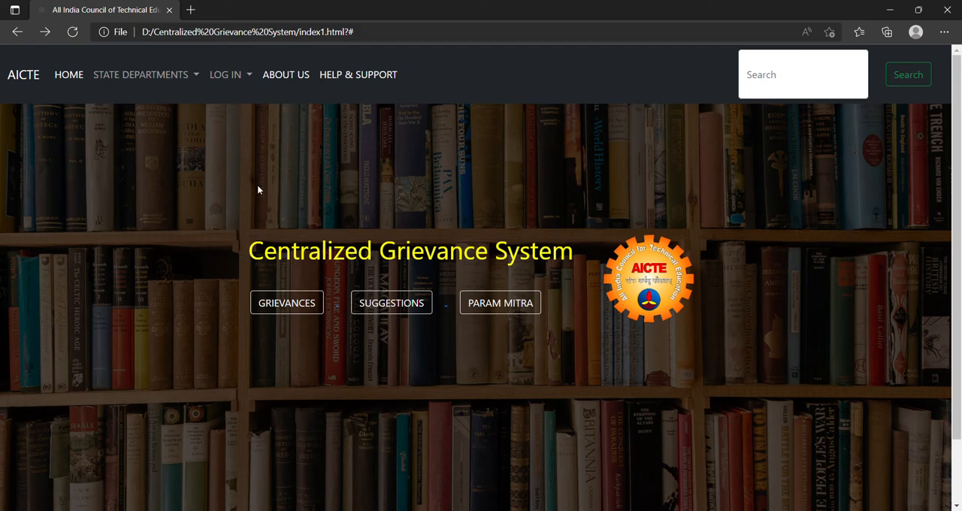
{"action": "mouse_move", "coordinate": [332, 151]}
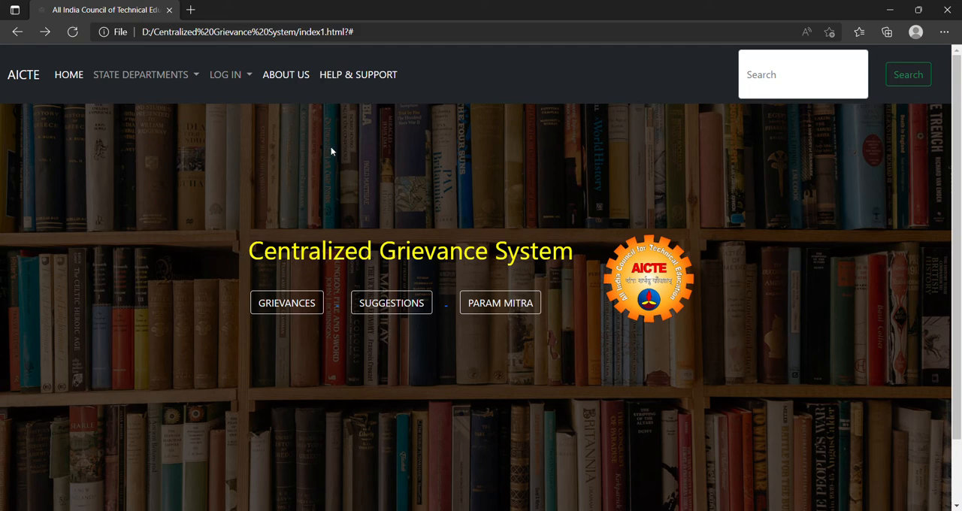
{"action": "mouse_move", "coordinate": [239, 129]}
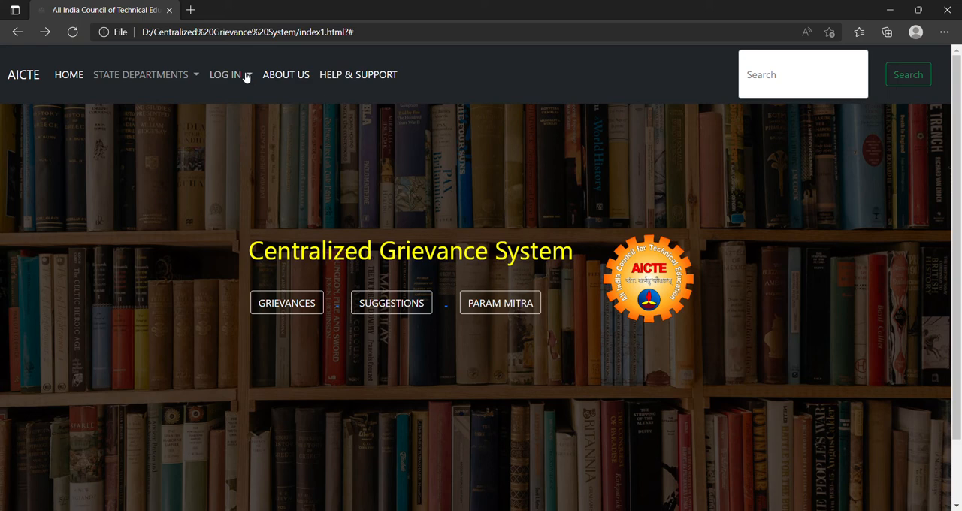
Log in as 'sunny' through OFFICIAL LOGIN to reach the Official Admin Portal
{"action": "left_click", "coordinate": [229, 74]}
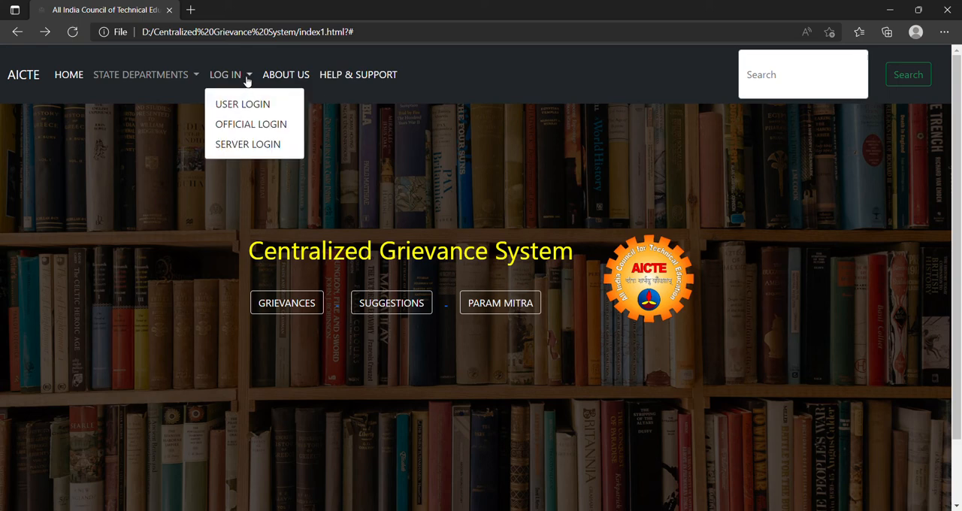
{"action": "mouse_move", "coordinate": [259, 130]}
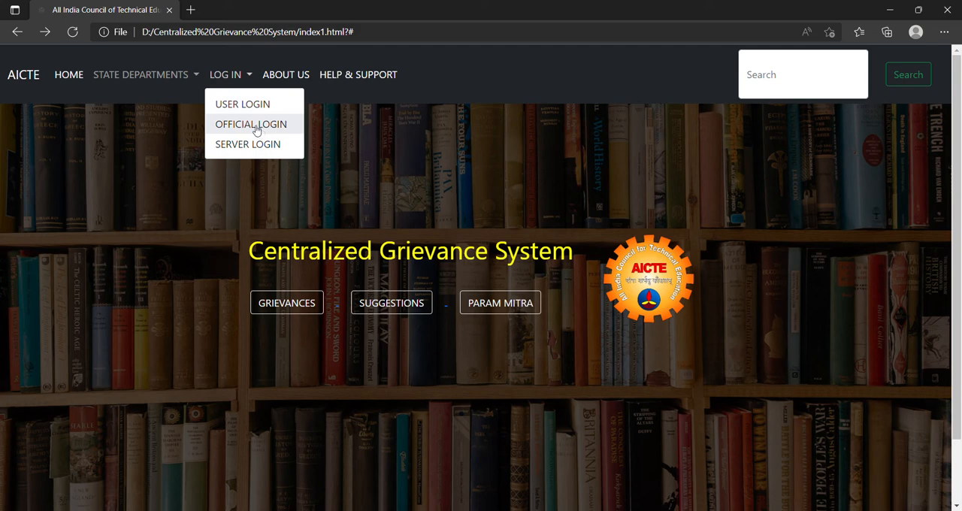
{"action": "left_click", "coordinate": [251, 124]}
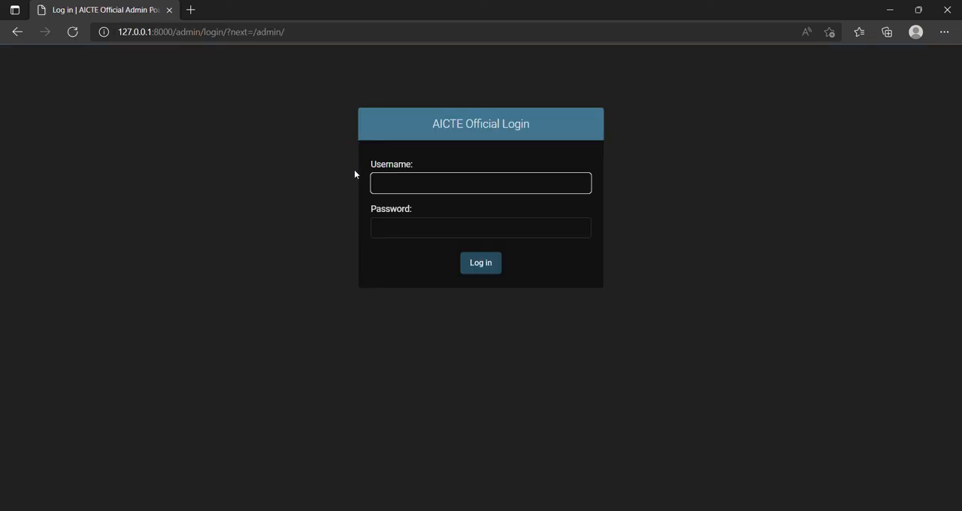
{"action": "left_click", "coordinate": [480, 183]}
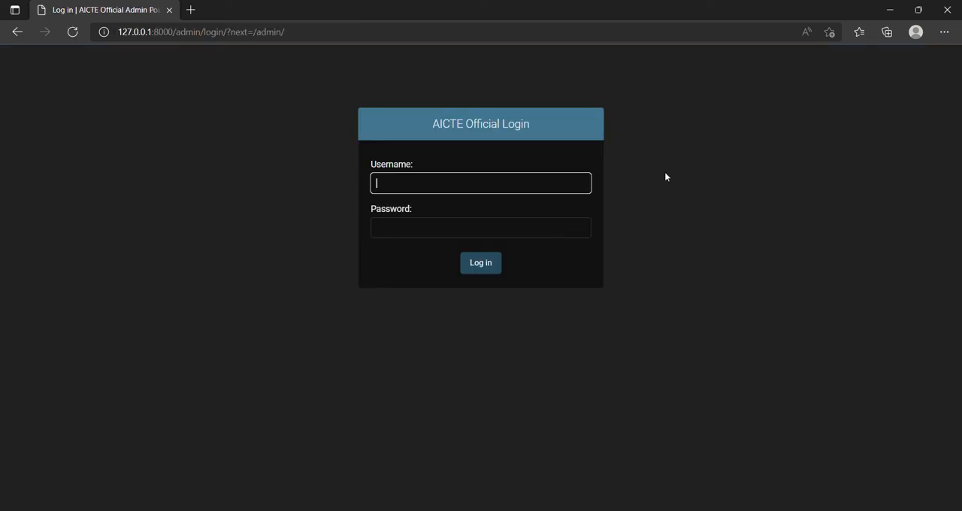
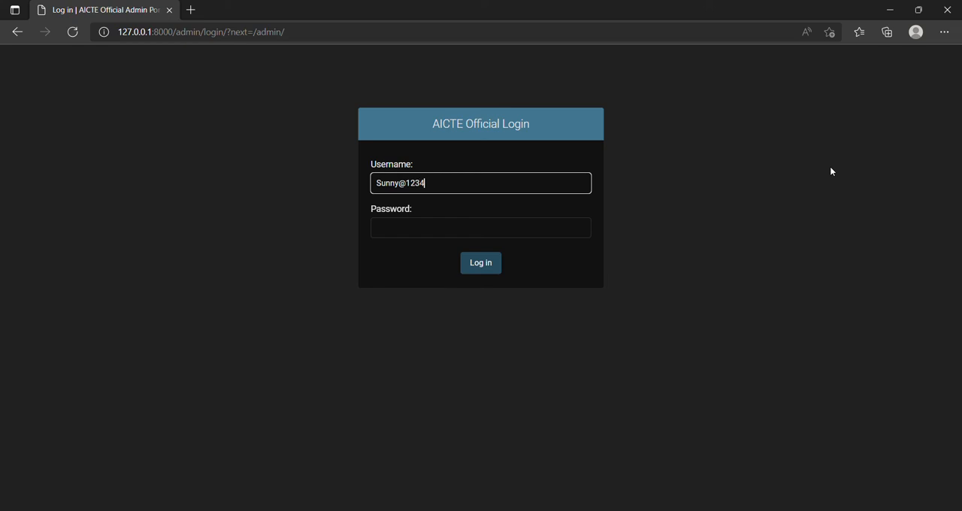
{"action": "left_click", "coordinate": [480, 227]}
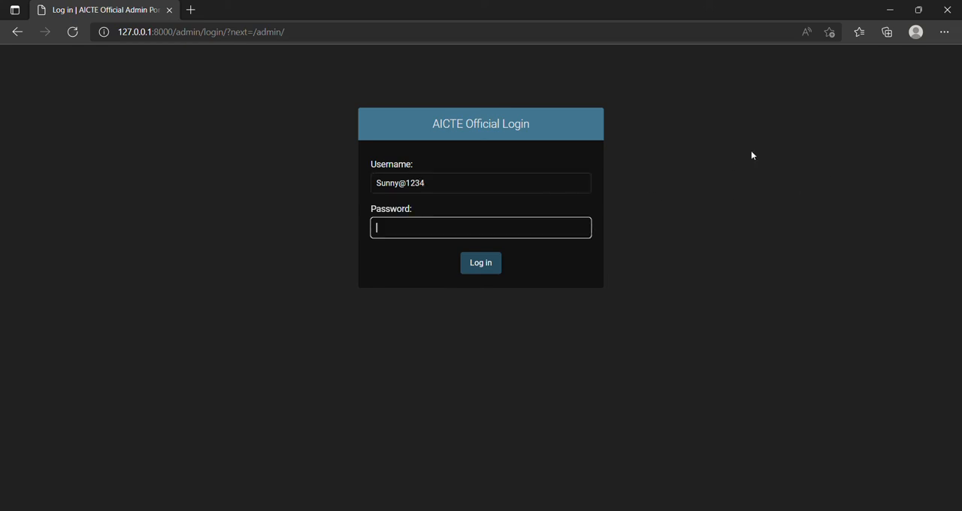
{"action": "type", "text": "••••"}
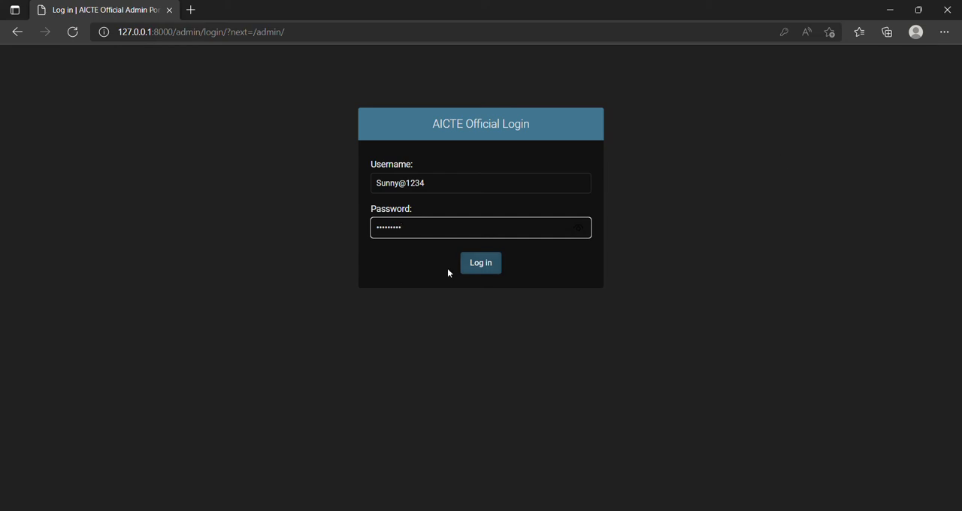
{"action": "left_click", "coordinate": [480, 262]}
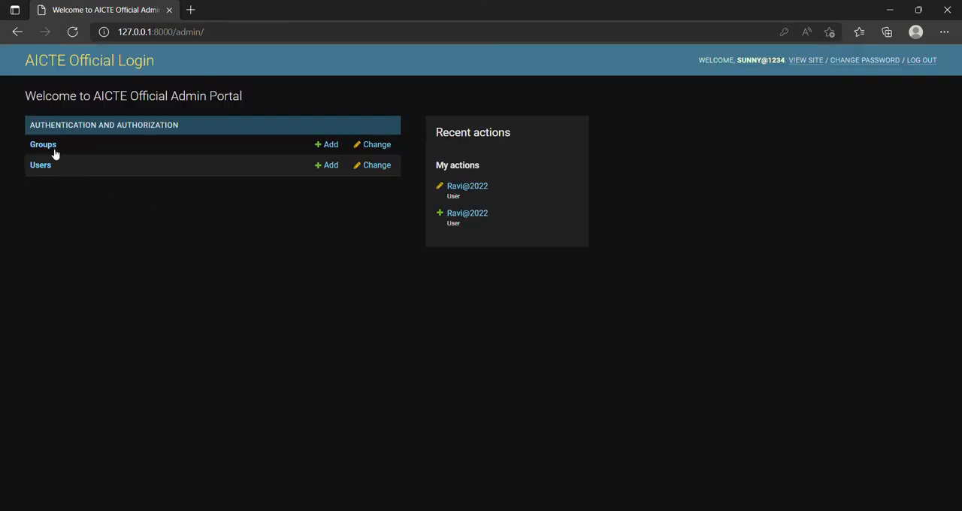
Check the empty Groups page, then move on to the Users list of two accounts
{"action": "left_click", "coordinate": [40, 143]}
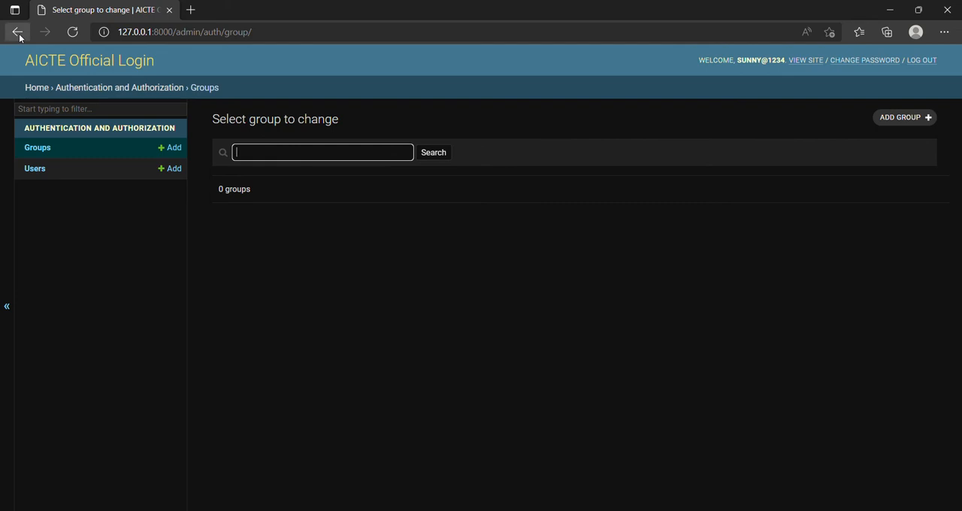
{"action": "left_click", "coordinate": [35, 168]}
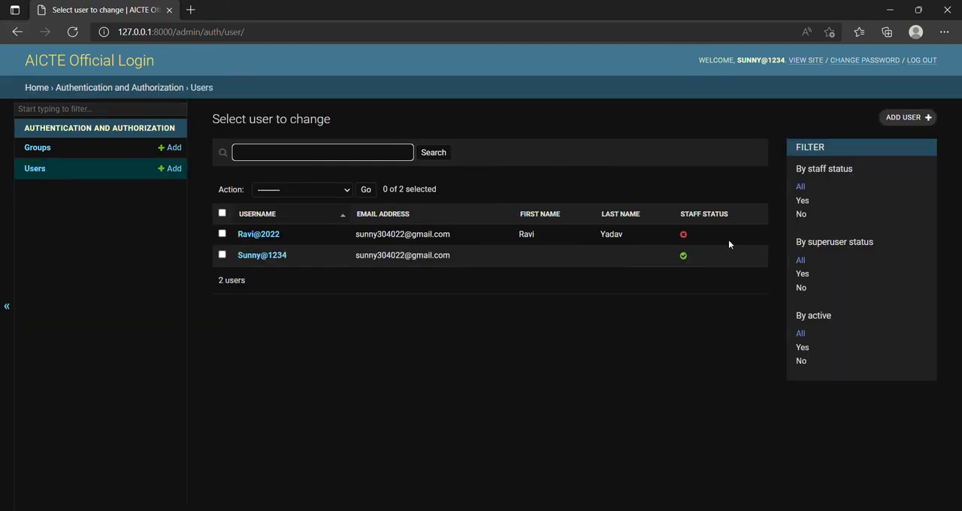
{"action": "mouse_move", "coordinate": [717, 254]}
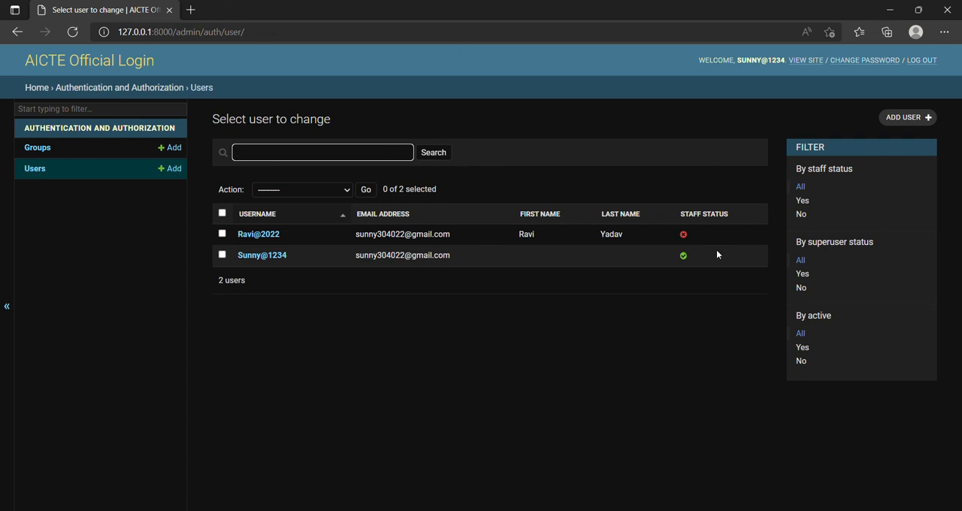
{"action": "mouse_move", "coordinate": [696, 282]}
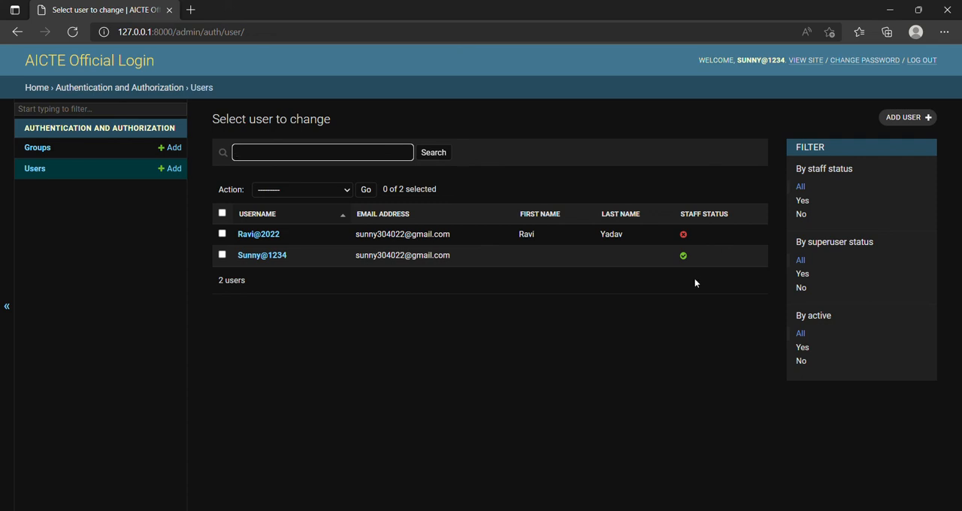
{"action": "mouse_move", "coordinate": [619, 331]}
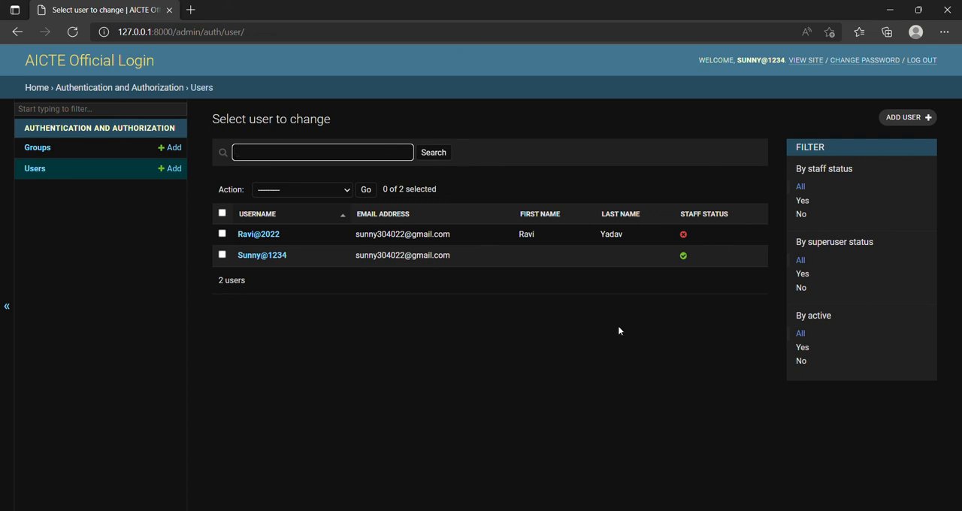
{"action": "mouse_move", "coordinate": [628, 323]}
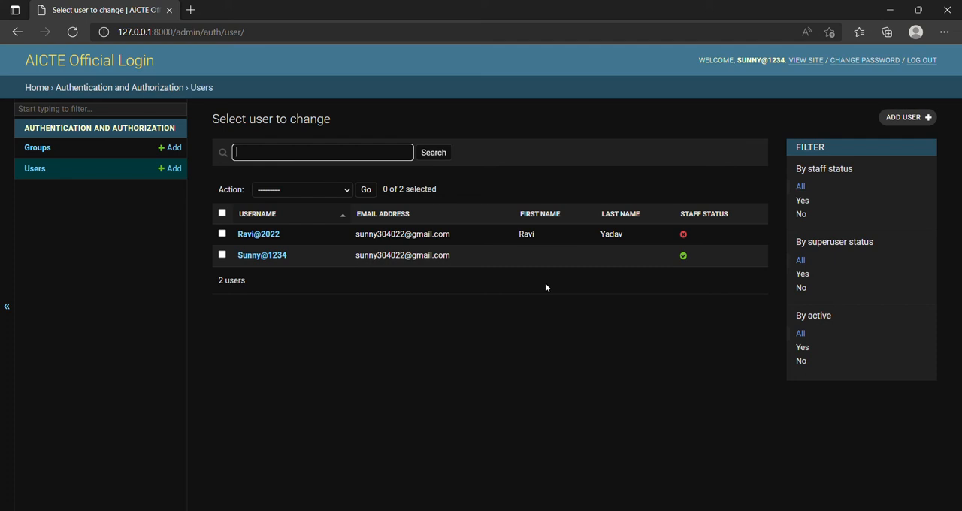
{"action": "mouse_move", "coordinate": [534, 287]}
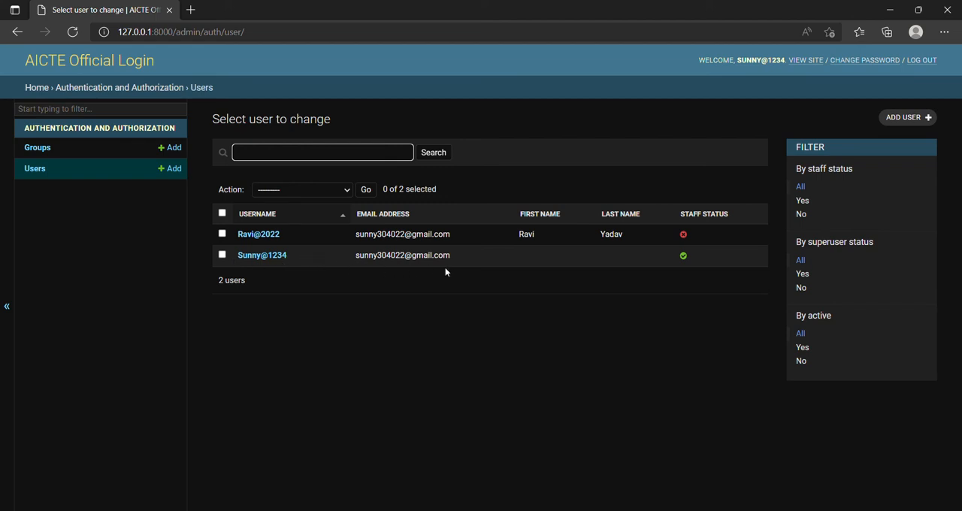
{"action": "mouse_move", "coordinate": [226, 263]}
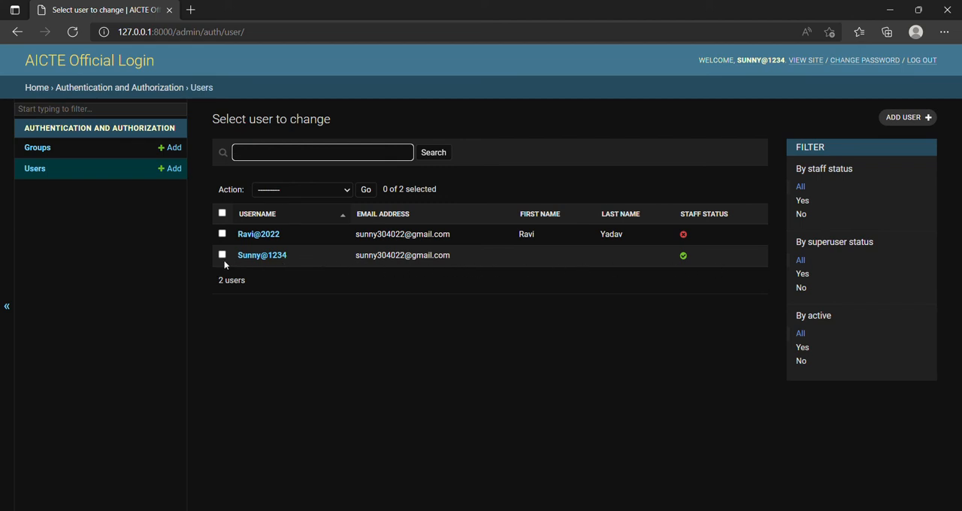
{"action": "left_click", "coordinate": [221, 255]}
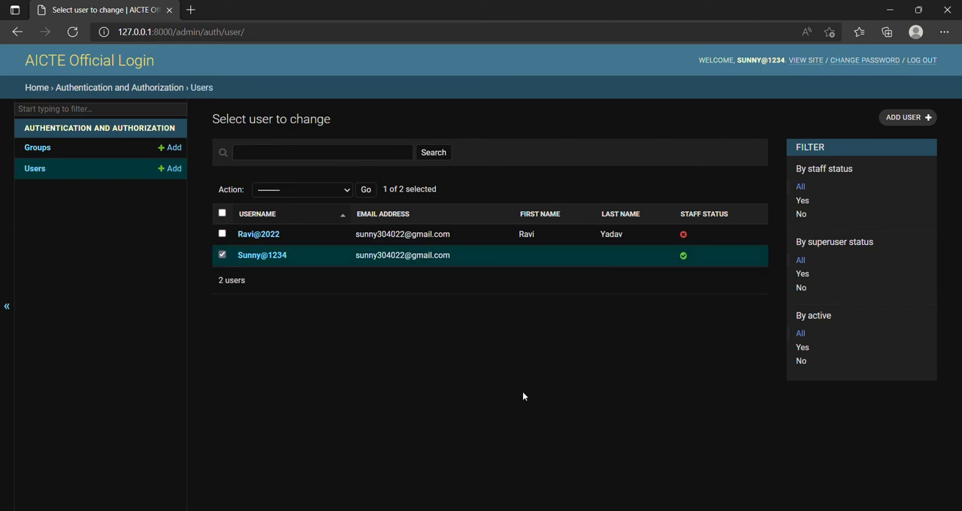
{"action": "mouse_move", "coordinate": [695, 263]}
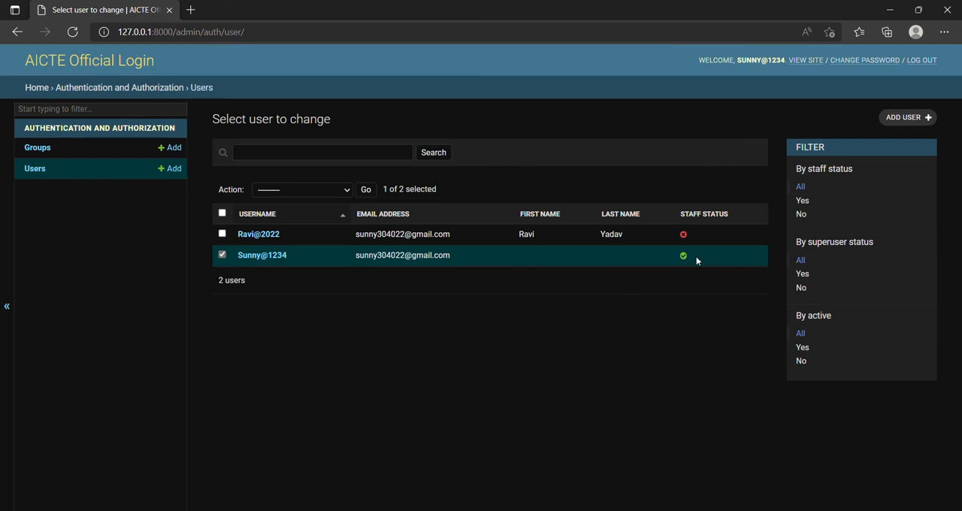
{"action": "mouse_move", "coordinate": [702, 264]}
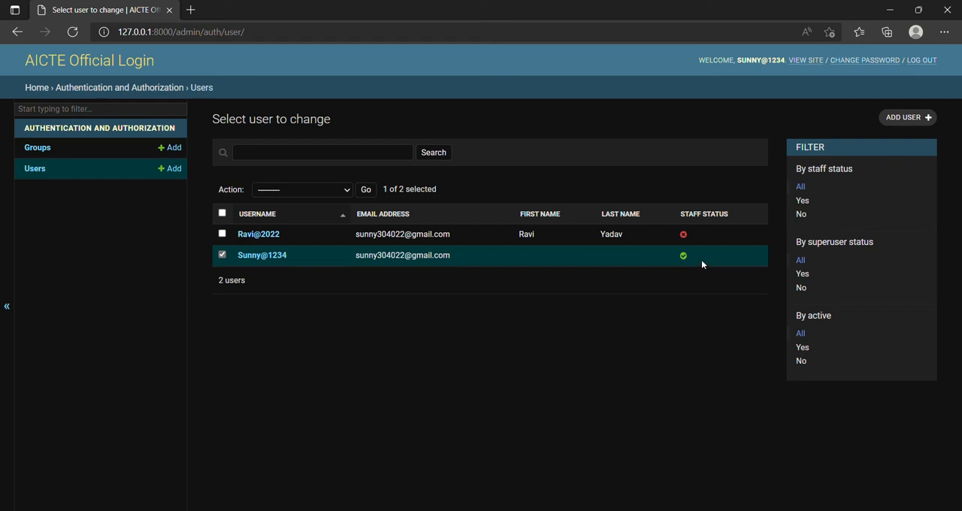
{"action": "mouse_move", "coordinate": [668, 249]}
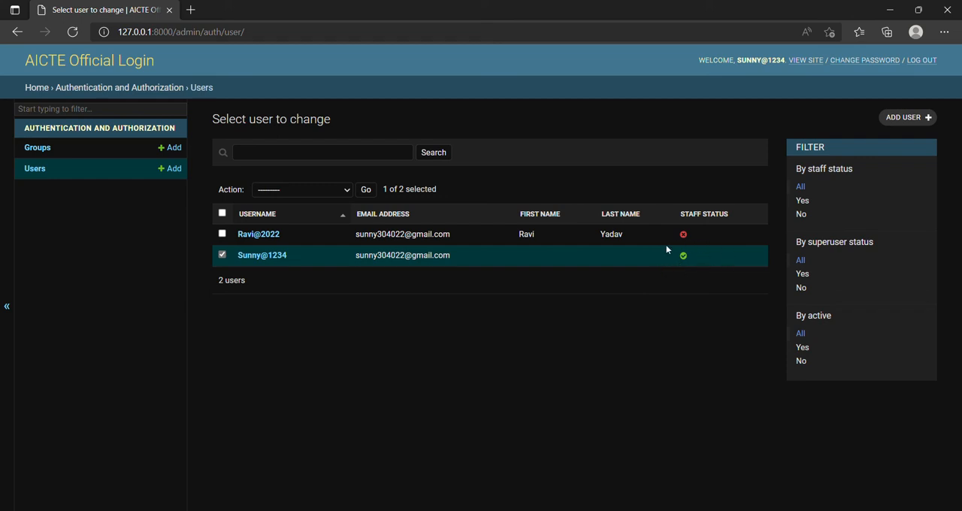
{"action": "mouse_move", "coordinate": [666, 248]}
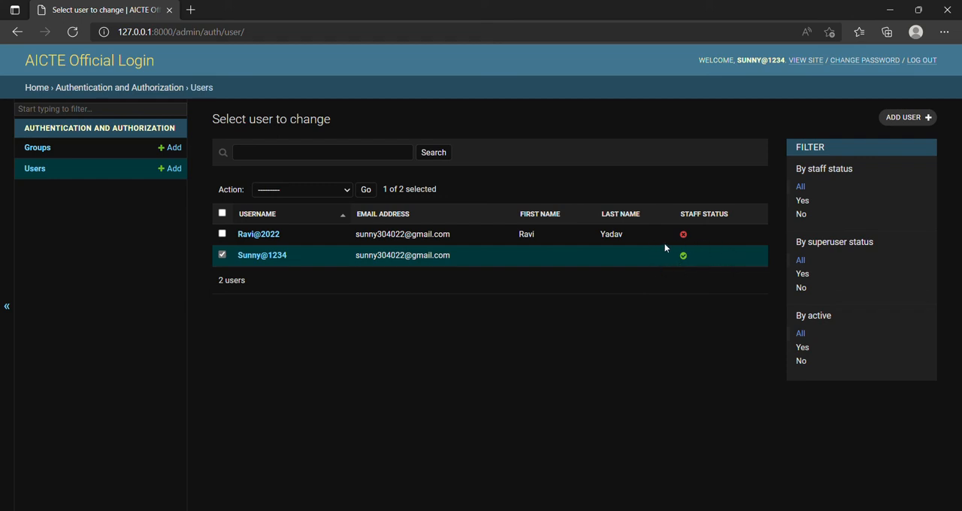
{"action": "mouse_move", "coordinate": [625, 282]}
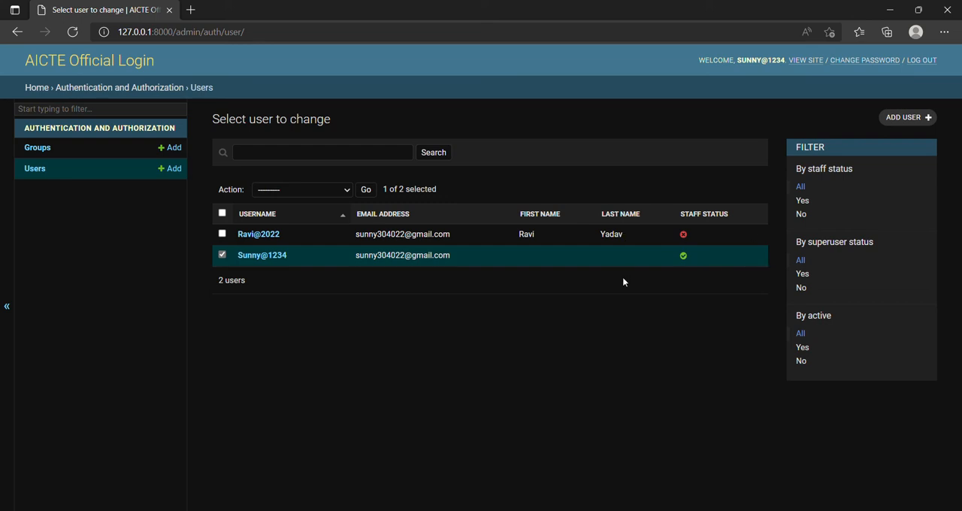
{"action": "mouse_move", "coordinate": [747, 266]}
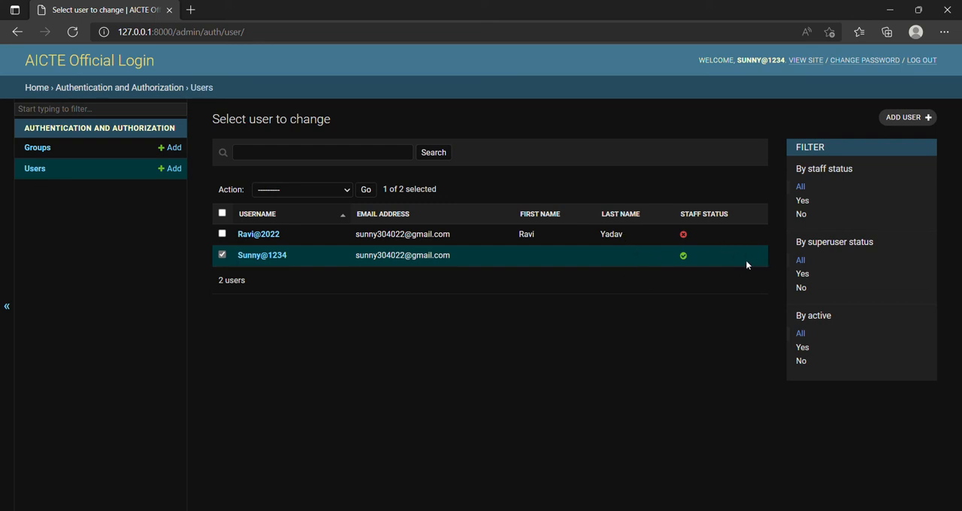
{"action": "mouse_move", "coordinate": [265, 250]}
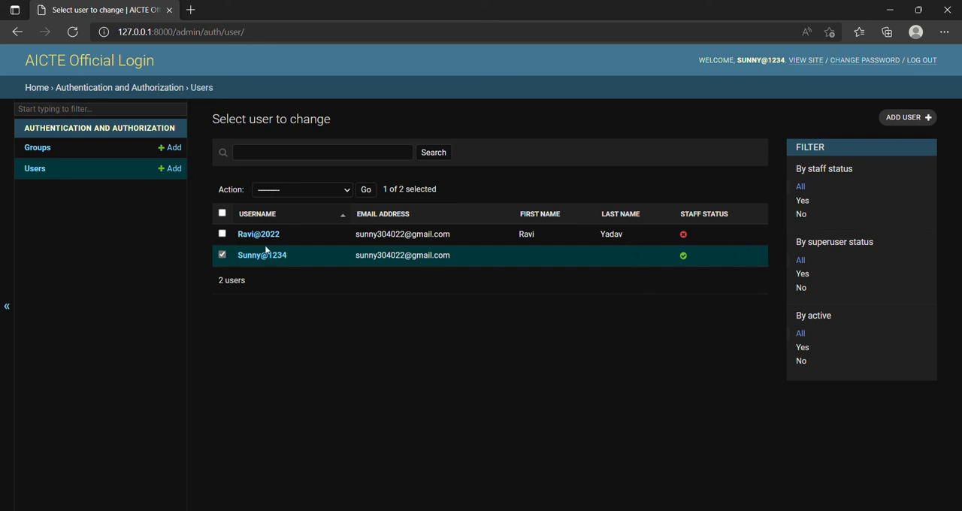
{"action": "mouse_move", "coordinate": [286, 242]}
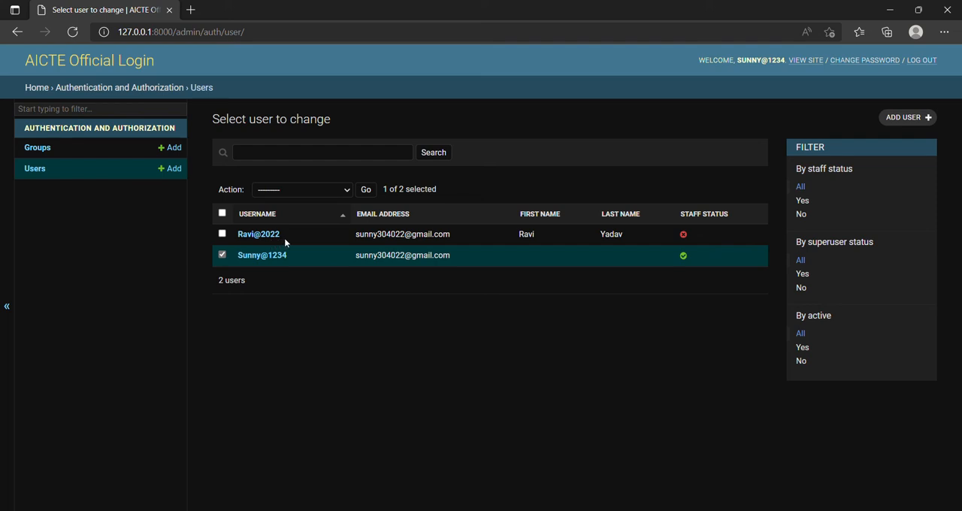
{"action": "mouse_move", "coordinate": [278, 243]}
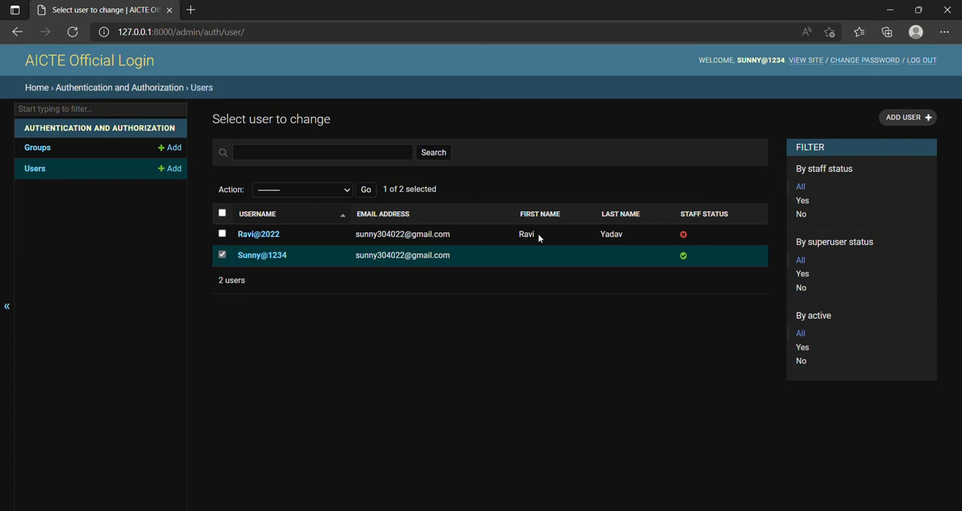
{"action": "mouse_move", "coordinate": [469, 251]}
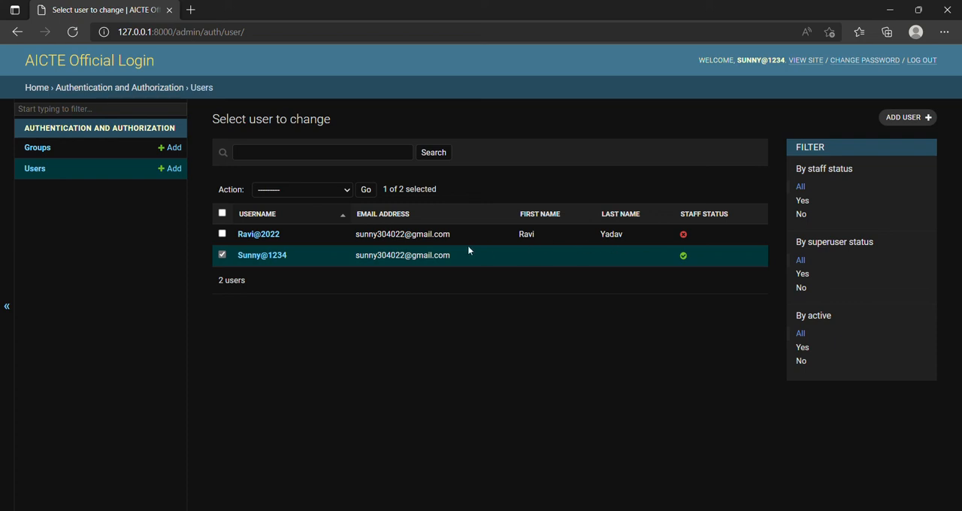
{"action": "mouse_move", "coordinate": [343, 242]}
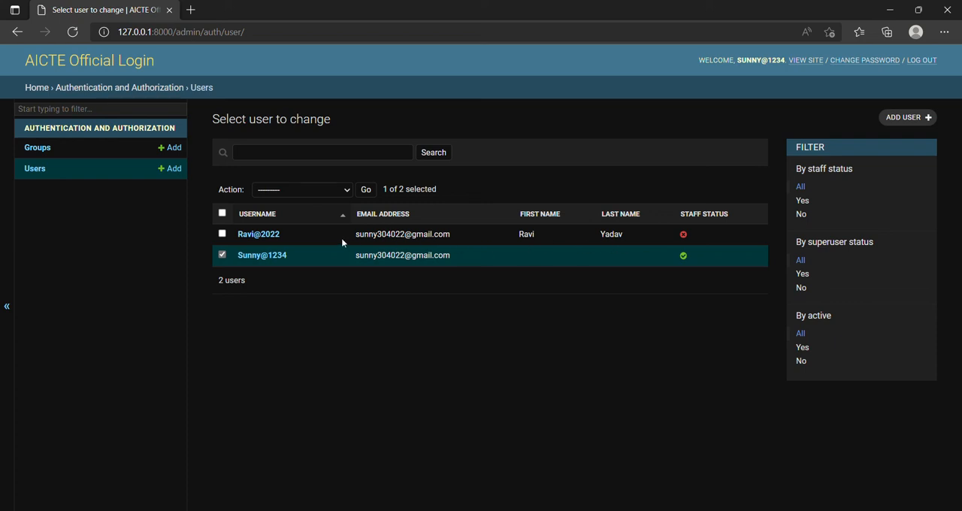
{"action": "mouse_move", "coordinate": [604, 252]}
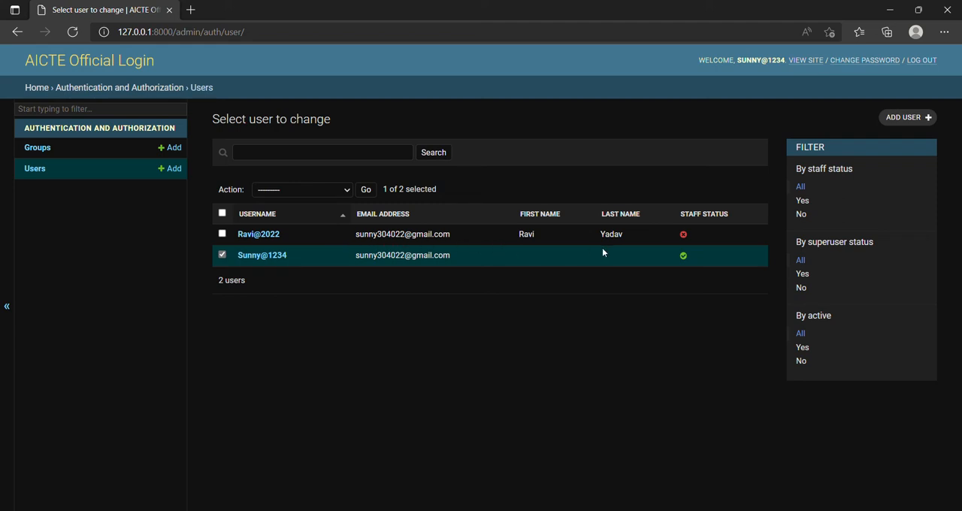
{"action": "mouse_move", "coordinate": [719, 244]}
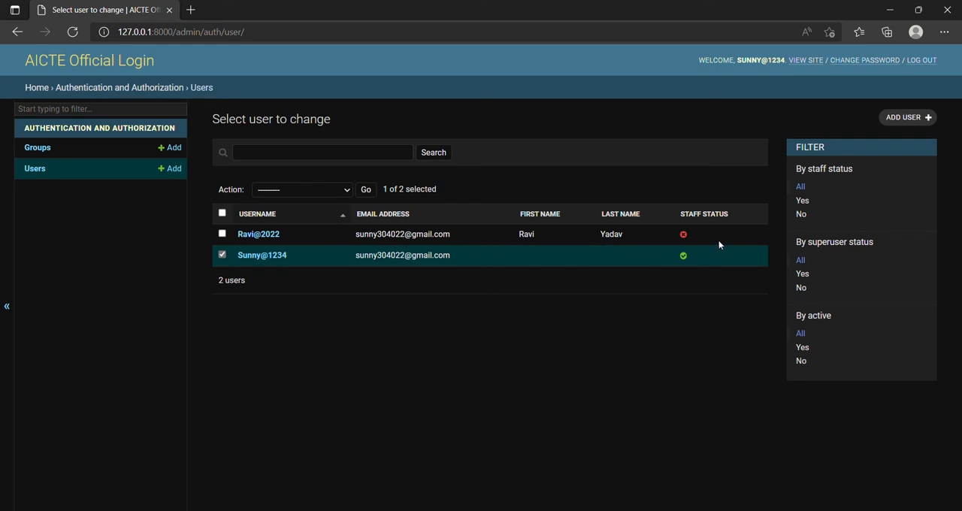
{"action": "mouse_move", "coordinate": [247, 239]}
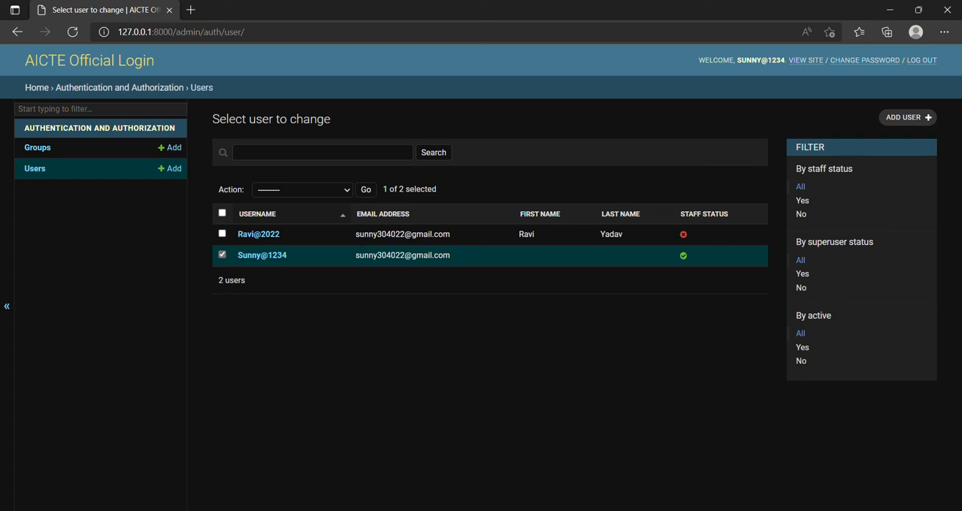
{"action": "mouse_move", "coordinate": [710, 244]}
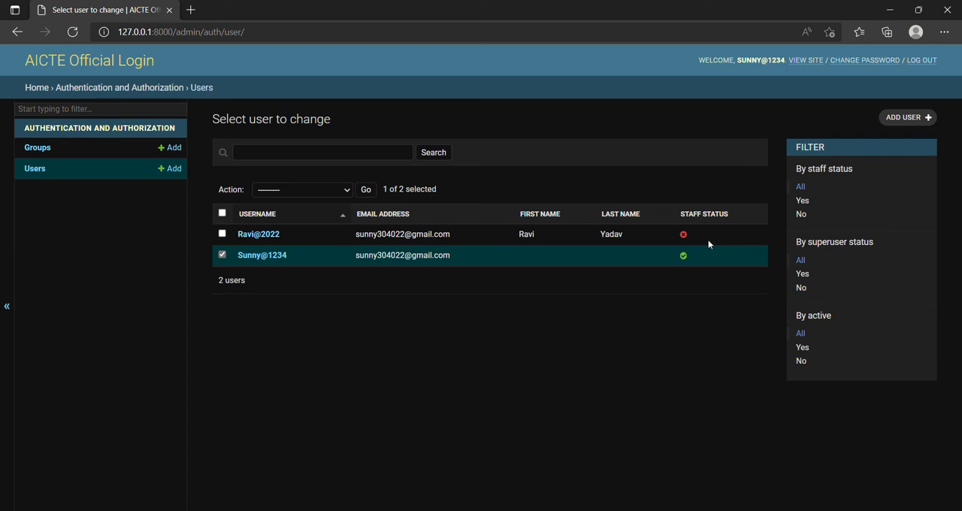
{"action": "mouse_move", "coordinate": [685, 243]}
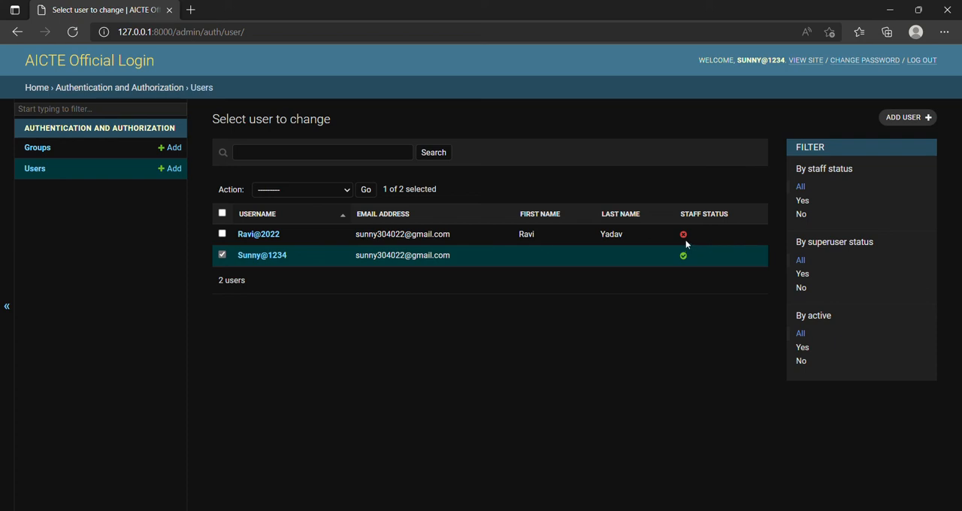
{"action": "mouse_move", "coordinate": [357, 245]}
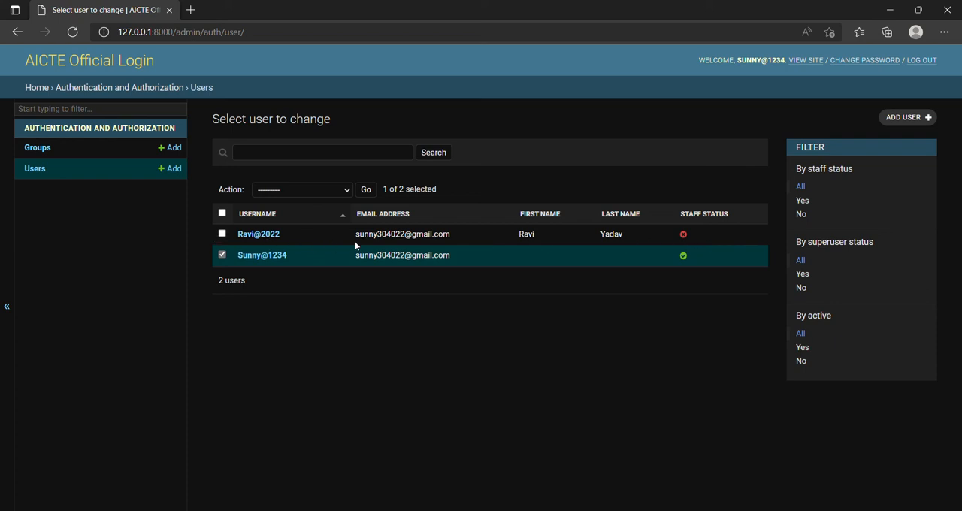
{"action": "mouse_move", "coordinate": [624, 228]}
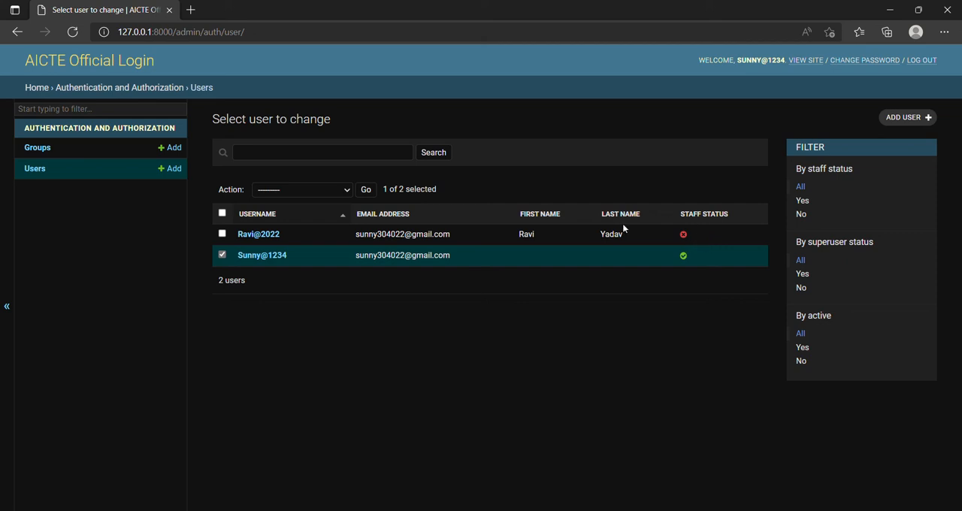
{"action": "mouse_move", "coordinate": [738, 274]}
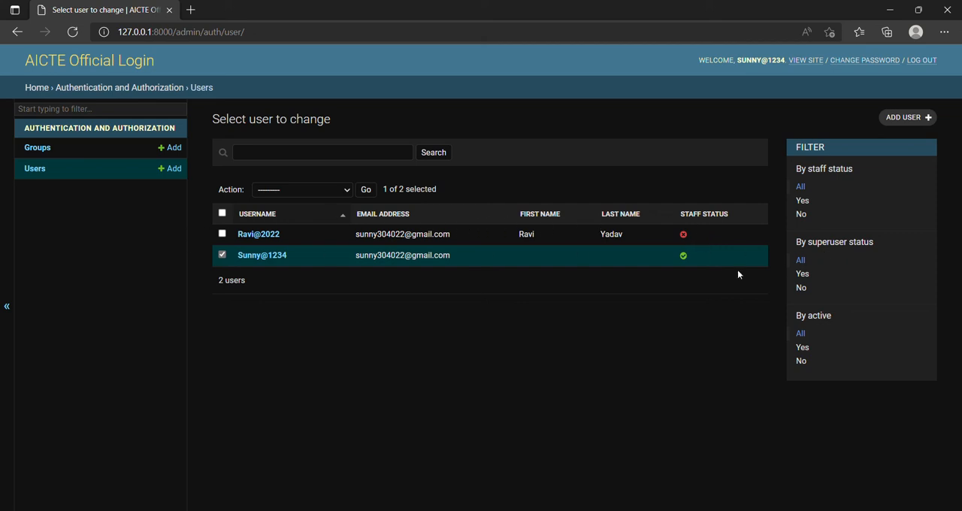
{"action": "mouse_move", "coordinate": [714, 321]}
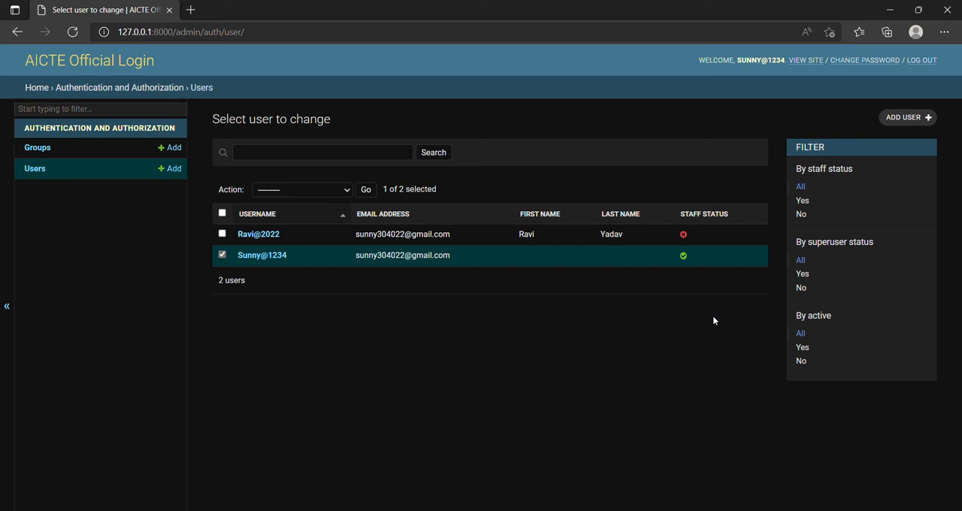
{"action": "mouse_move", "coordinate": [698, 238]}
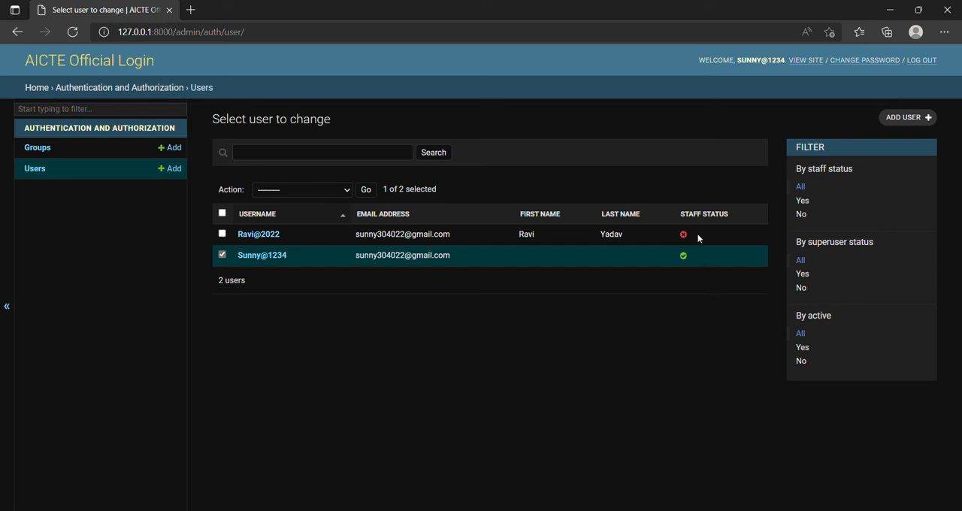
{"action": "mouse_move", "coordinate": [292, 239]}
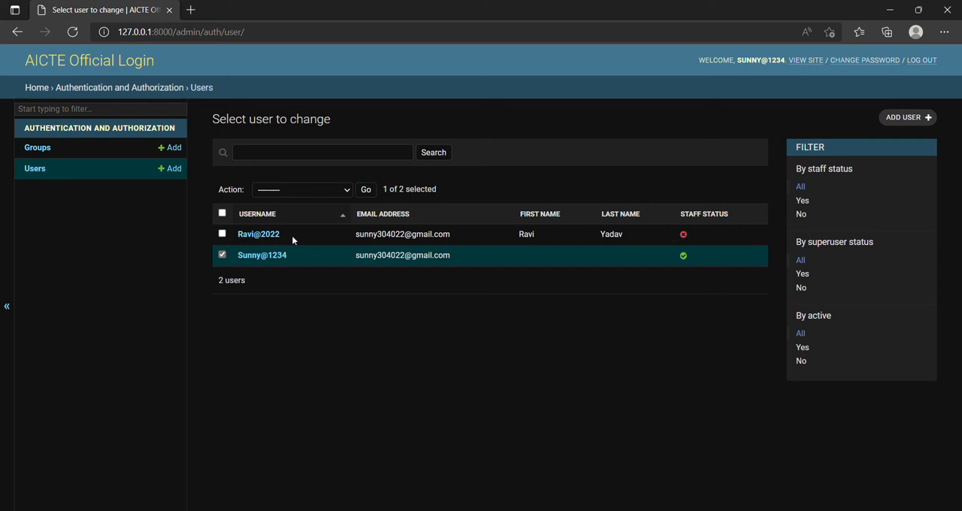
{"action": "mouse_move", "coordinate": [652, 228]}
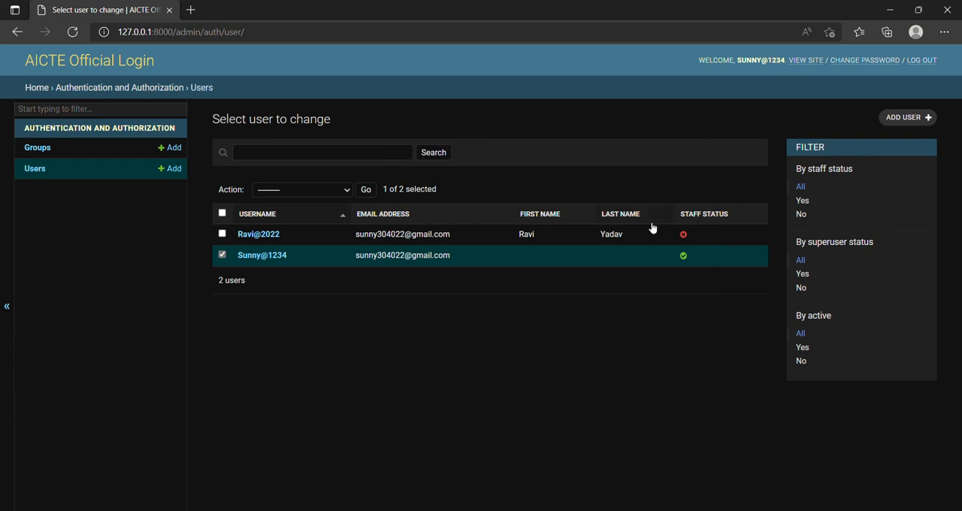
{"action": "mouse_move", "coordinate": [610, 243]}
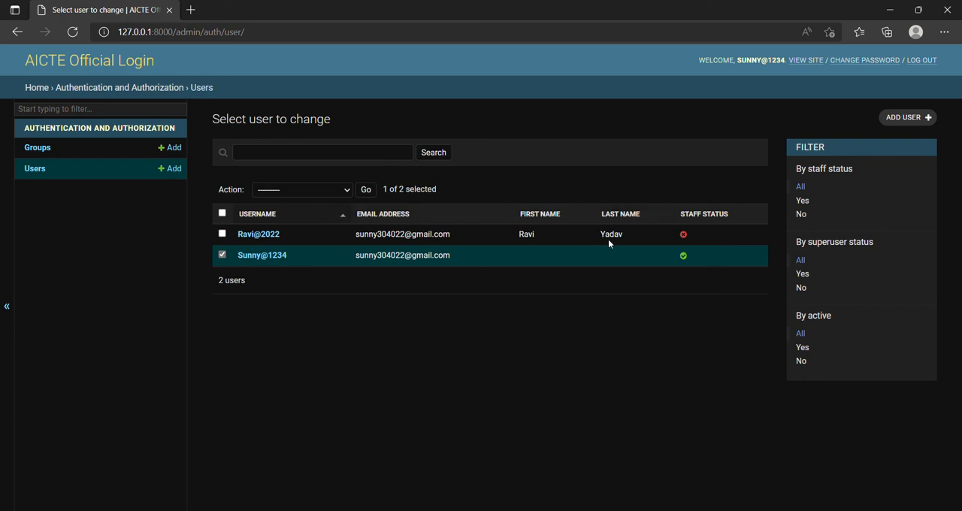
{"action": "mouse_move", "coordinate": [679, 226]}
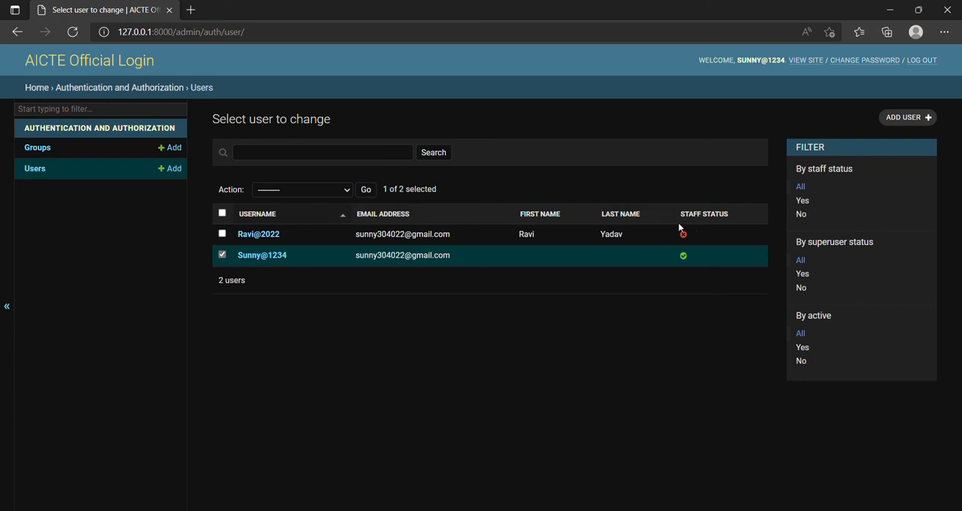
{"action": "mouse_move", "coordinate": [696, 263]}
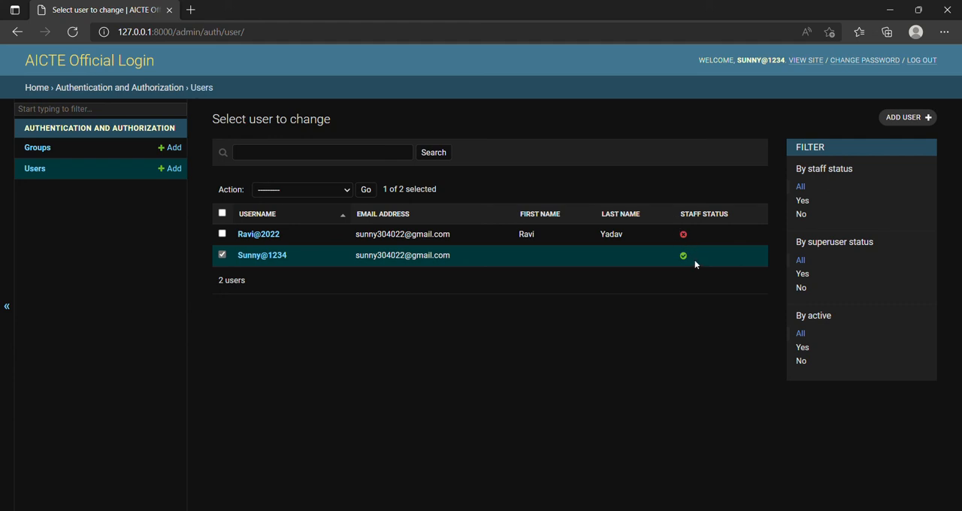
{"action": "mouse_move", "coordinate": [672, 264]}
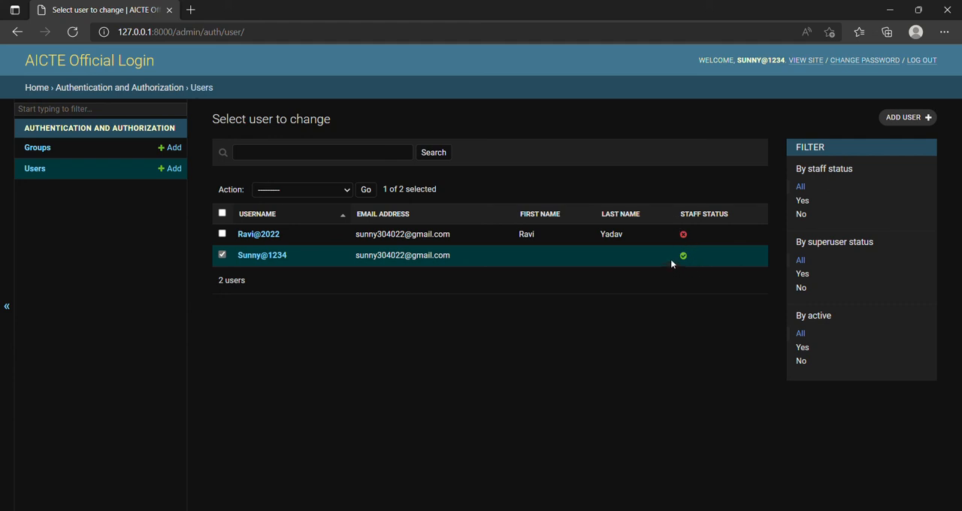
{"action": "mouse_move", "coordinate": [685, 319]}
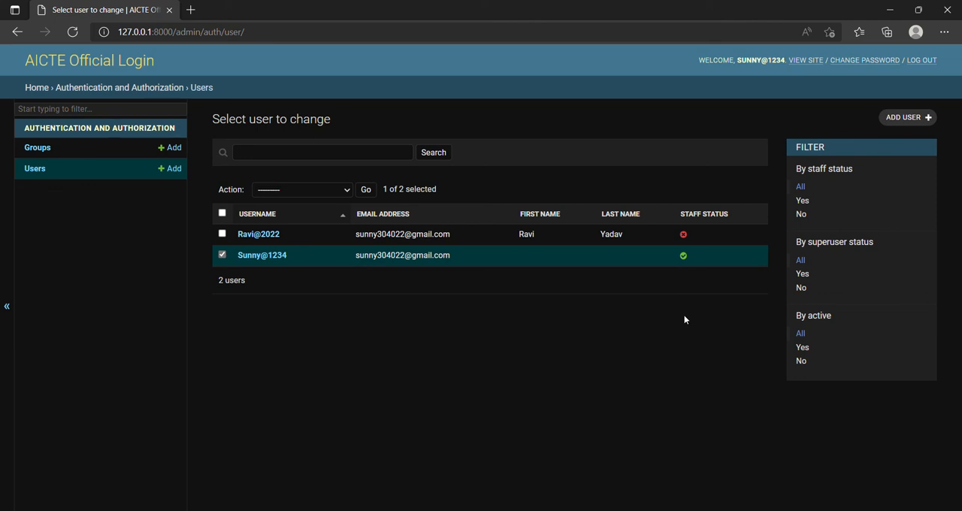
{"action": "mouse_move", "coordinate": [880, 79]}
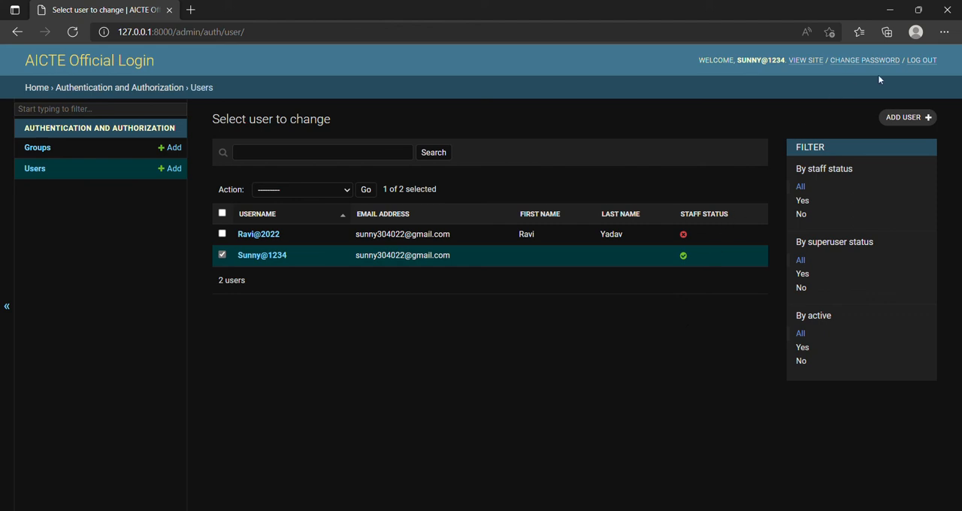
{"action": "mouse_move", "coordinate": [726, 214]}
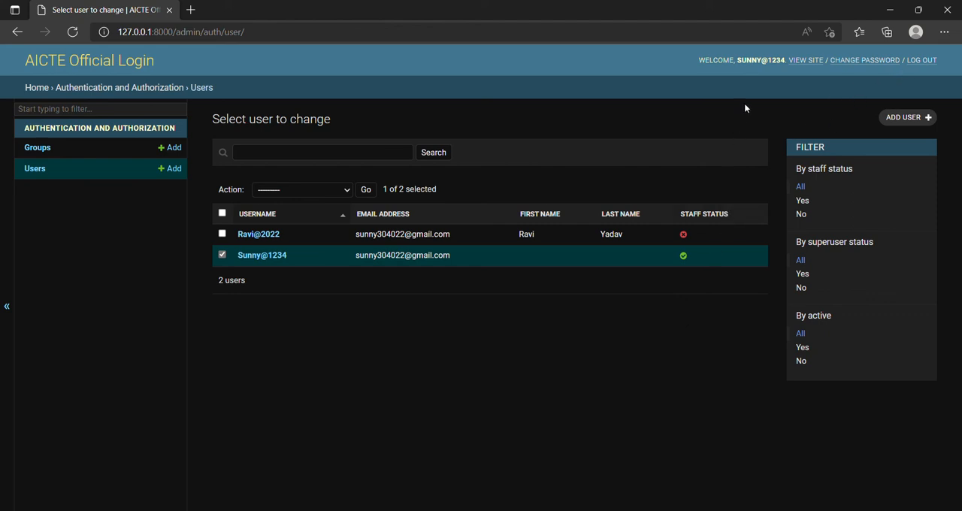
{"action": "mouse_move", "coordinate": [741, 114]}
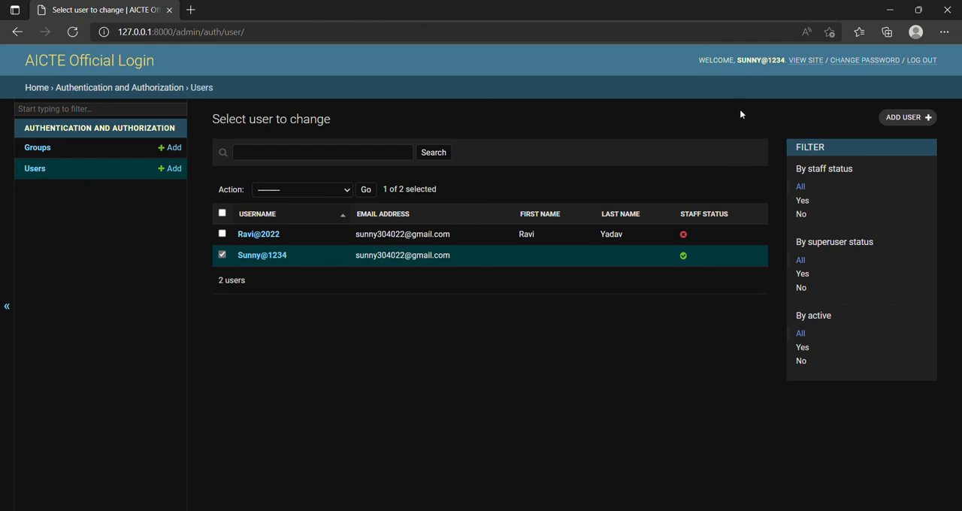